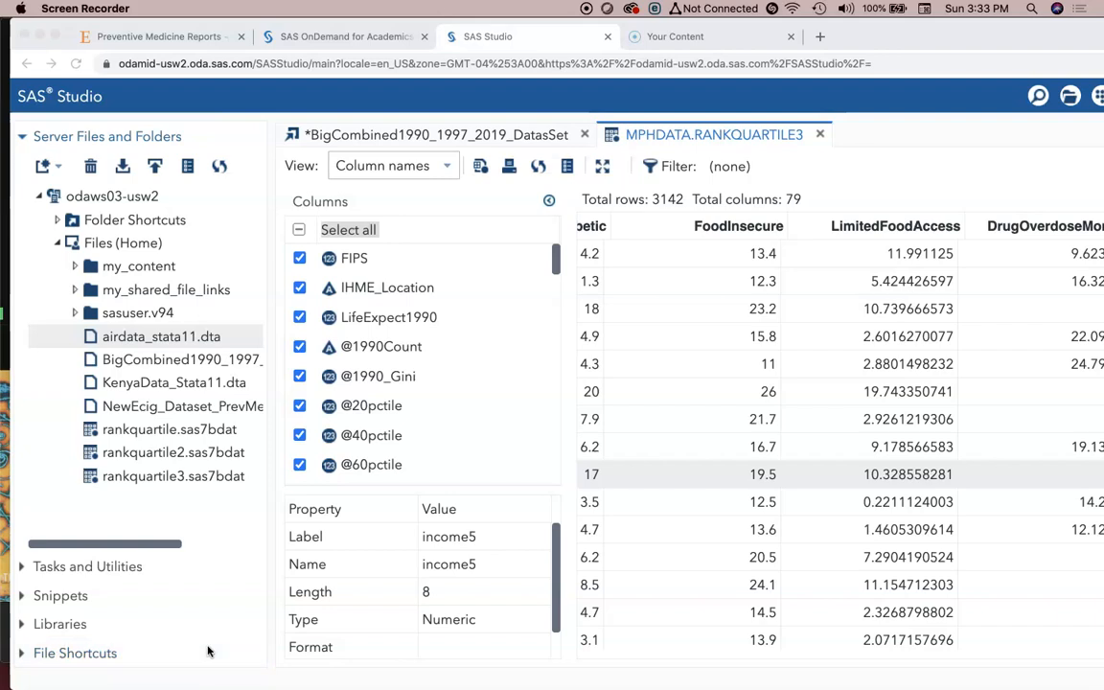
{"action": "mouse_move", "coordinate": [85, 533]}
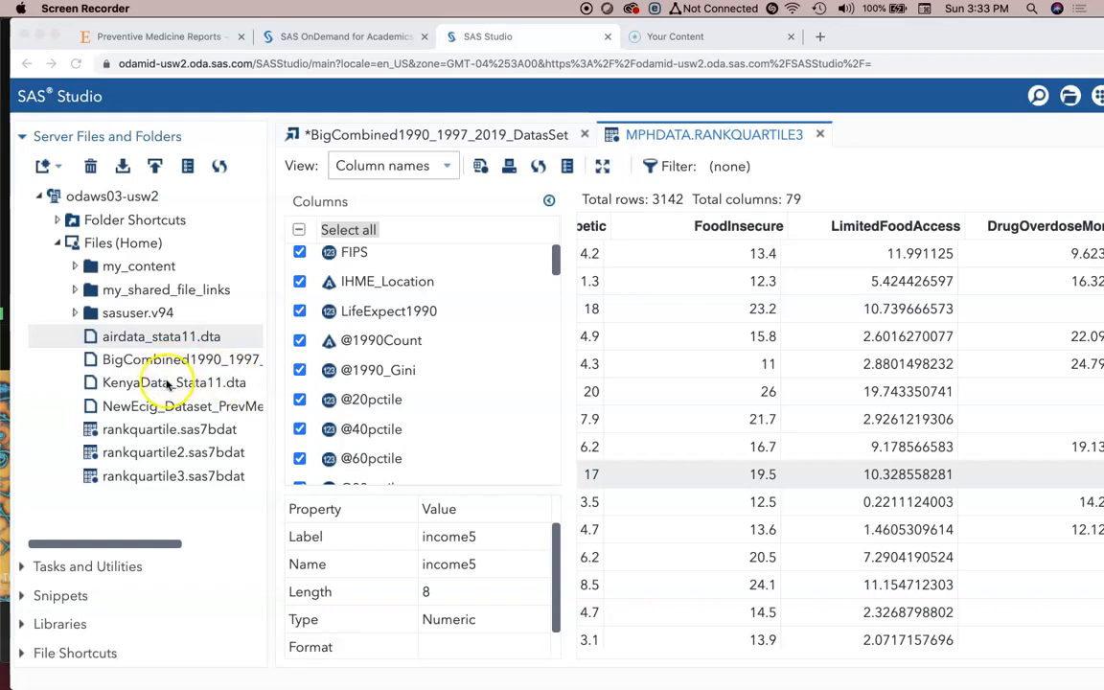
{"action": "mouse_move", "coordinate": [172, 383]}
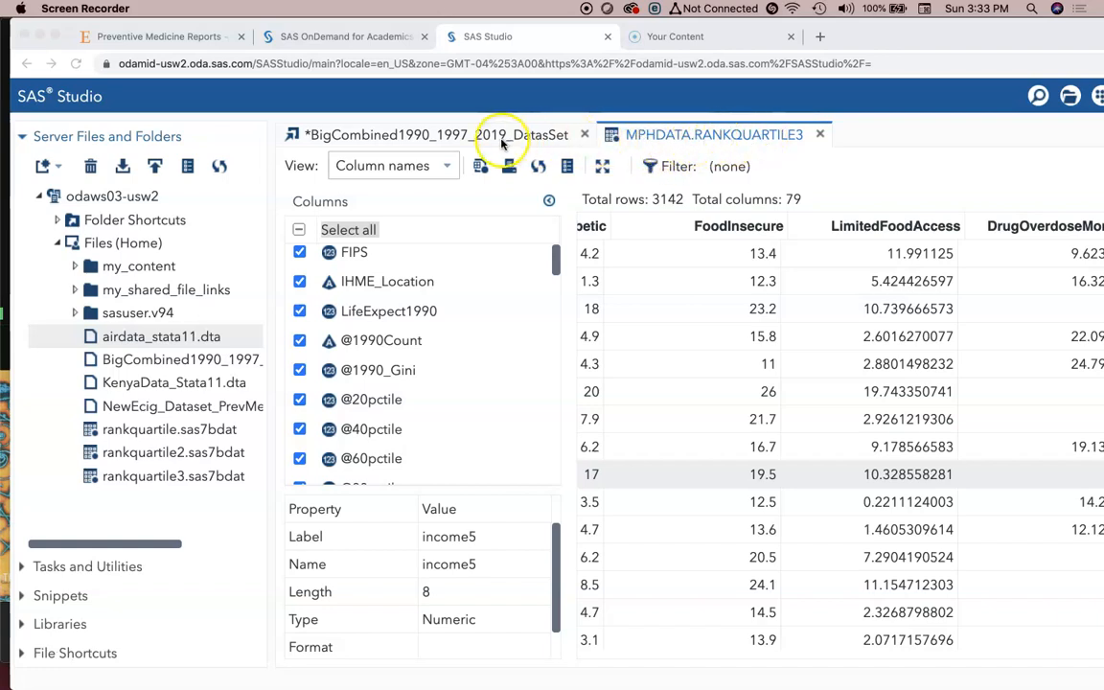
{"action": "mouse_move", "coordinate": [81, 623]}
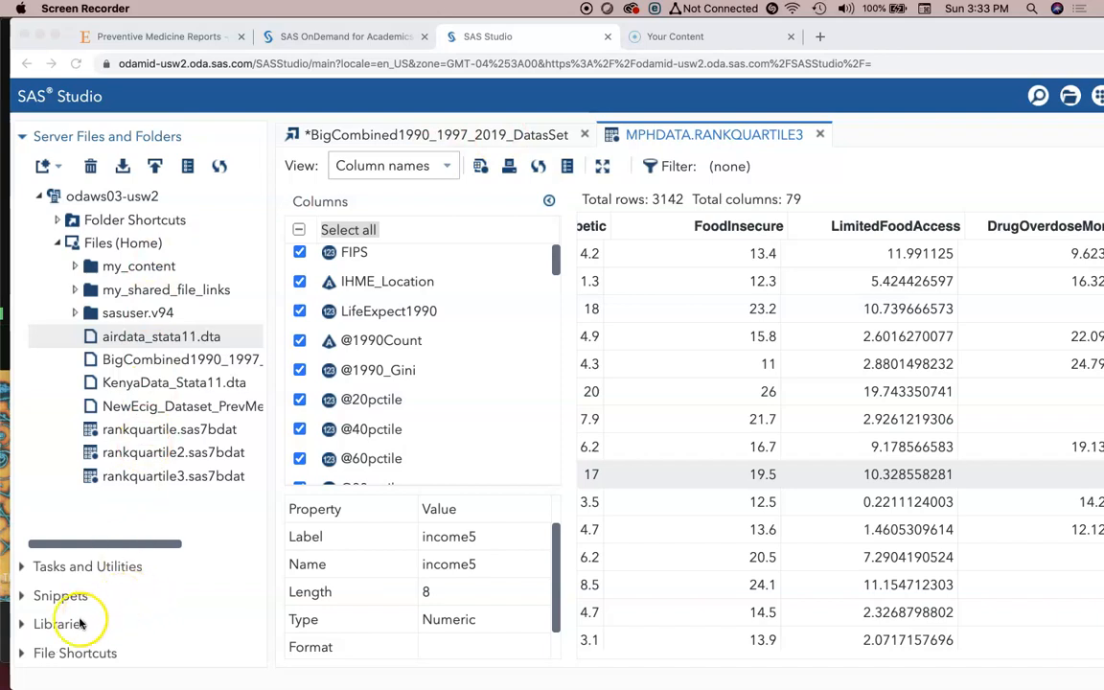
Show Tasks and Utilities with Data and Graph collapsed and Statistics > Linear Models listed
{"action": "left_click", "coordinate": [441, 134]}
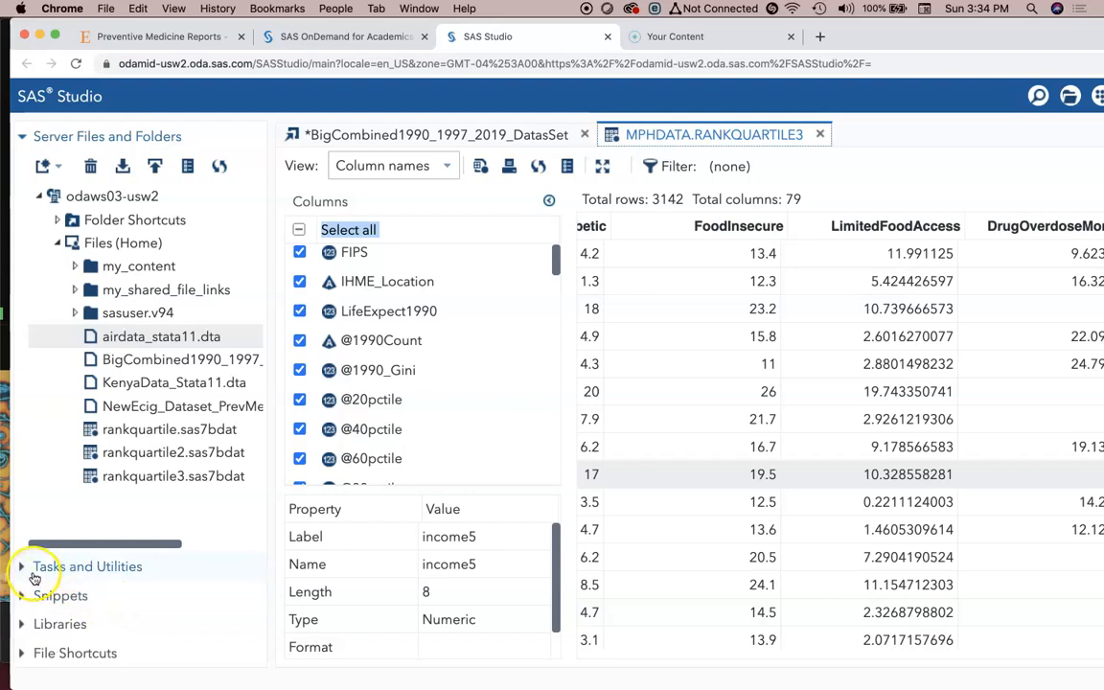
{"action": "left_click", "coordinate": [88, 565]}
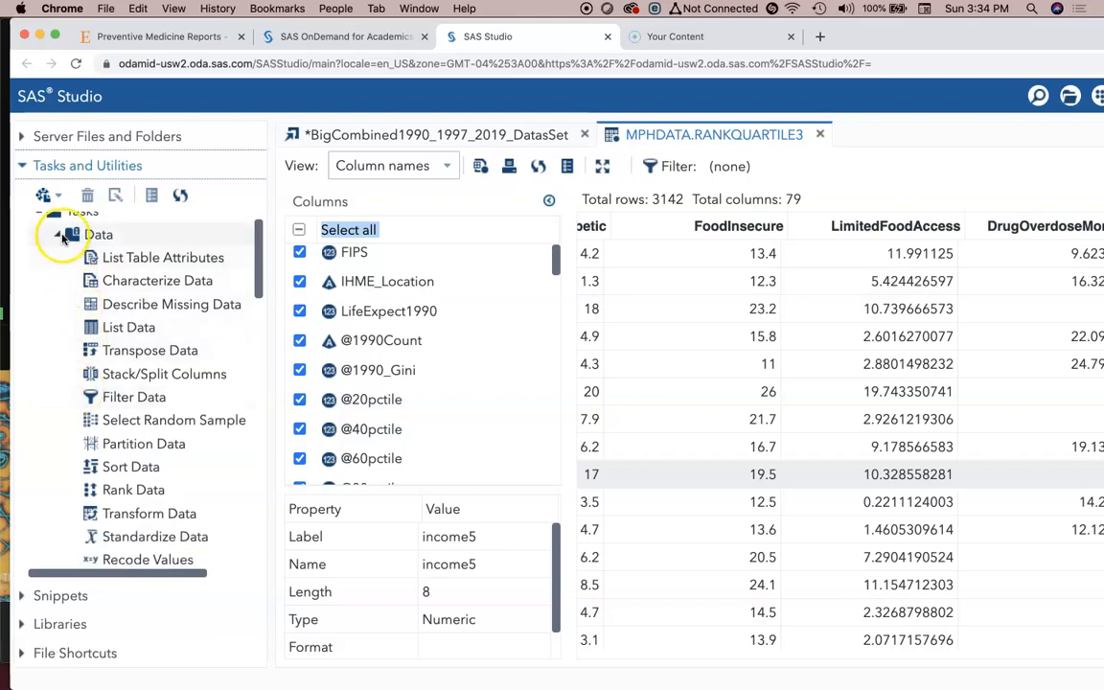
{"action": "left_click", "coordinate": [58, 257]}
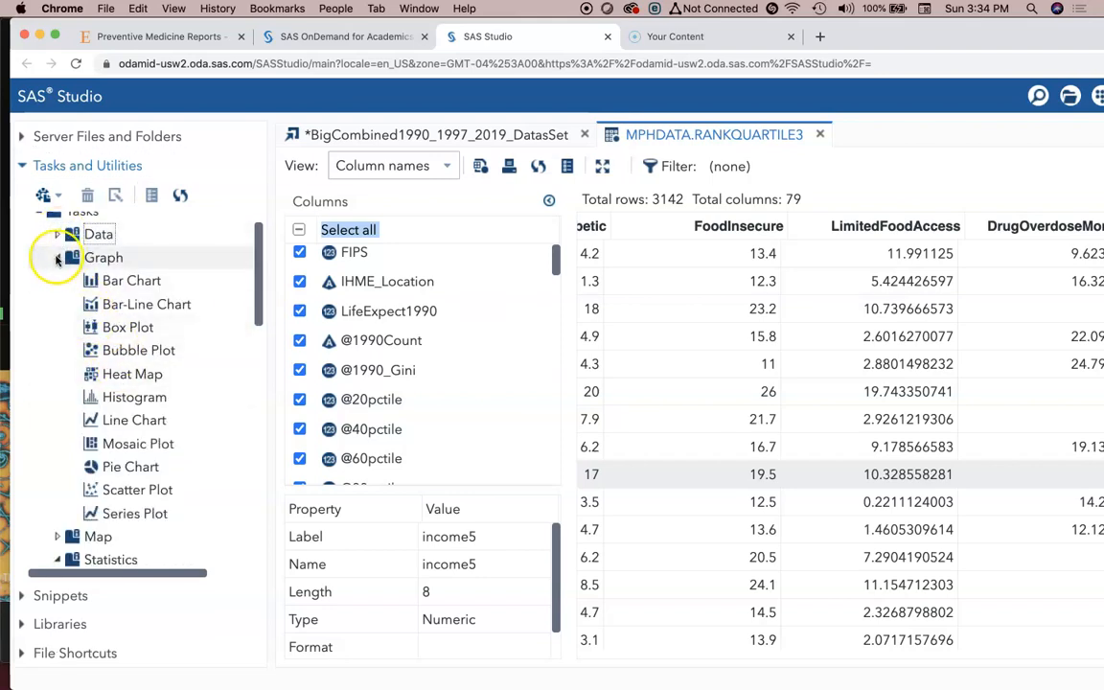
{"action": "left_click", "coordinate": [58, 303]}
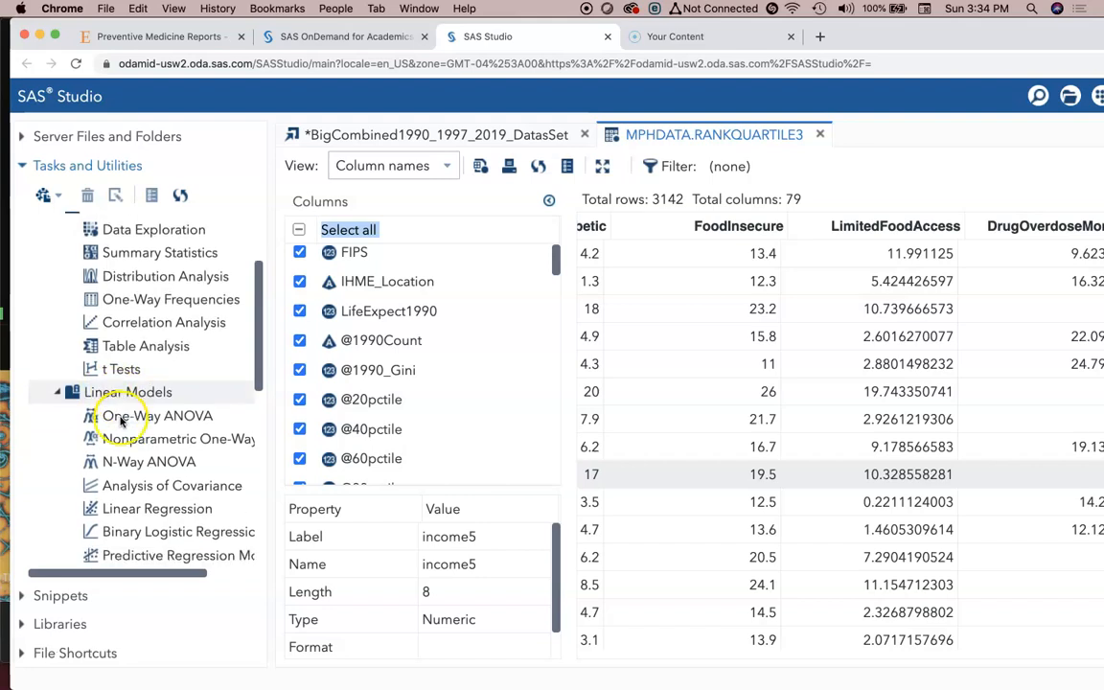
{"action": "scroll", "scroll_direction": "down", "scroll_amount": 3}
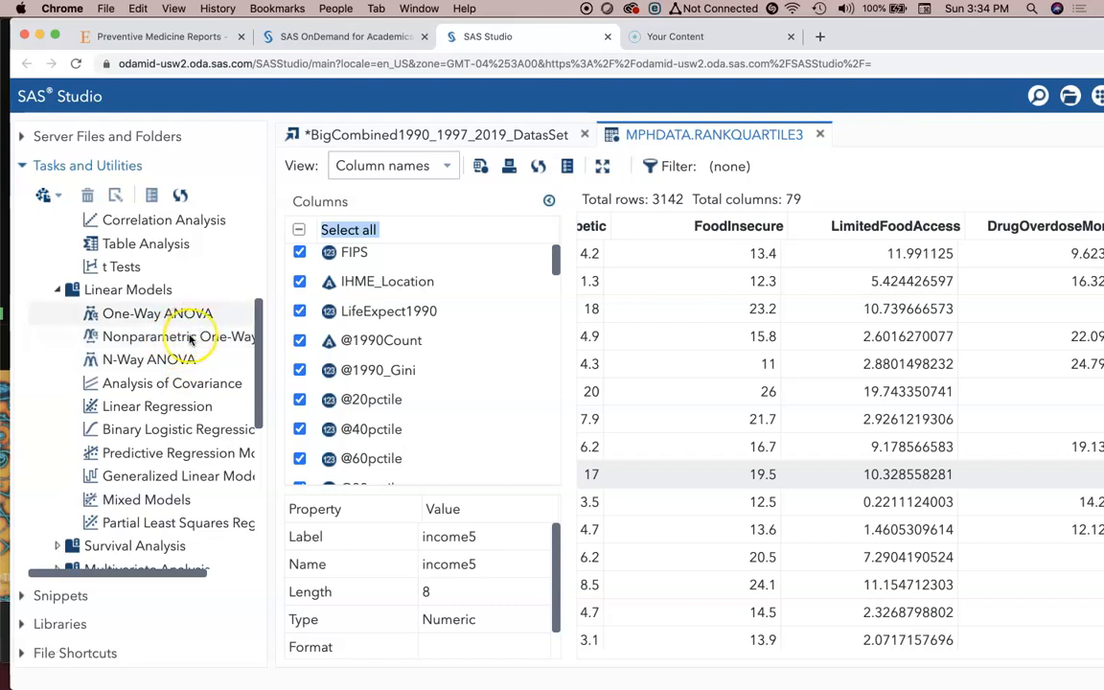
{"action": "mouse_move", "coordinate": [177, 407]}
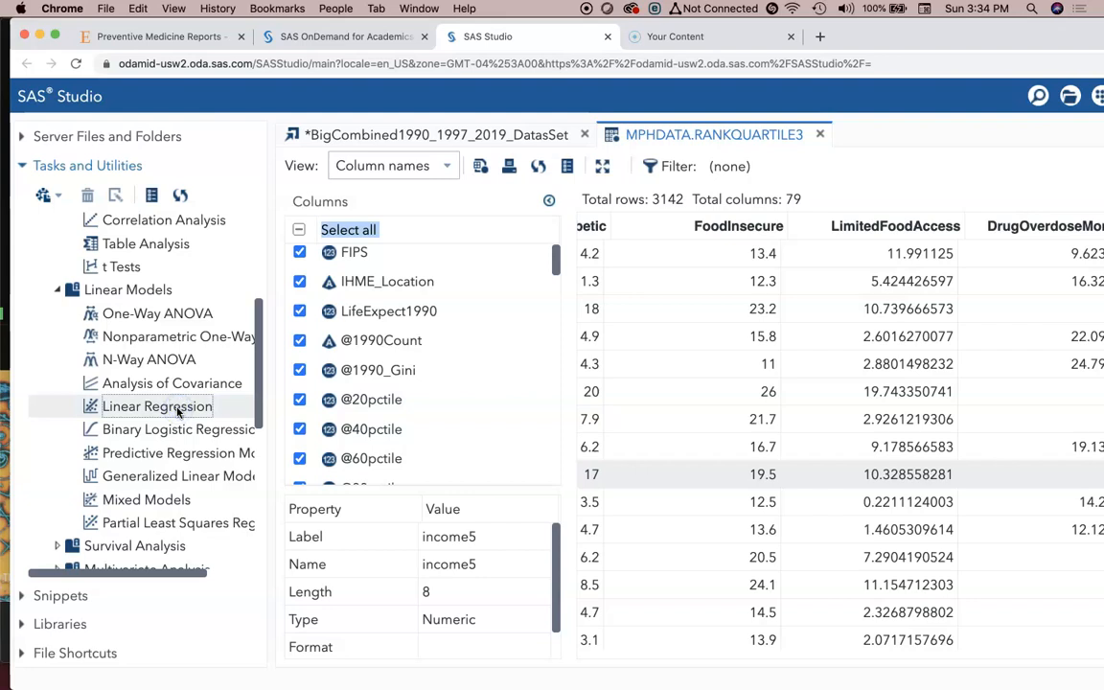
Start a Linear Regression task on RANKQUARTILE3 with LifeExpect1990 as the dependent variable
{"action": "left_click", "coordinate": [157, 407]}
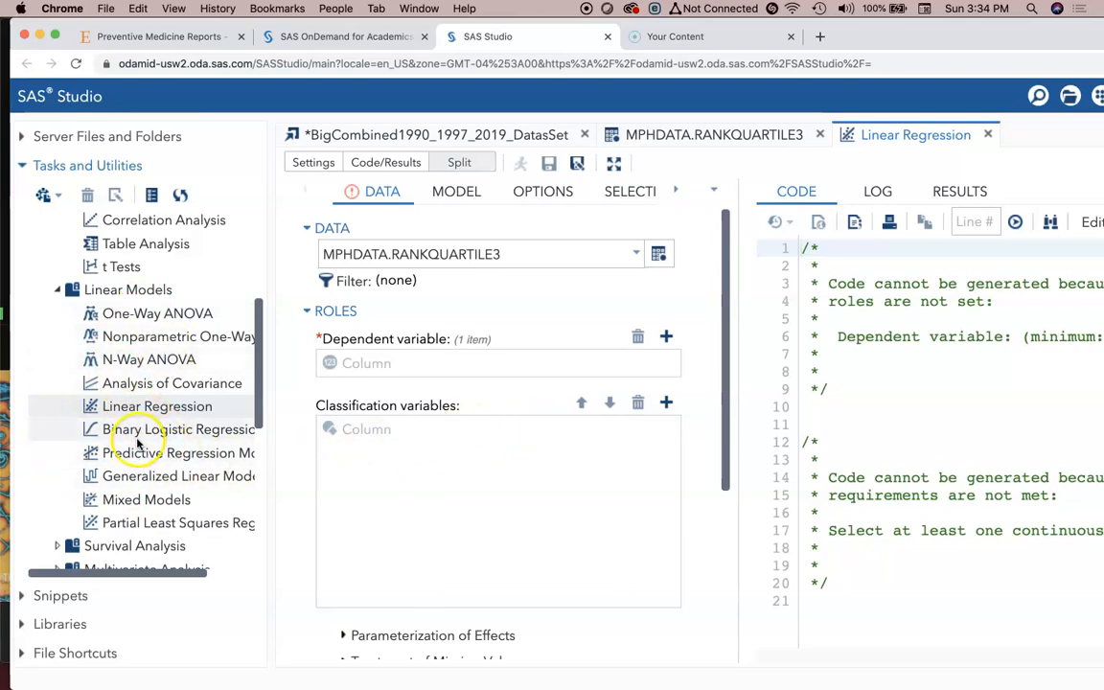
{"action": "mouse_move", "coordinate": [566, 347]}
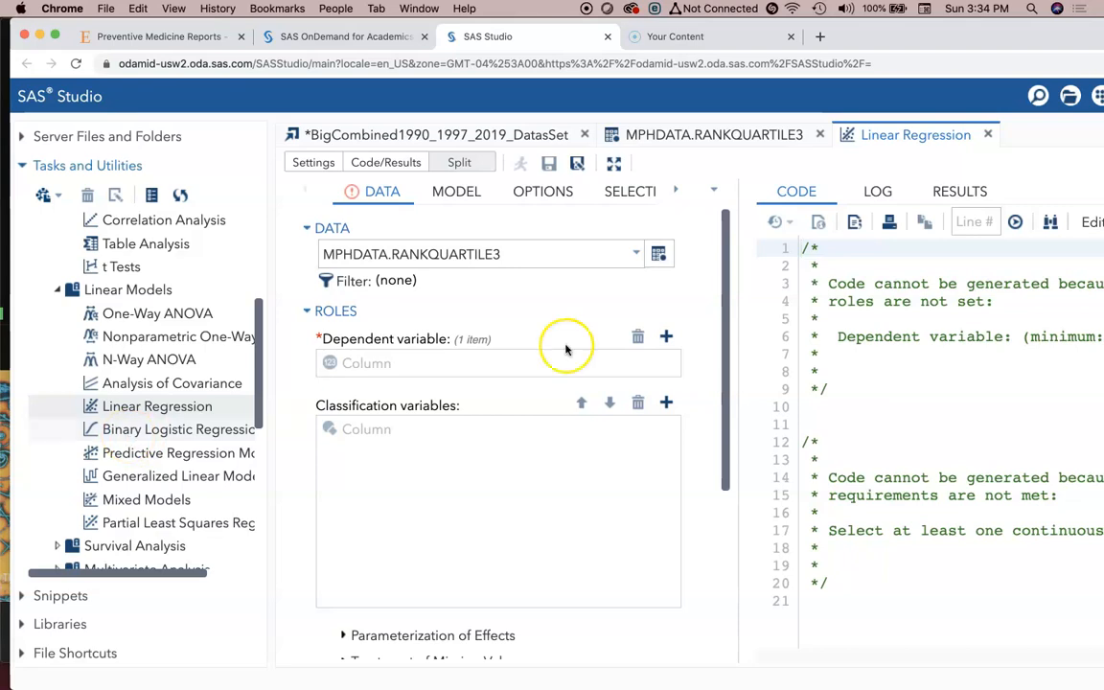
{"action": "mouse_move", "coordinate": [905, 54]}
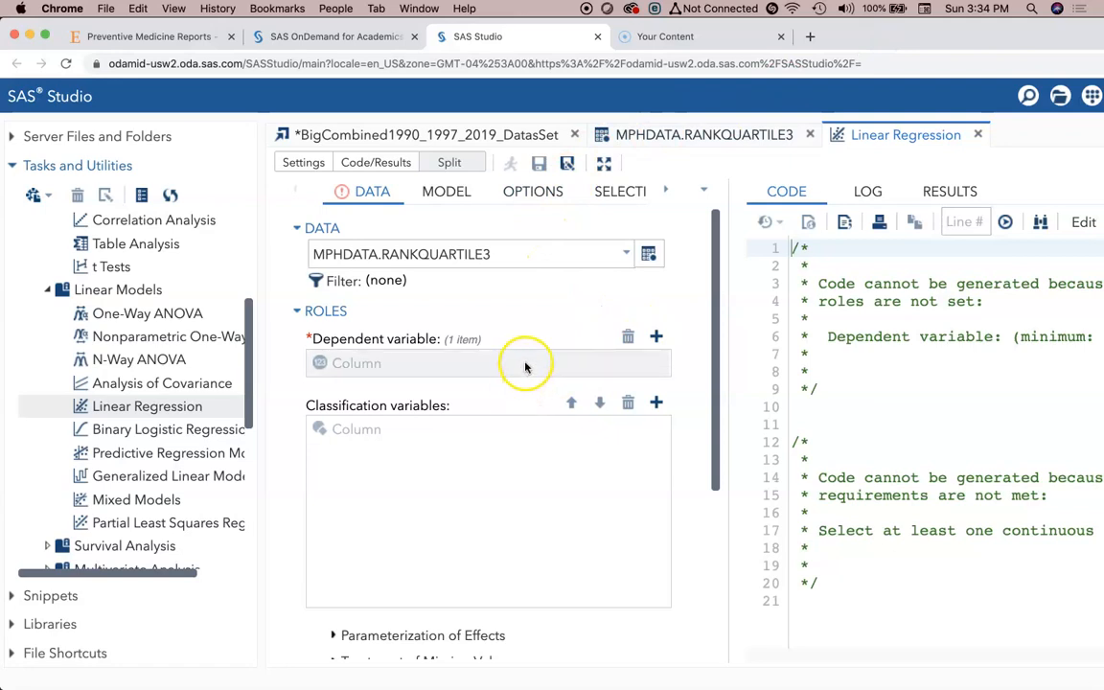
{"action": "mouse_move", "coordinate": [525, 362]}
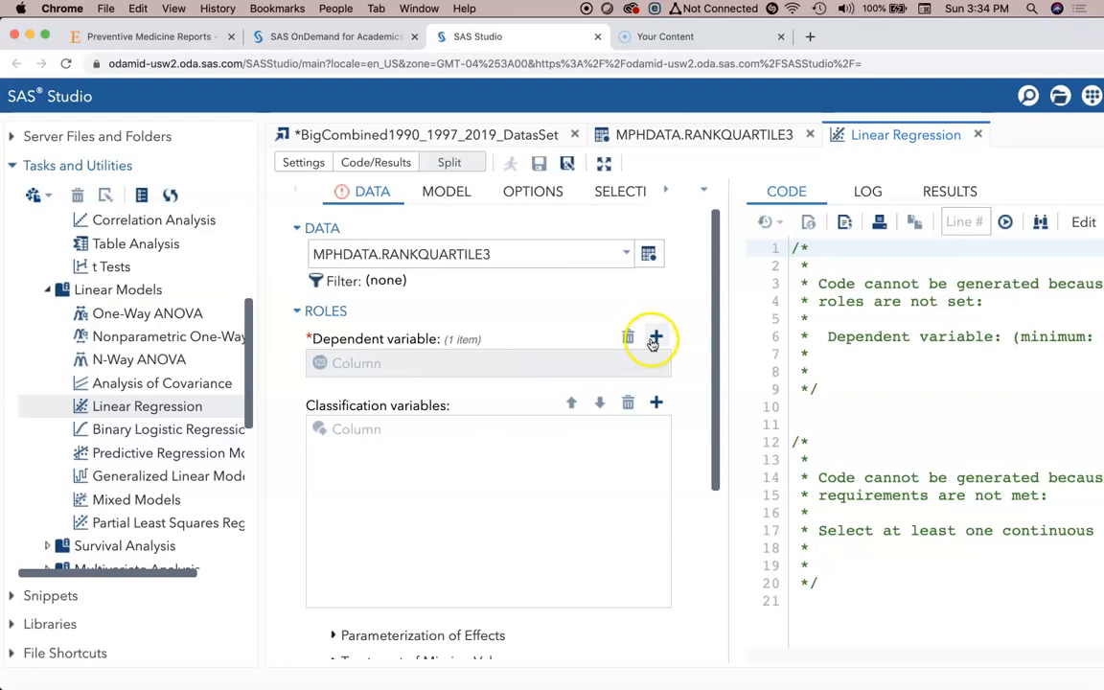
{"action": "left_click", "coordinate": [656, 338]}
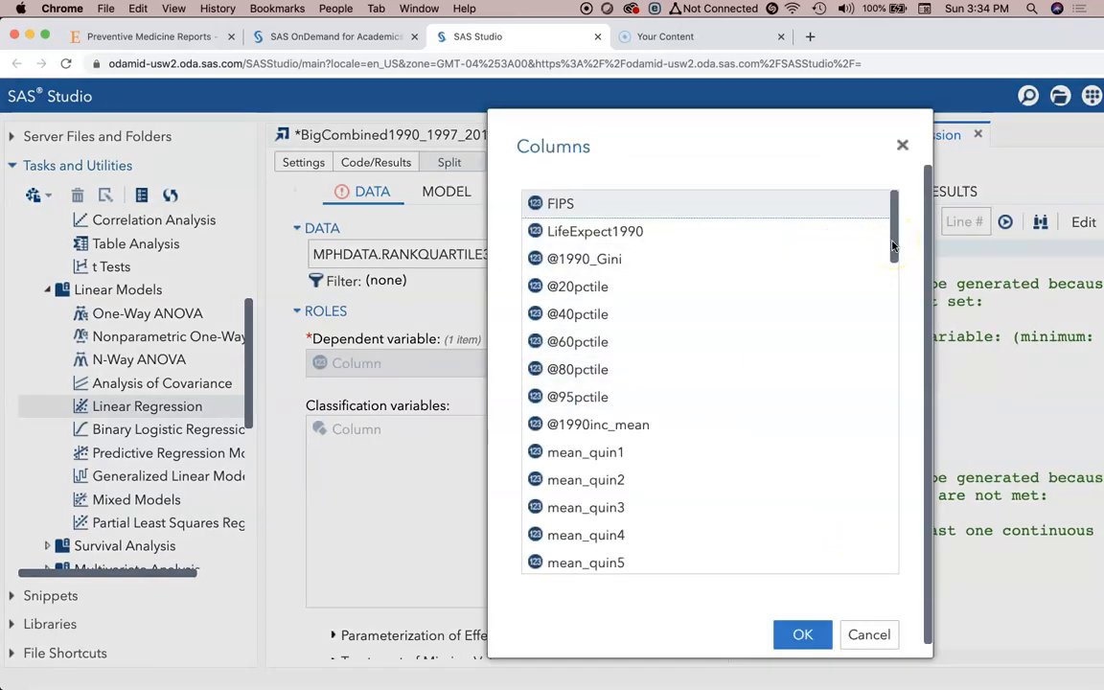
{"action": "left_click", "coordinate": [594, 230]}
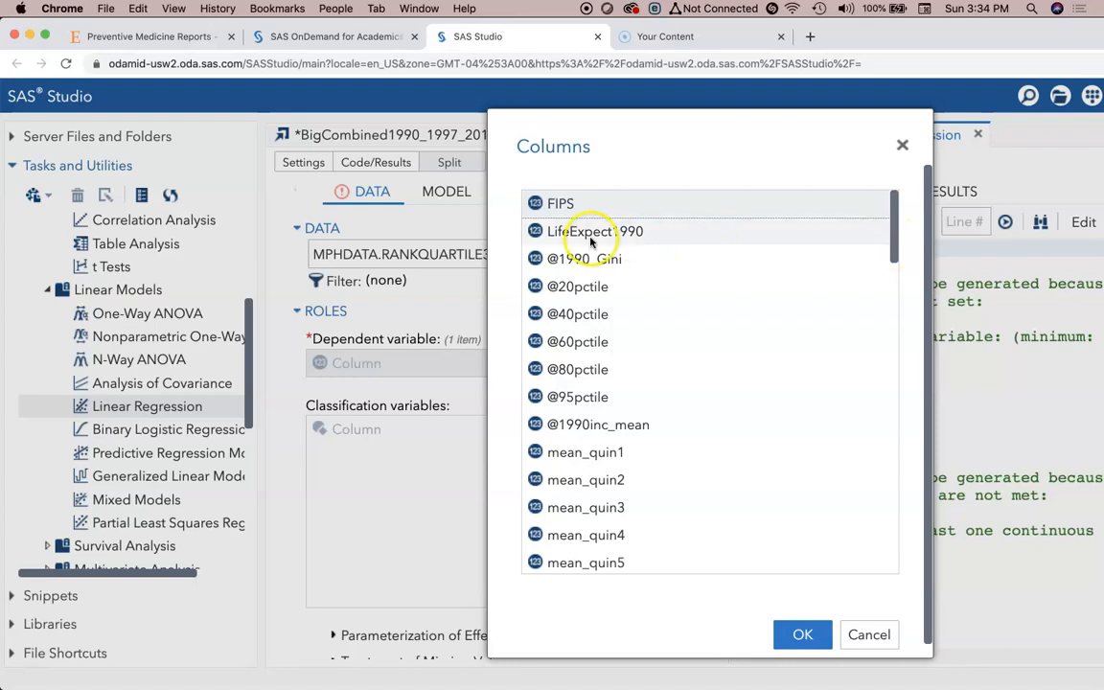
{"action": "left_click", "coordinate": [801, 634]}
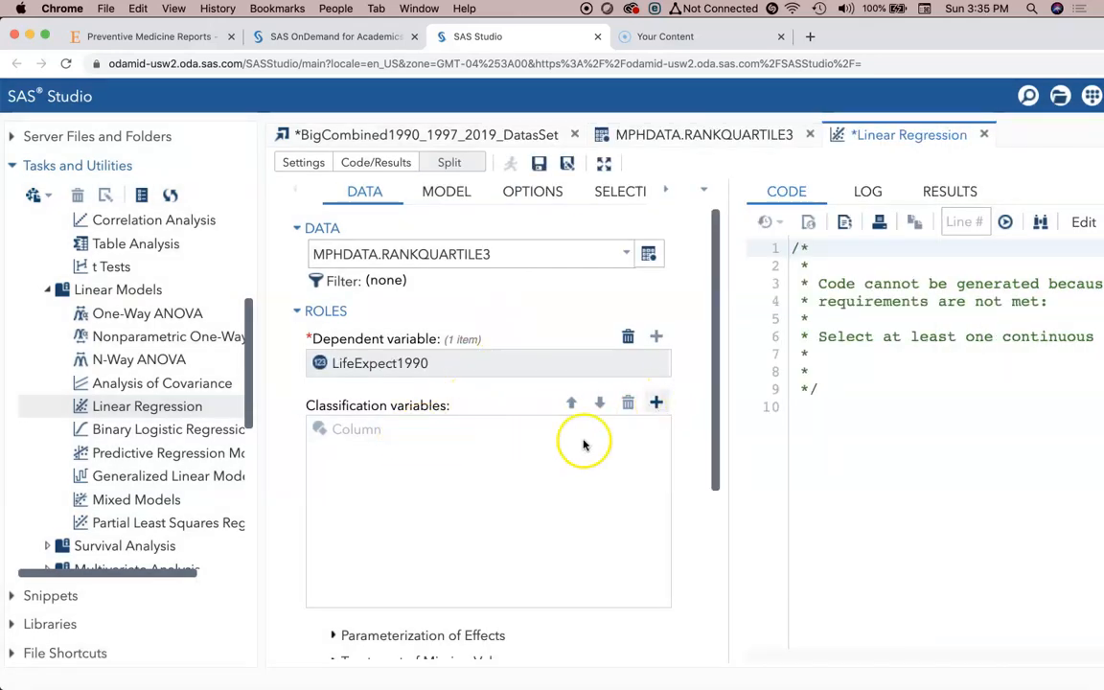
{"action": "scroll", "scroll_direction": "down", "scroll_amount": 3}
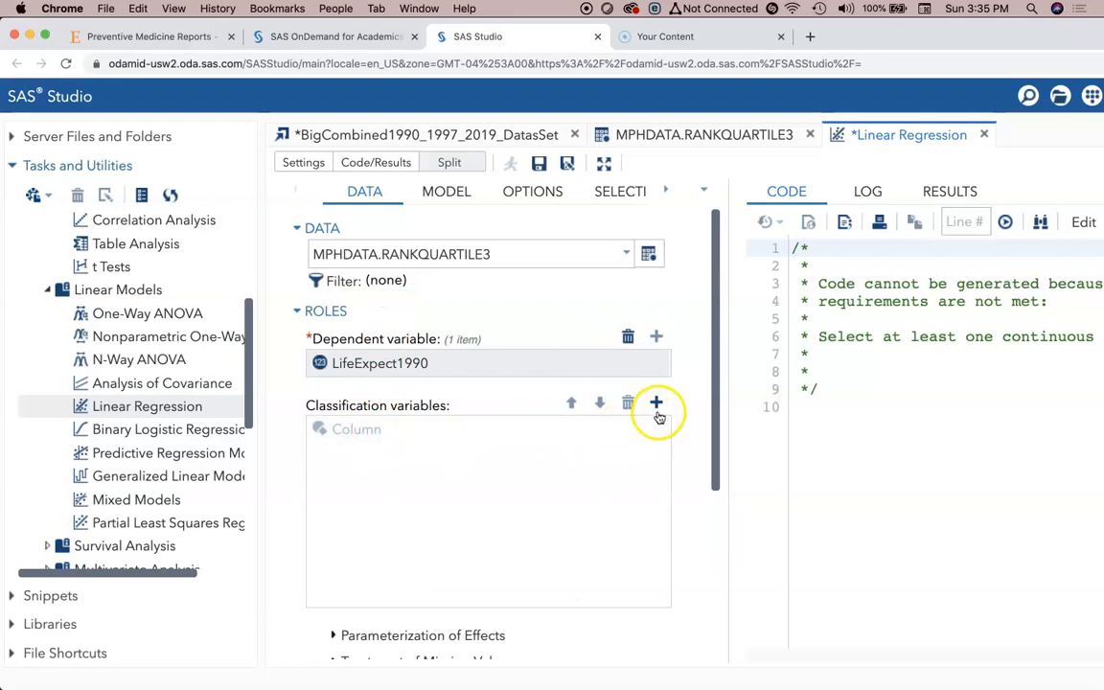
Add rank_HouseholdIncome as the classification variable
{"action": "left_click", "coordinate": [656, 403]}
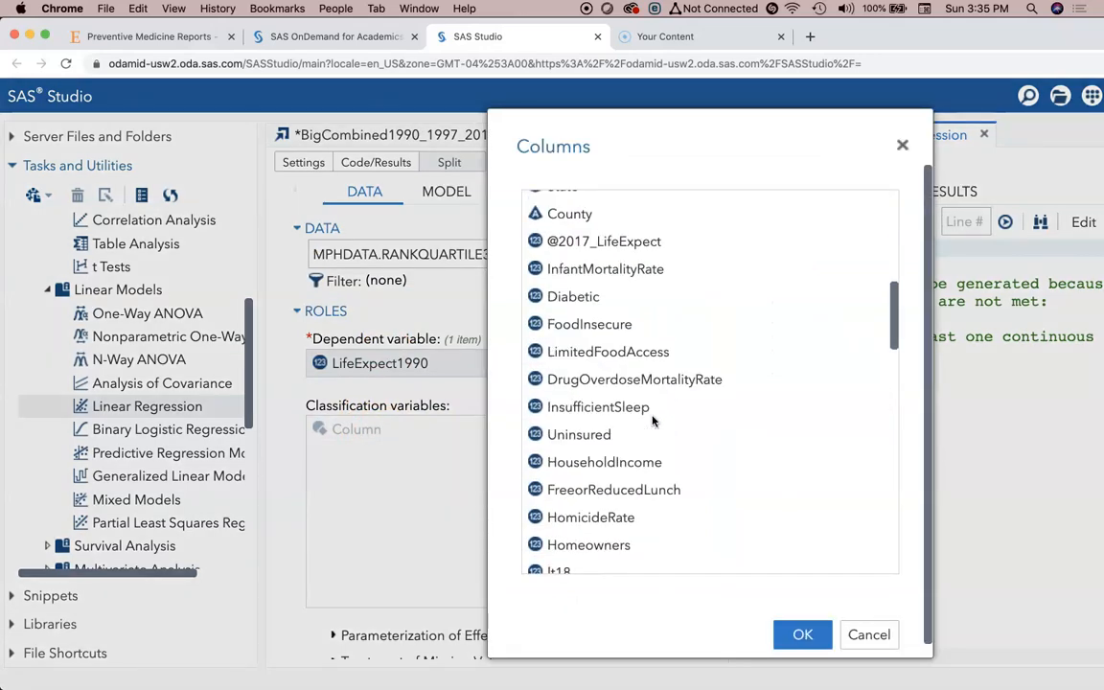
{"action": "scroll", "scroll_direction": "down", "scroll_amount": 3}
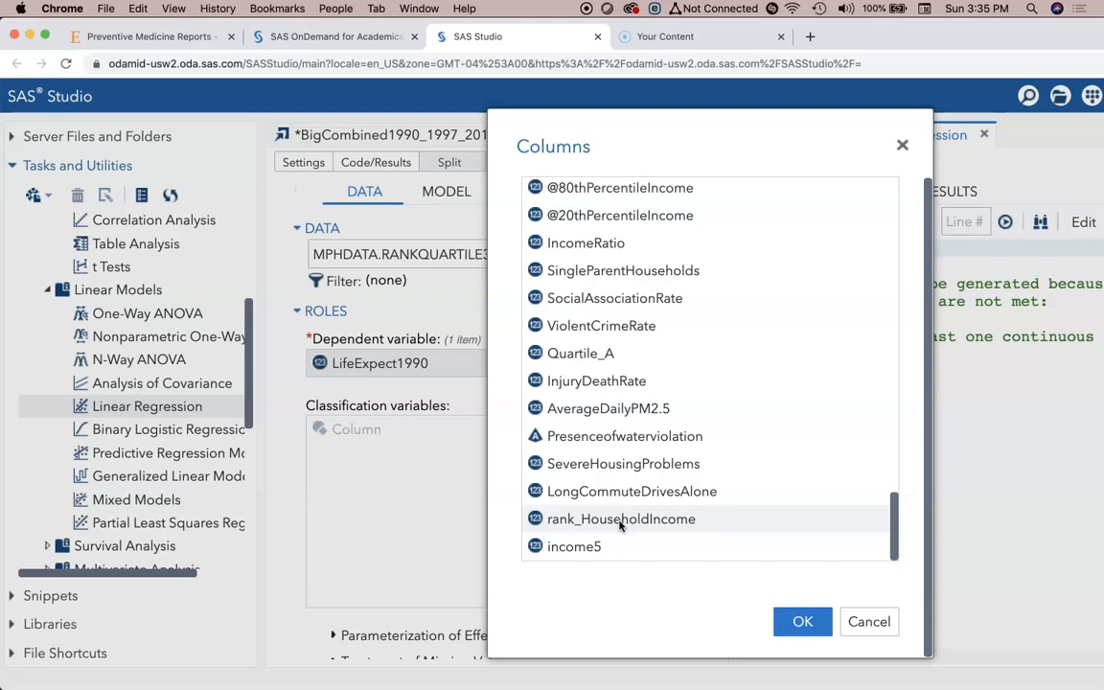
{"action": "left_click", "coordinate": [801, 621]}
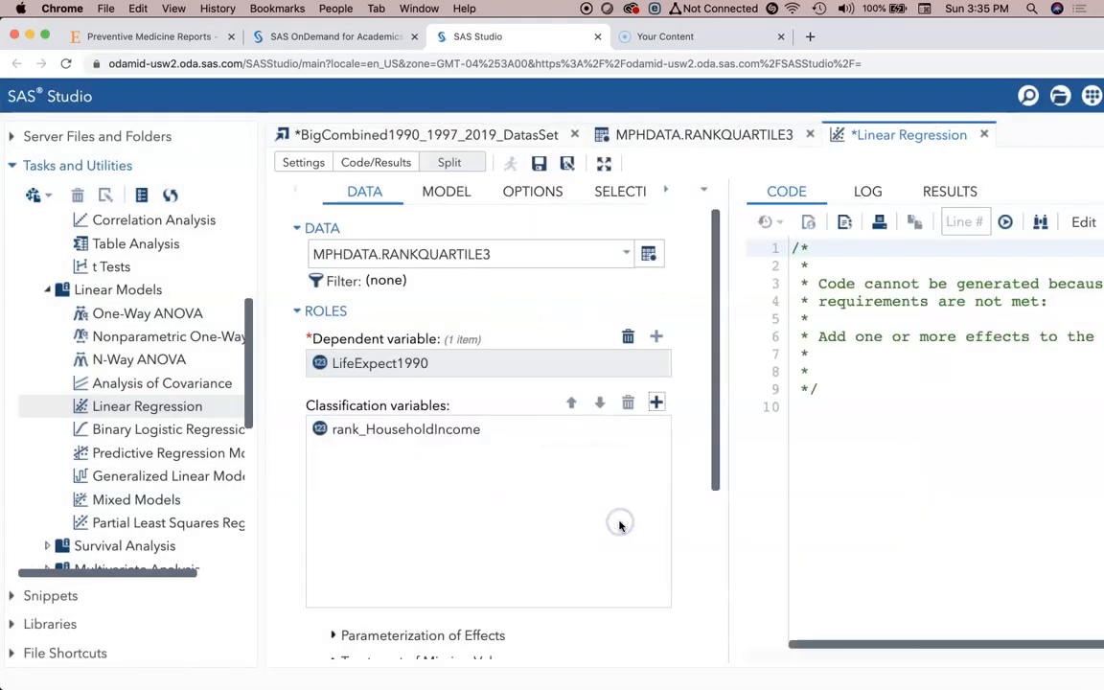
{"action": "scroll", "scroll_direction": "down", "scroll_amount": 3}
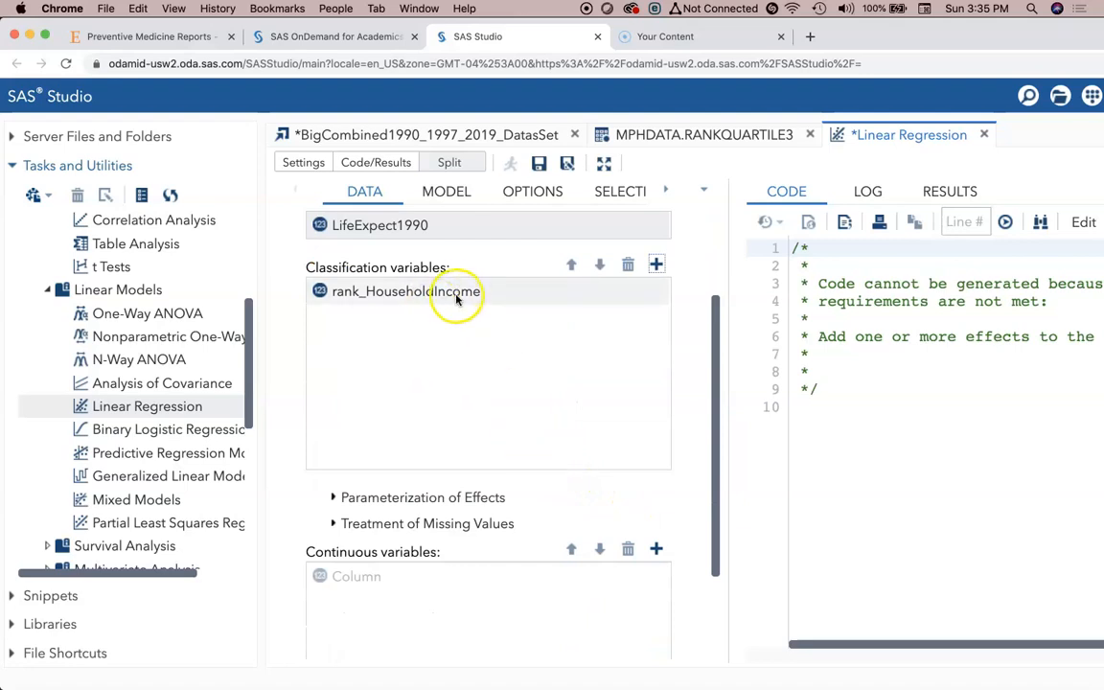
{"action": "scroll", "scroll_direction": "down", "scroll_amount": 3}
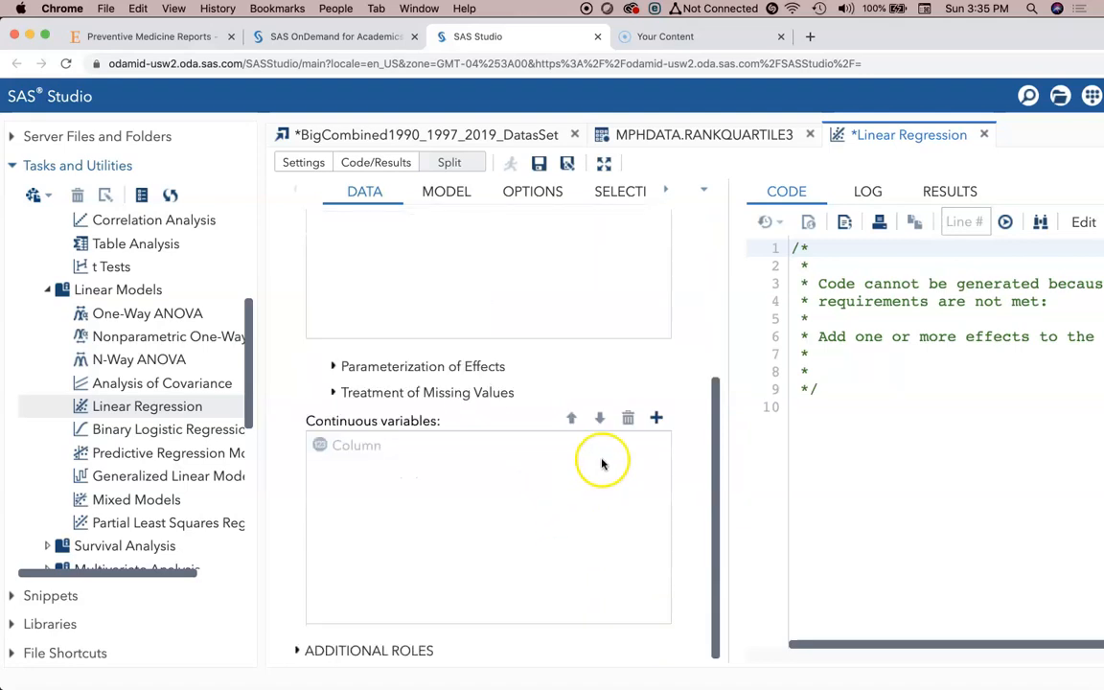
{"action": "left_click", "coordinate": [656, 418]}
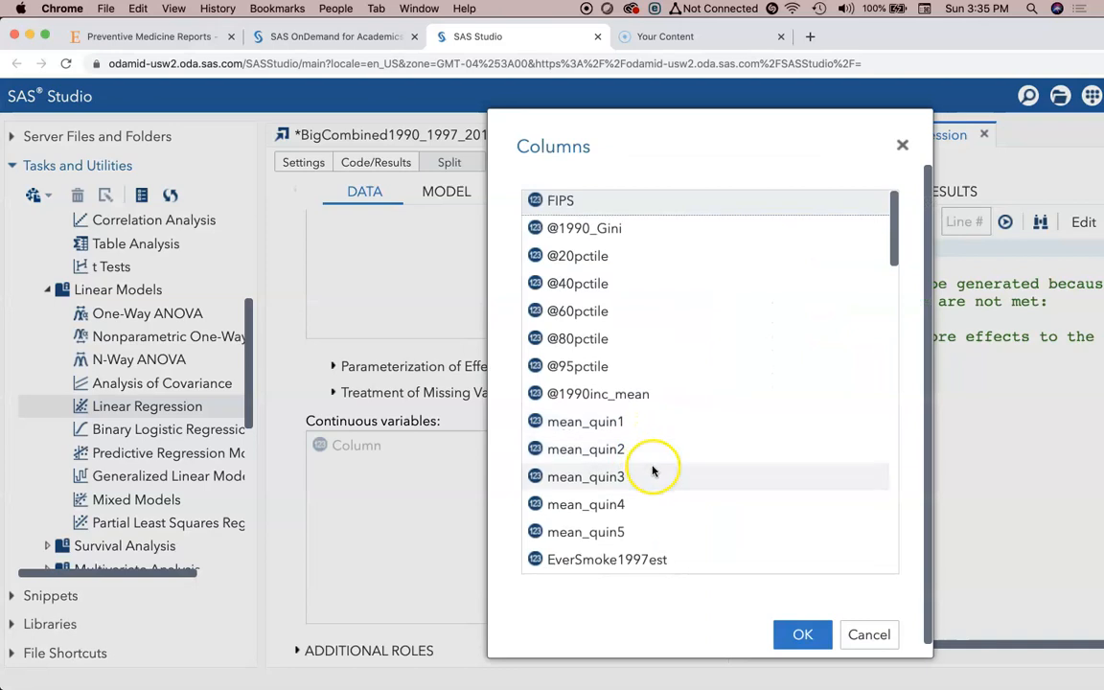
{"action": "scroll", "scroll_direction": "down", "scroll_amount": 3}
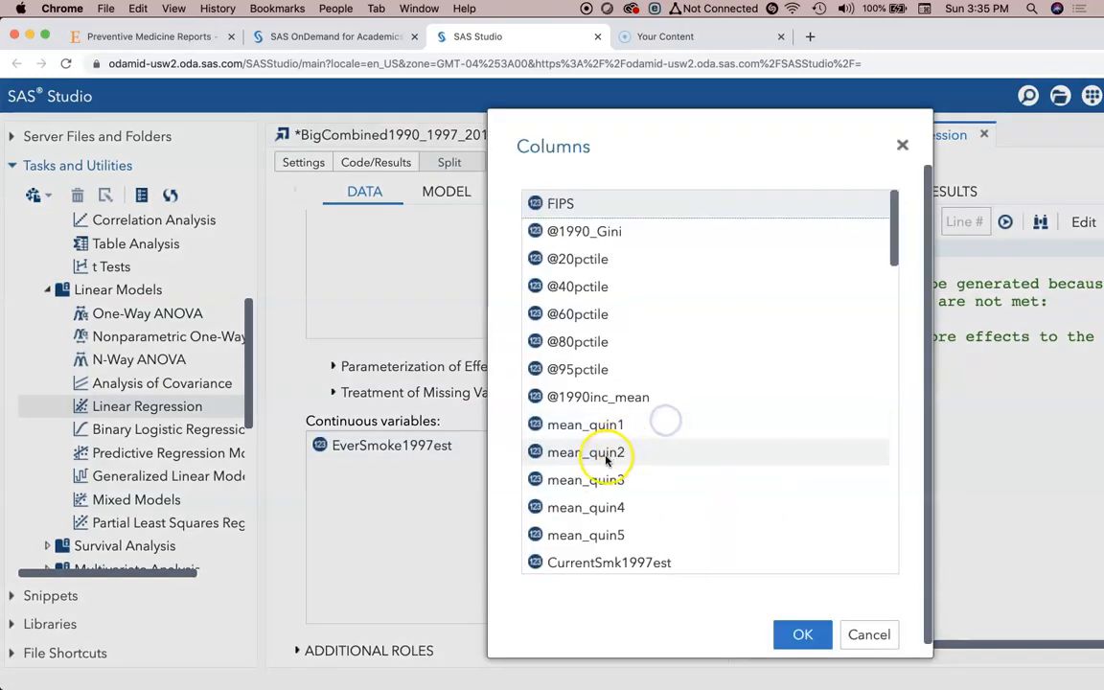
{"action": "scroll", "scroll_direction": "down", "scroll_amount": 3}
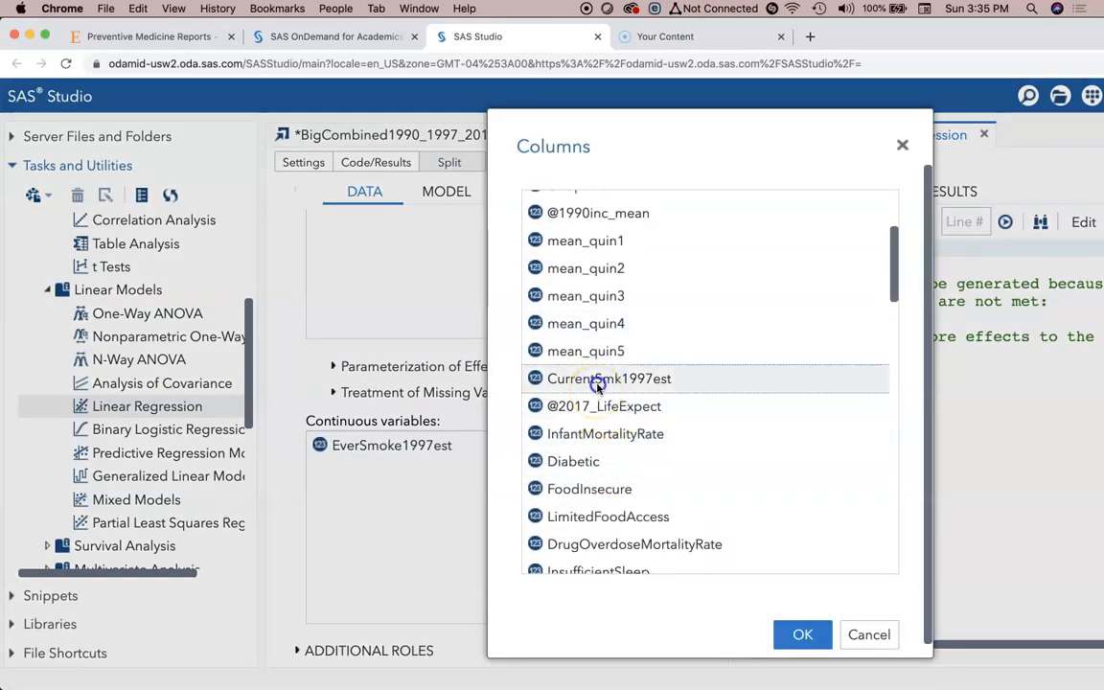
{"action": "double_click", "coordinate": [609, 378]}
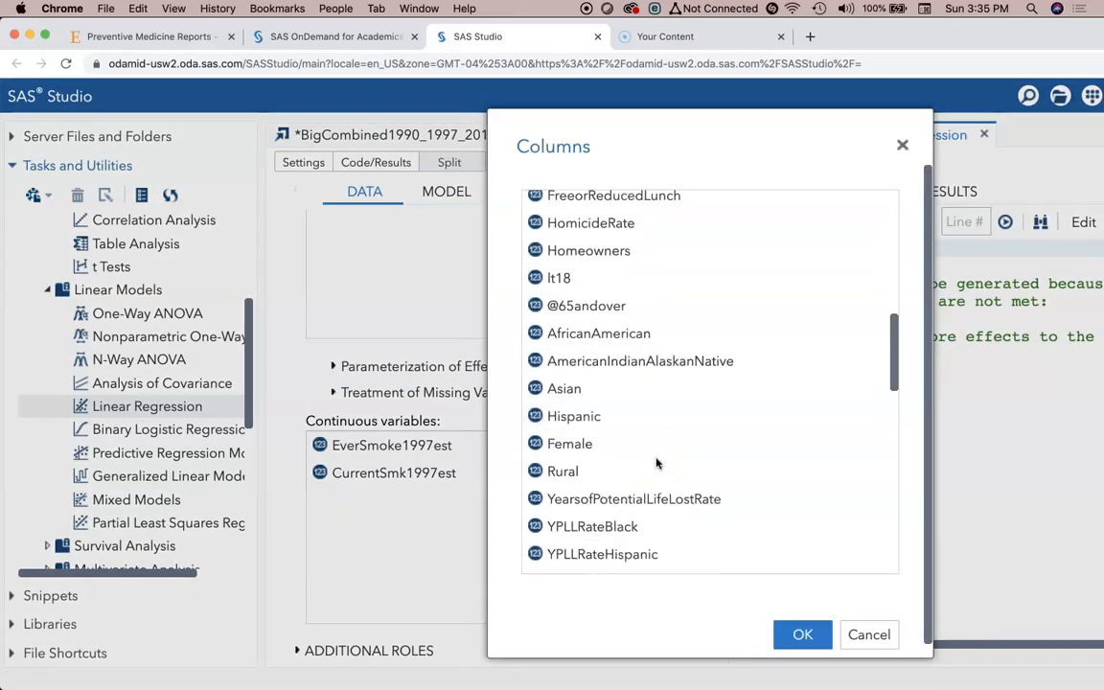
{"action": "scroll", "scroll_direction": "down", "scroll_amount": 3}
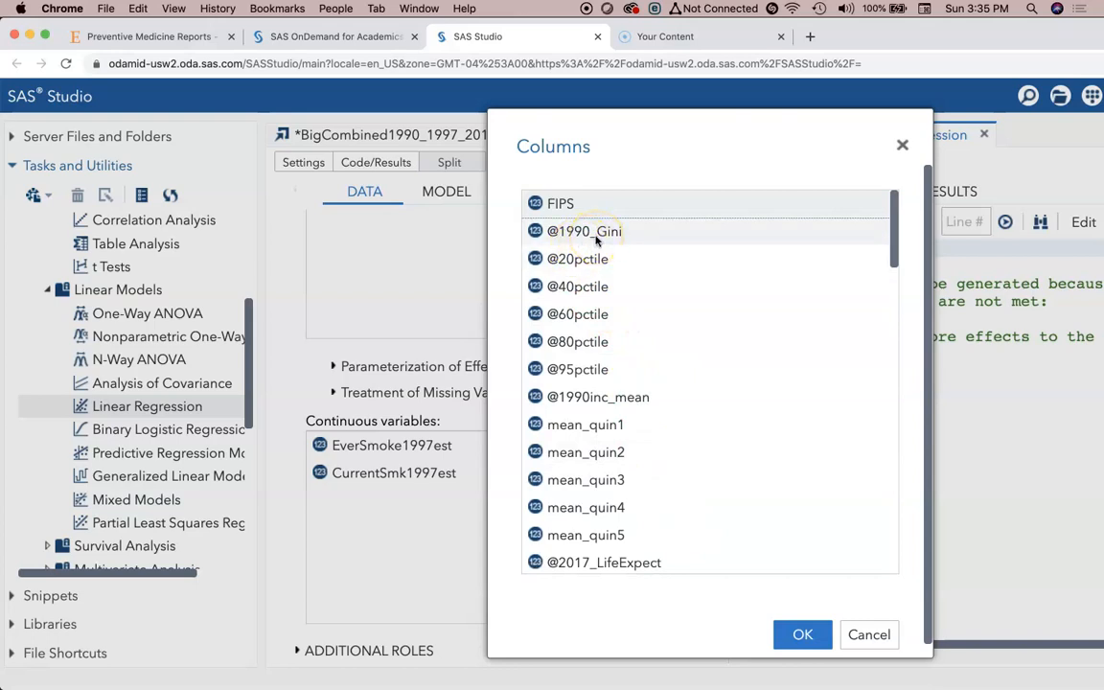
{"action": "left_click", "coordinate": [802, 635]}
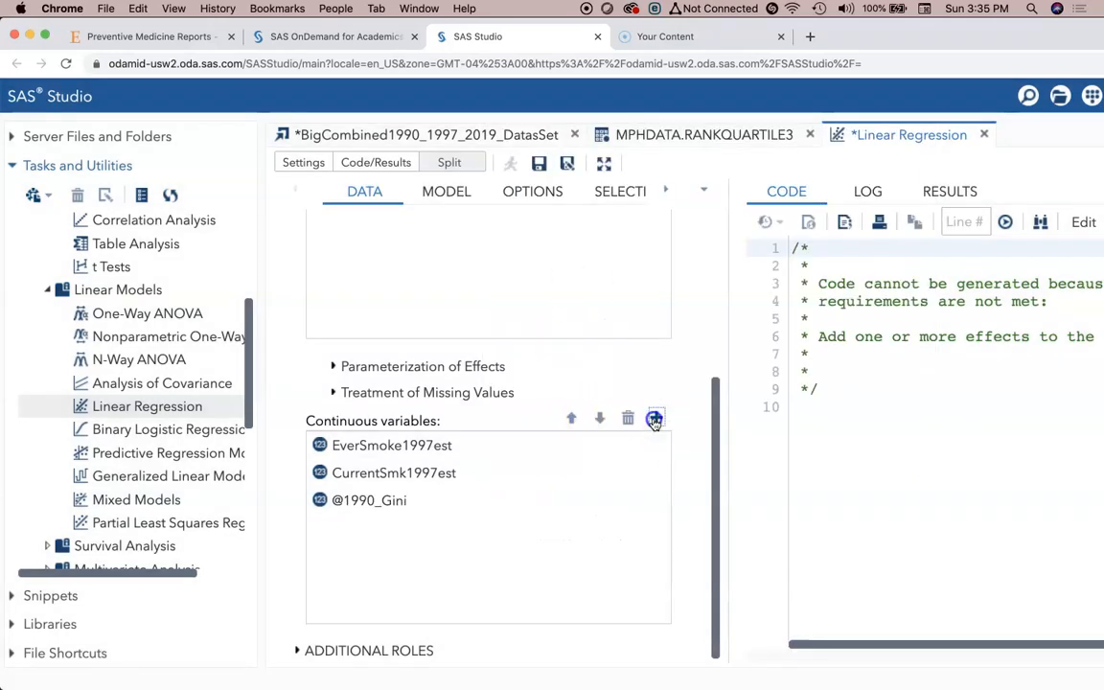
Review the Columns list again and close it without adding anything
{"action": "left_click", "coordinate": [656, 418]}
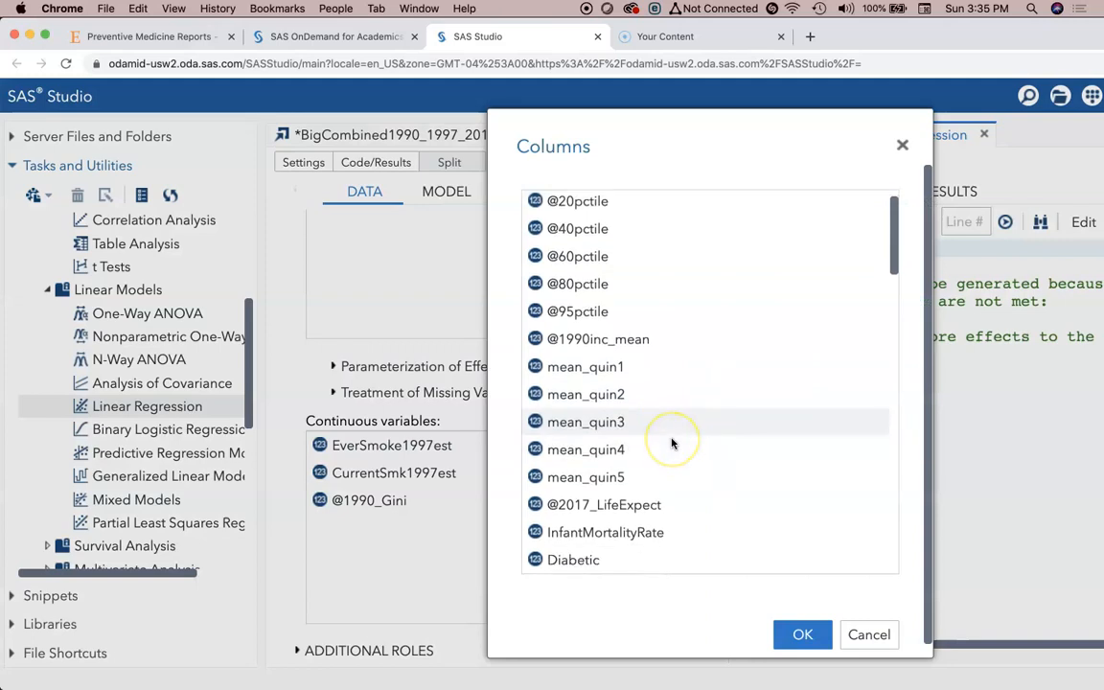
{"action": "scroll", "scroll_direction": "down", "scroll_amount": 3}
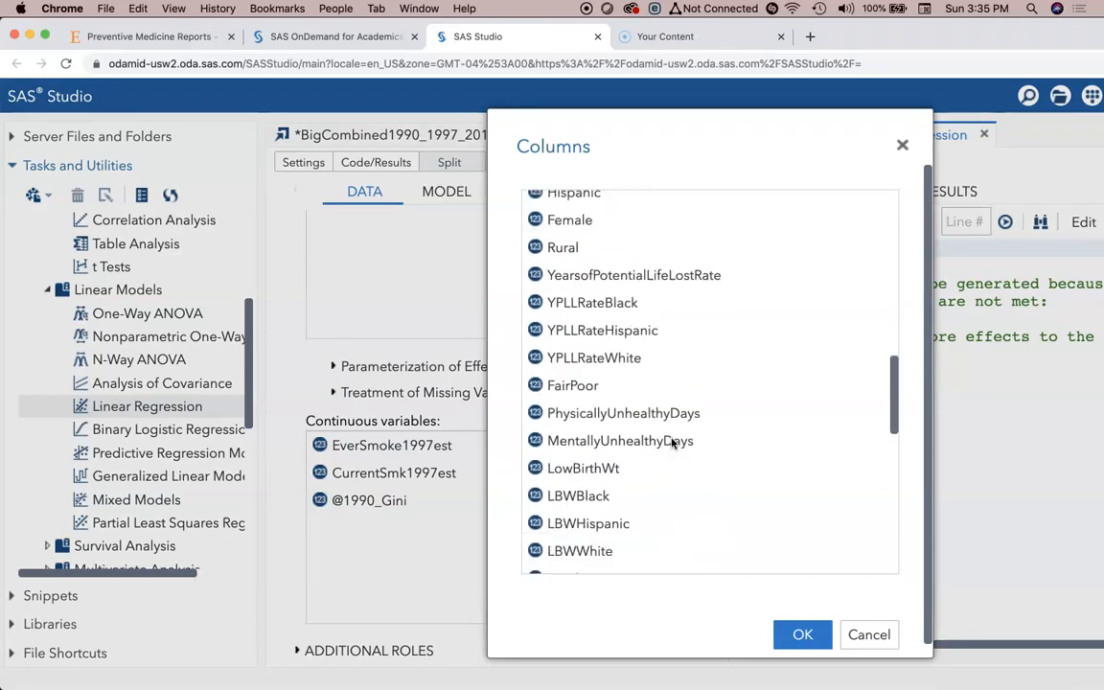
{"action": "scroll", "scroll_direction": "down", "scroll_amount": 3}
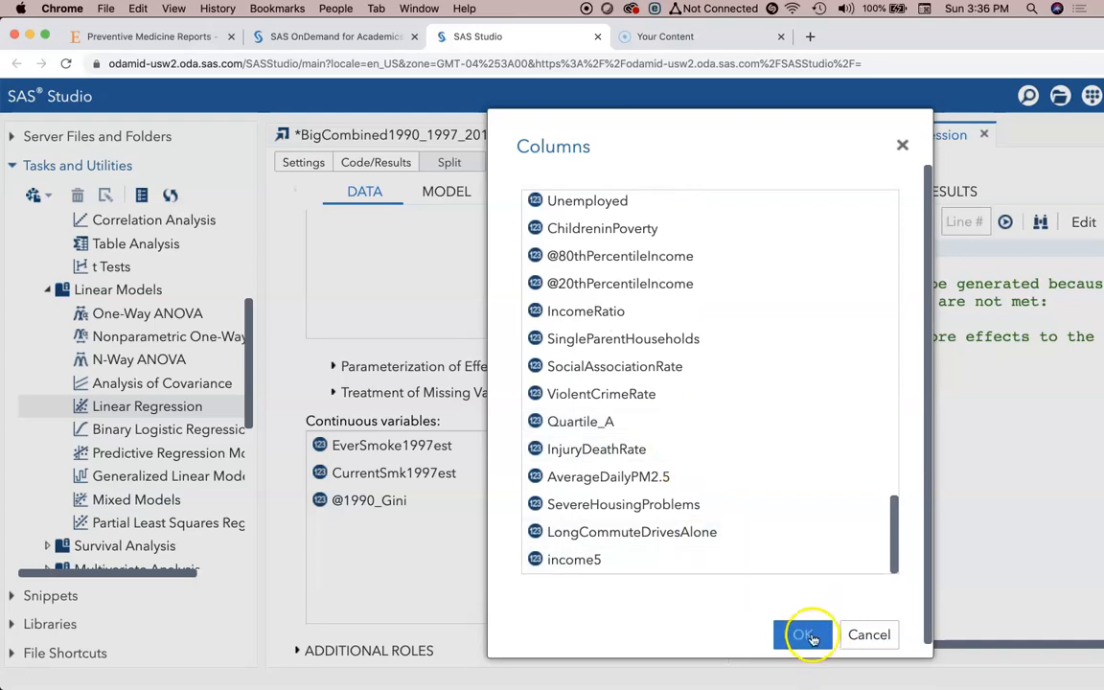
{"action": "left_click", "coordinate": [804, 635]}
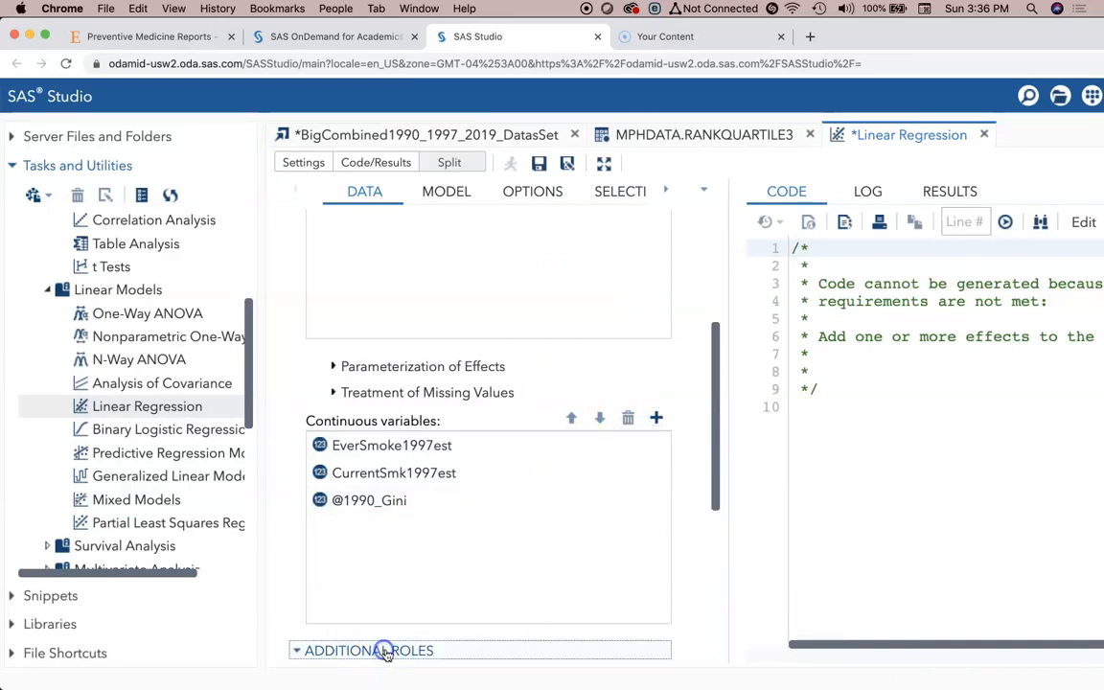
Review the Additional Roles section, then show the Model settings with only the intercept
{"action": "left_click", "coordinate": [368, 650]}
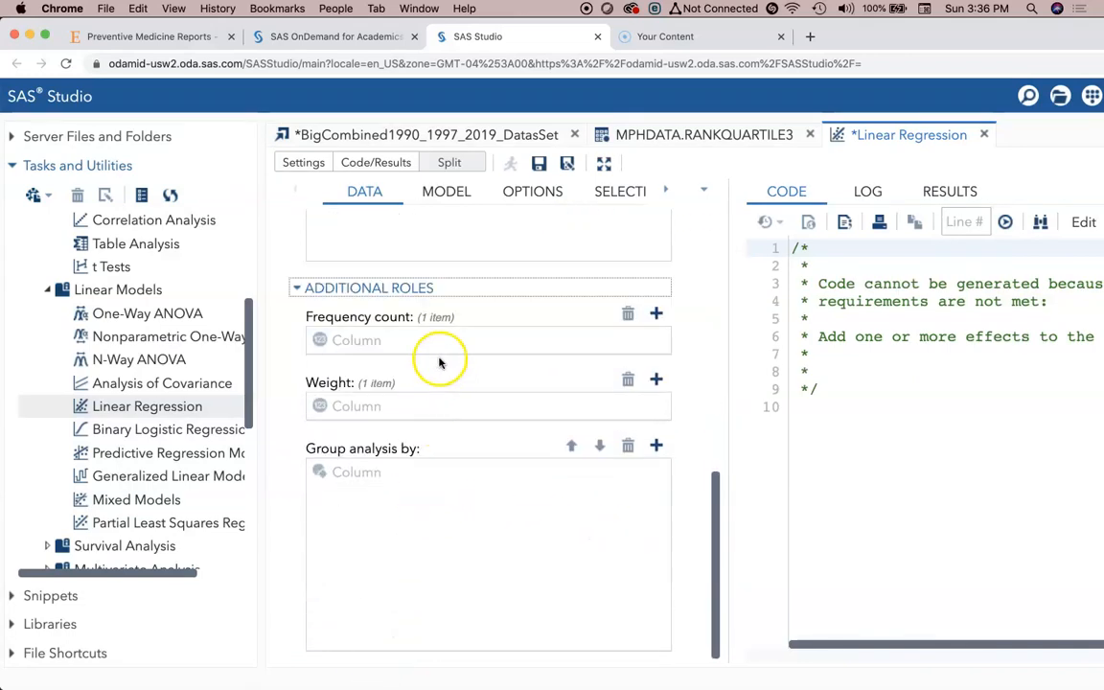
{"action": "mouse_move", "coordinate": [489, 489]}
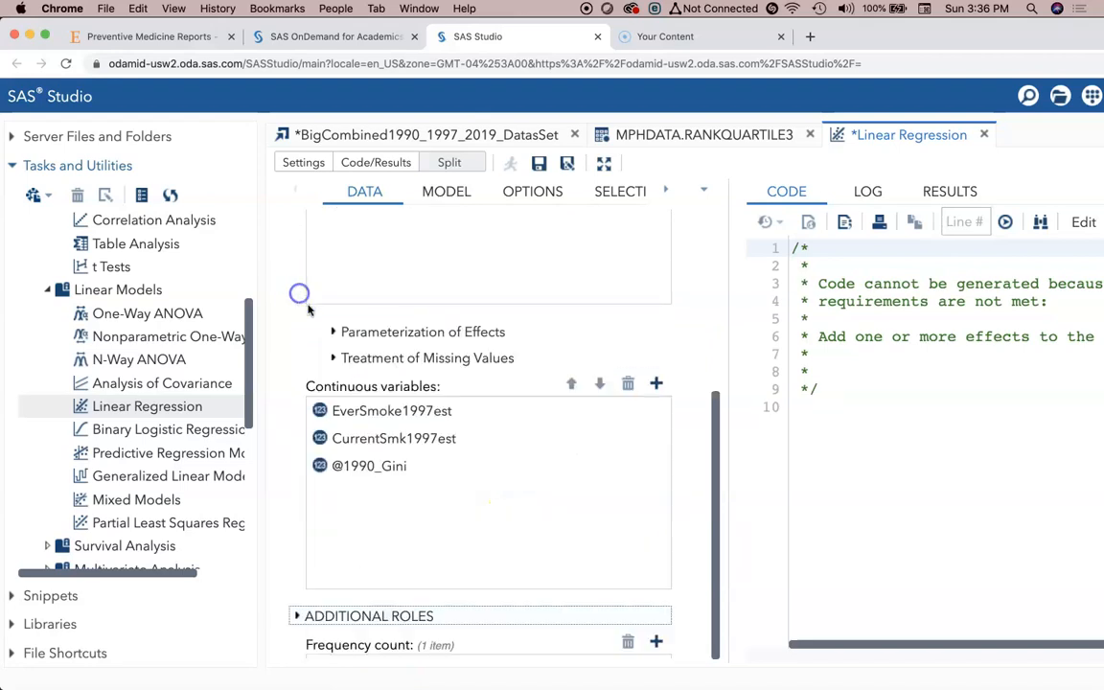
{"action": "left_click", "coordinate": [445, 192]}
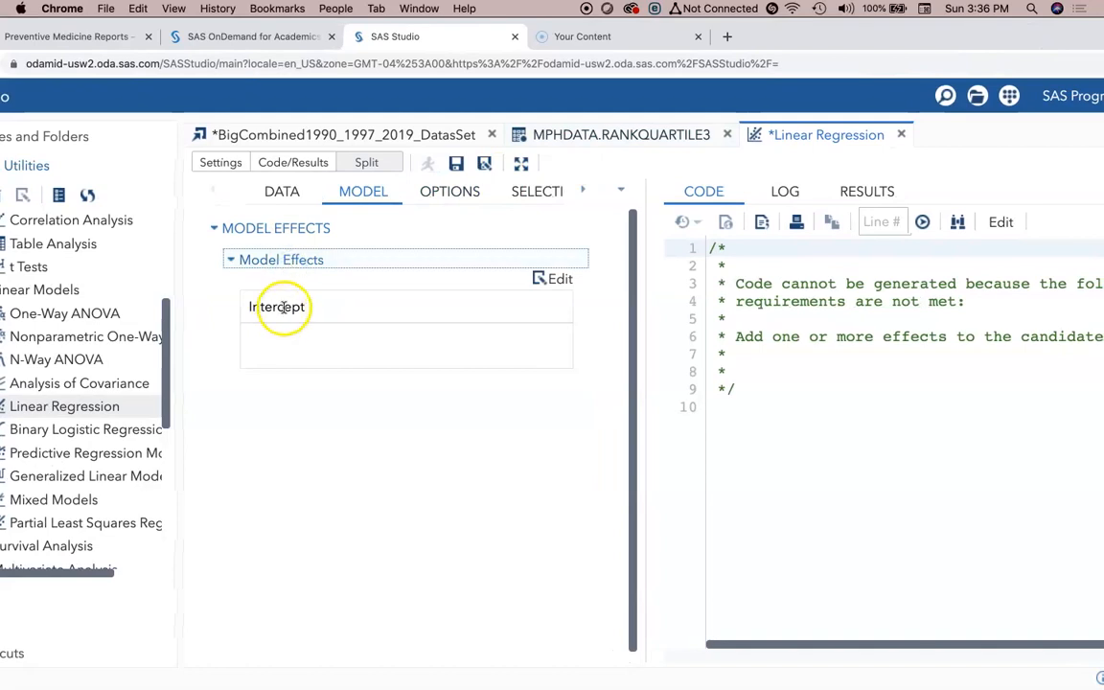
{"action": "left_click", "coordinate": [560, 280]}
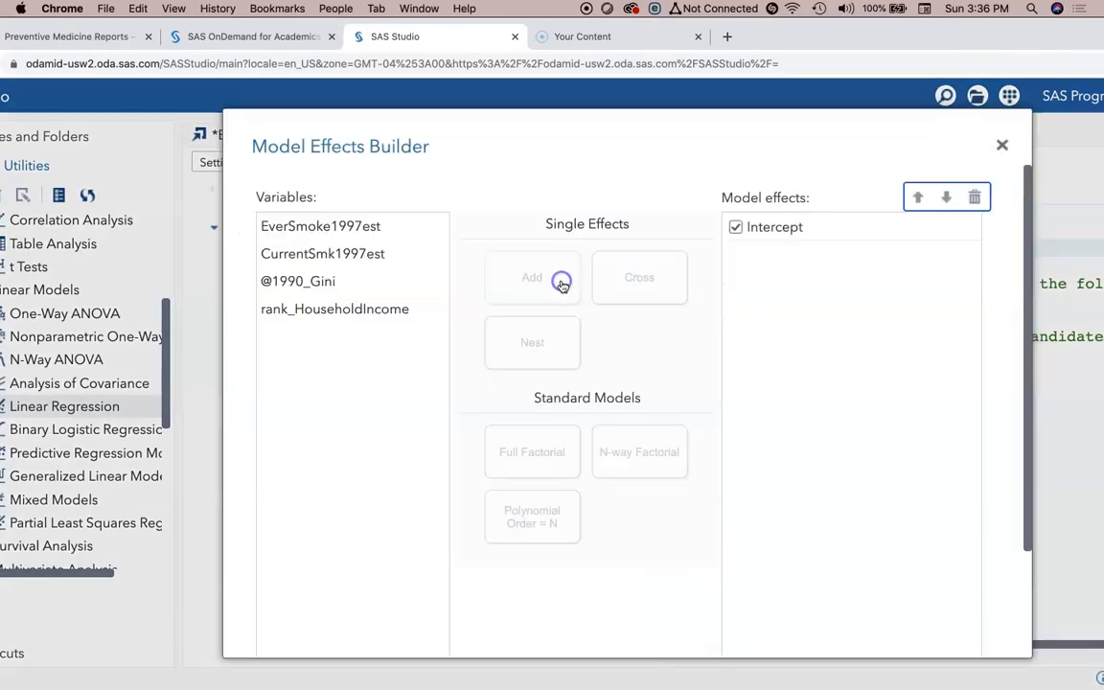
{"action": "mouse_move", "coordinate": [491, 142]}
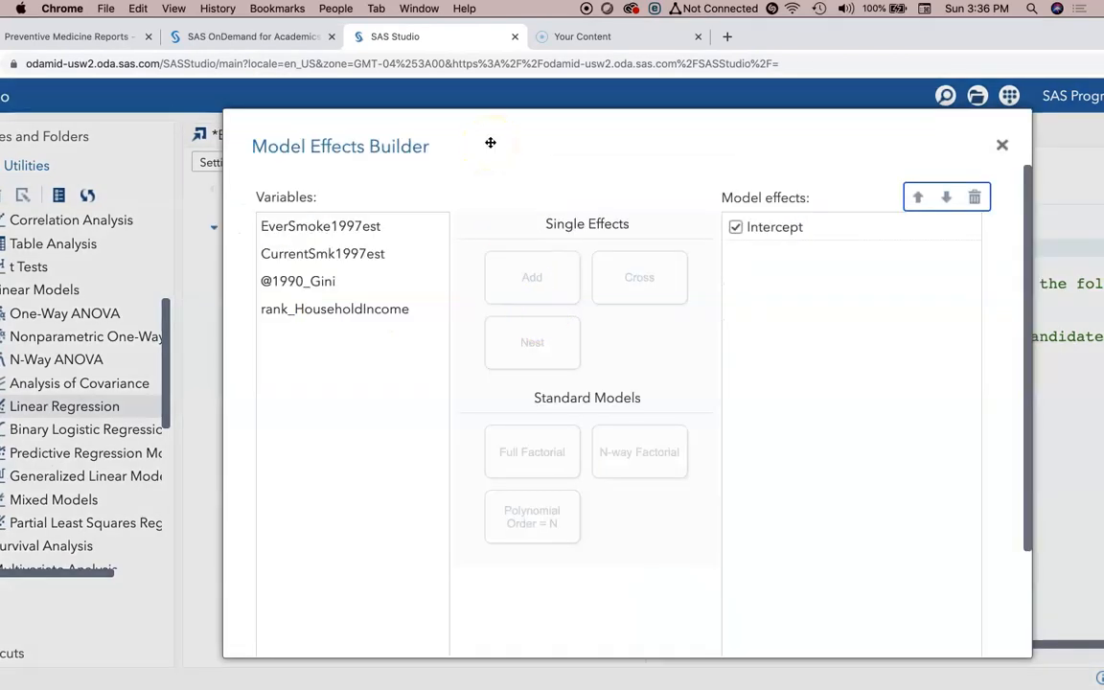
{"action": "mouse_move", "coordinate": [537, 253]}
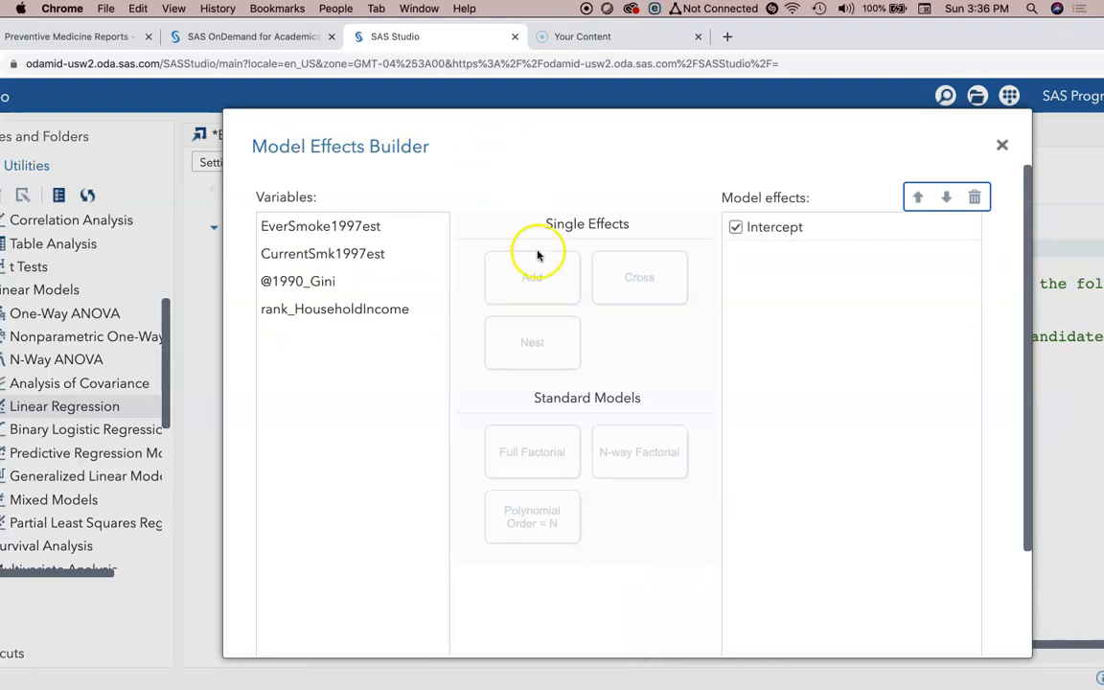
{"action": "mouse_move", "coordinate": [545, 347]}
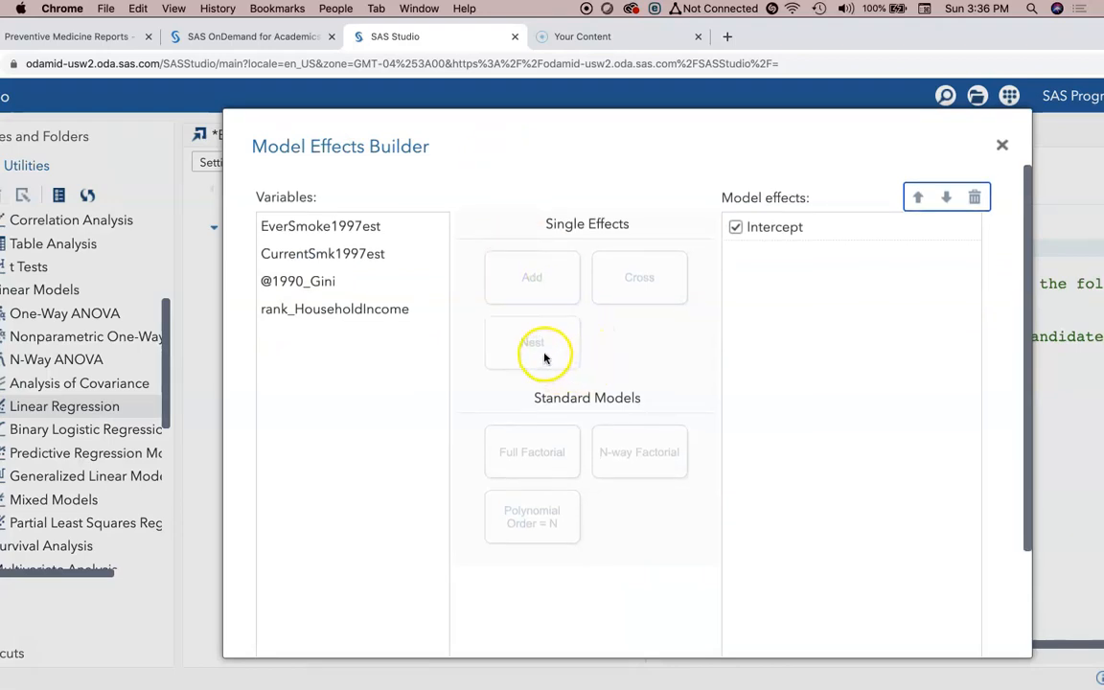
{"action": "mouse_move", "coordinate": [617, 470]}
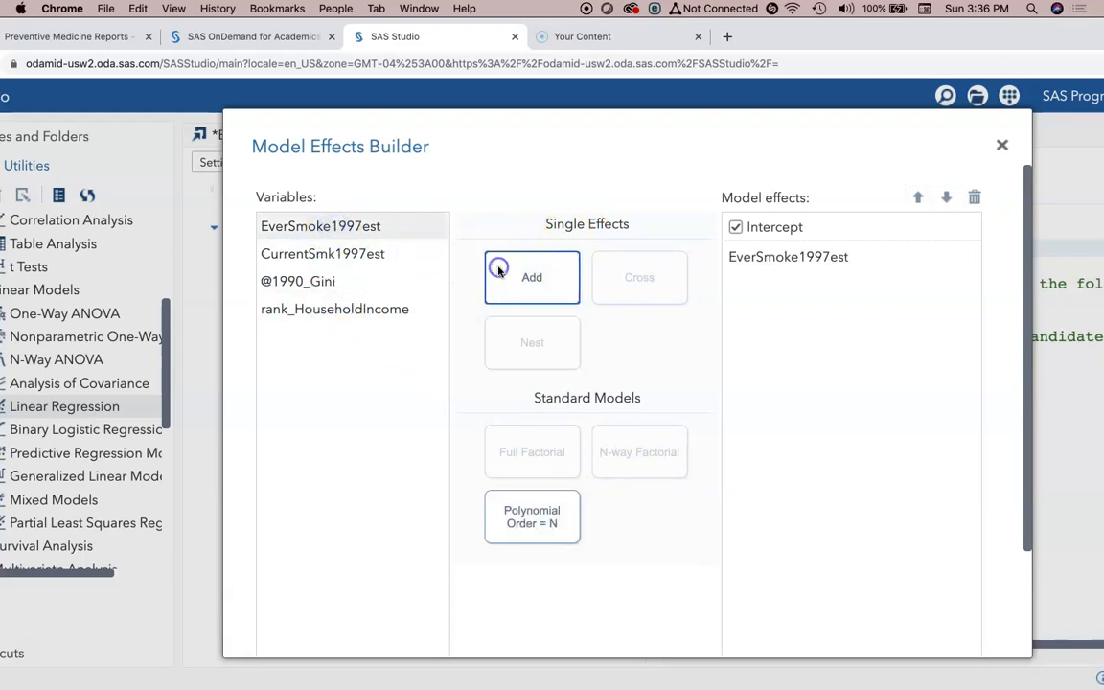
{"action": "left_click", "coordinate": [533, 276]}
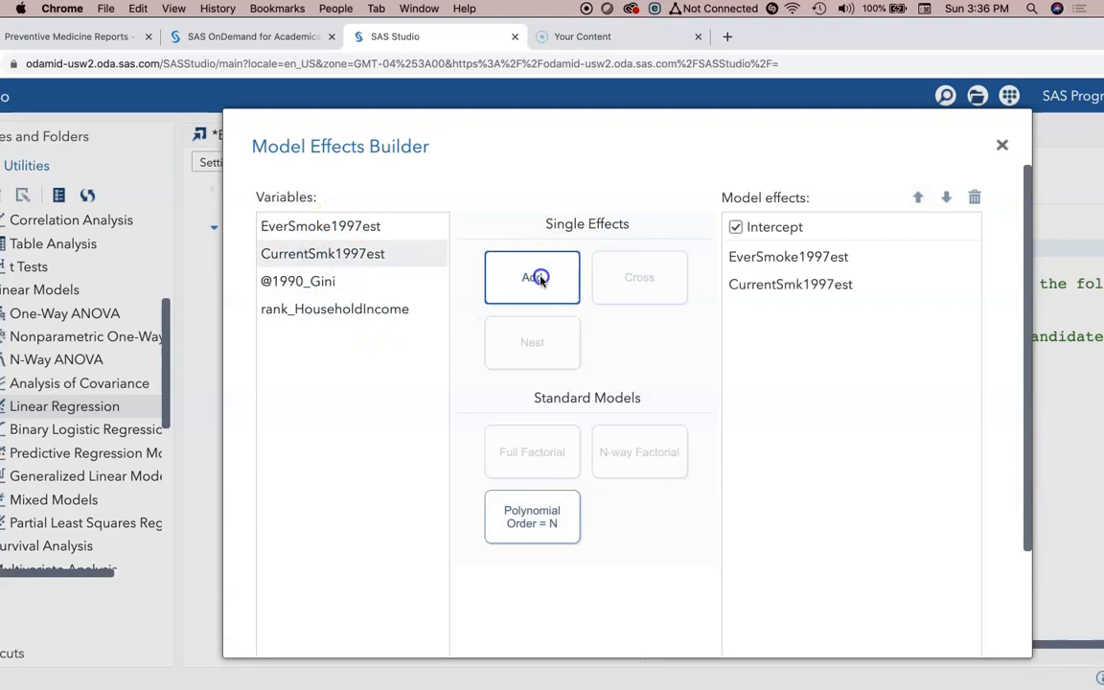
{"action": "left_click", "coordinate": [533, 276]}
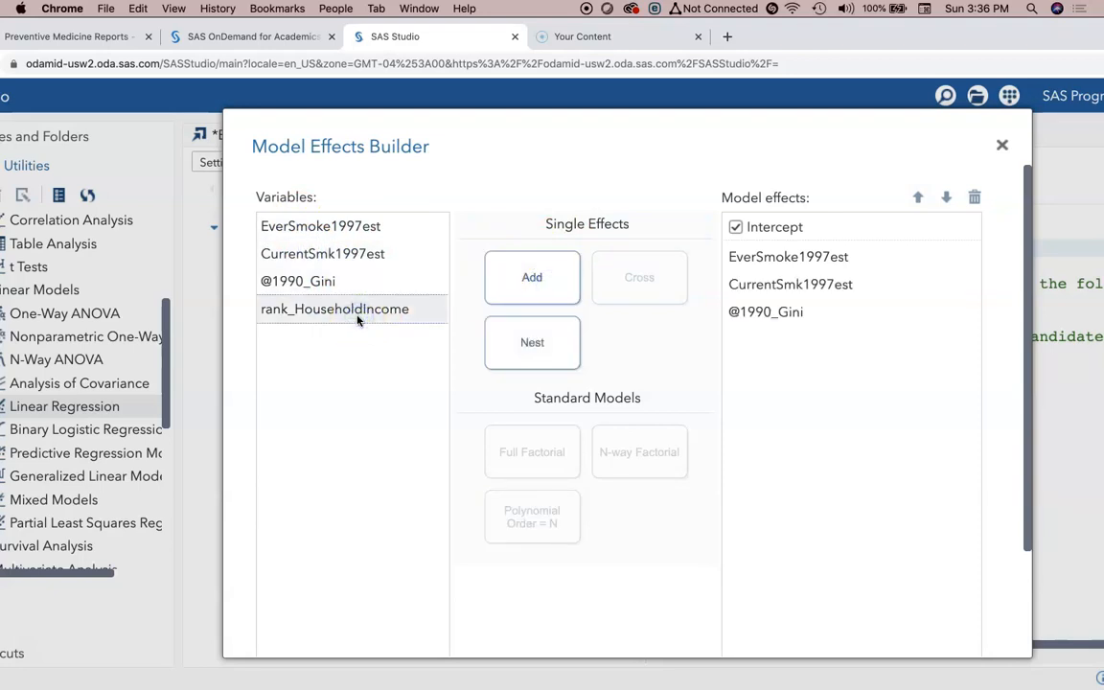
{"action": "left_click", "coordinate": [533, 276]}
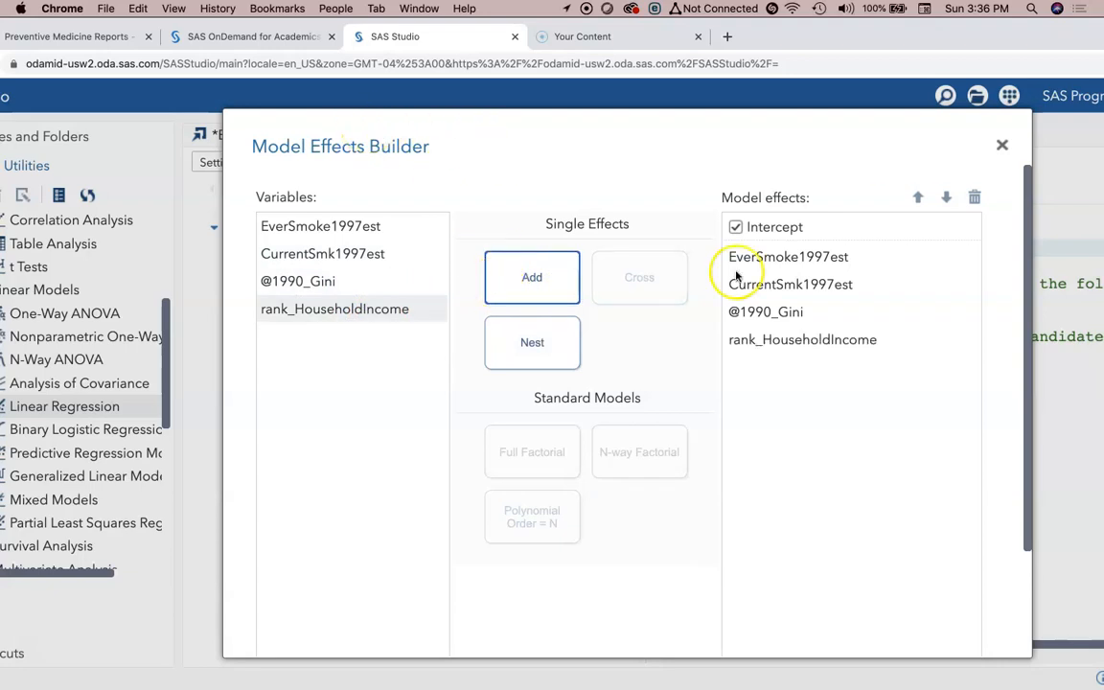
{"action": "mouse_move", "coordinate": [533, 276]}
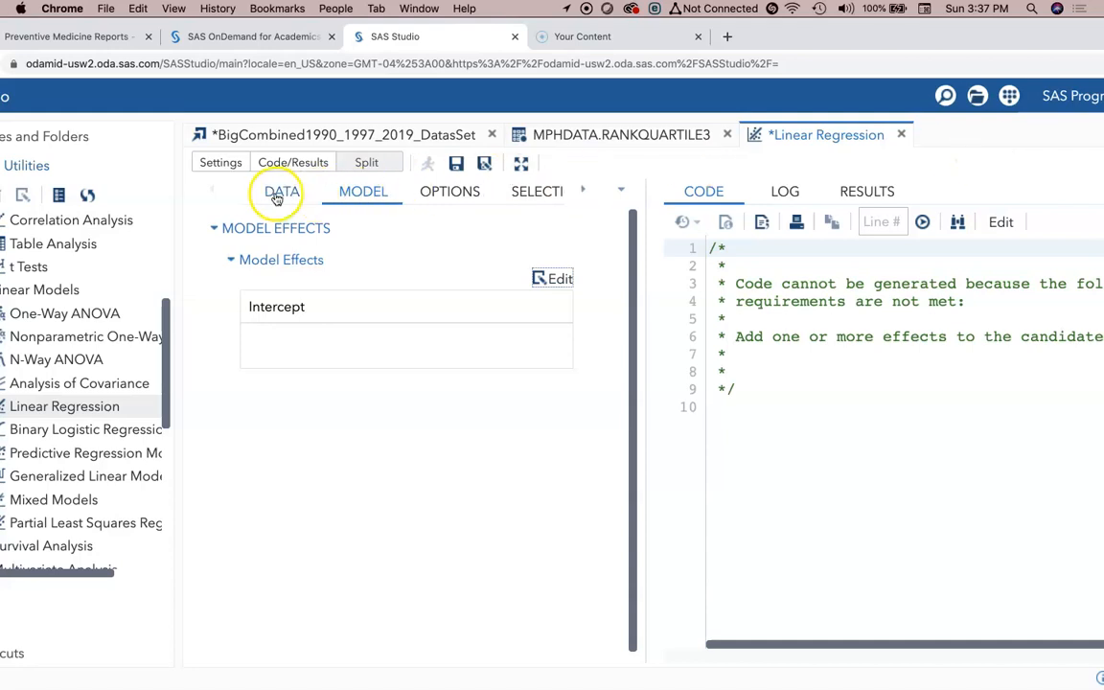
{"action": "left_click", "coordinate": [560, 278]}
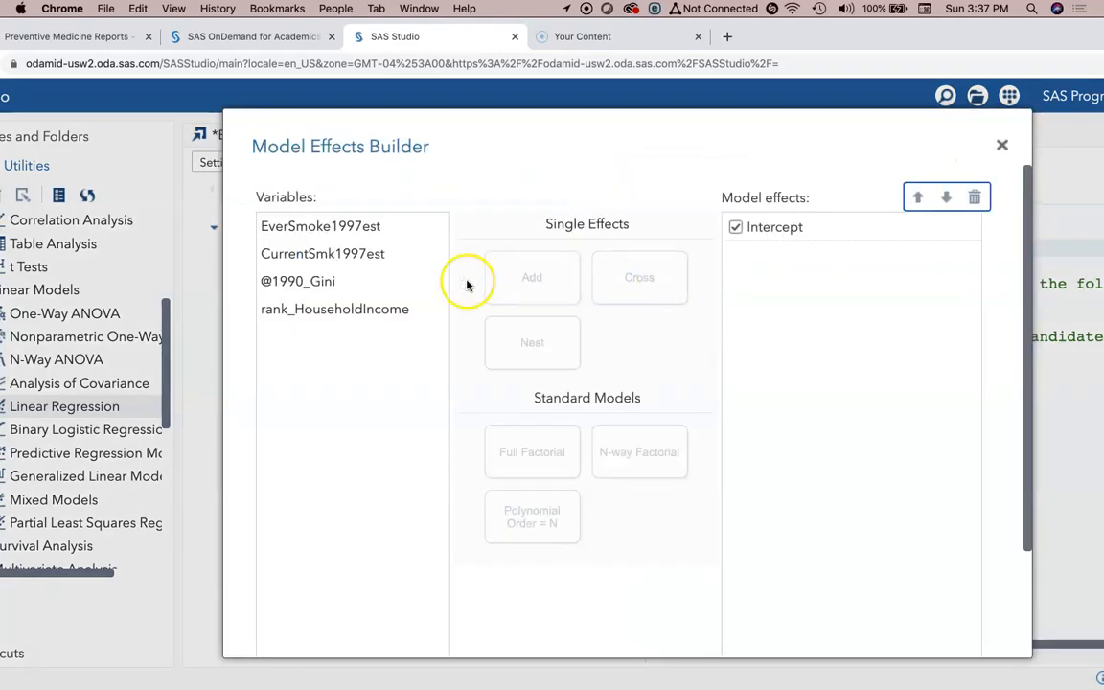
{"action": "left_click", "coordinate": [320, 227]}
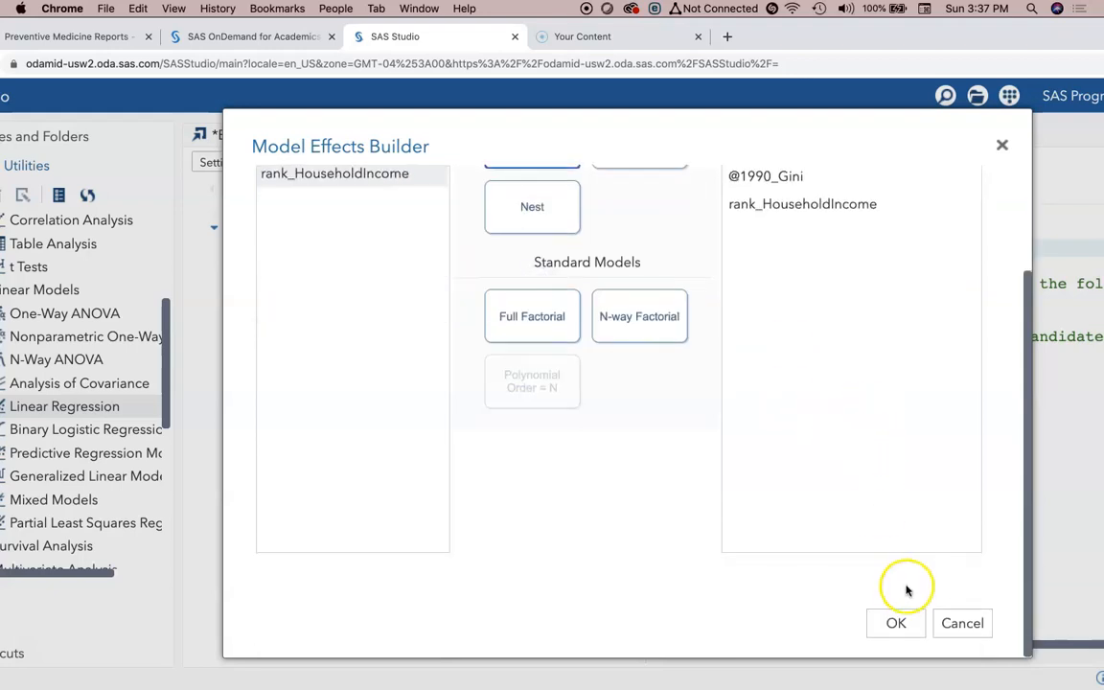
{"action": "left_click", "coordinate": [896, 623]}
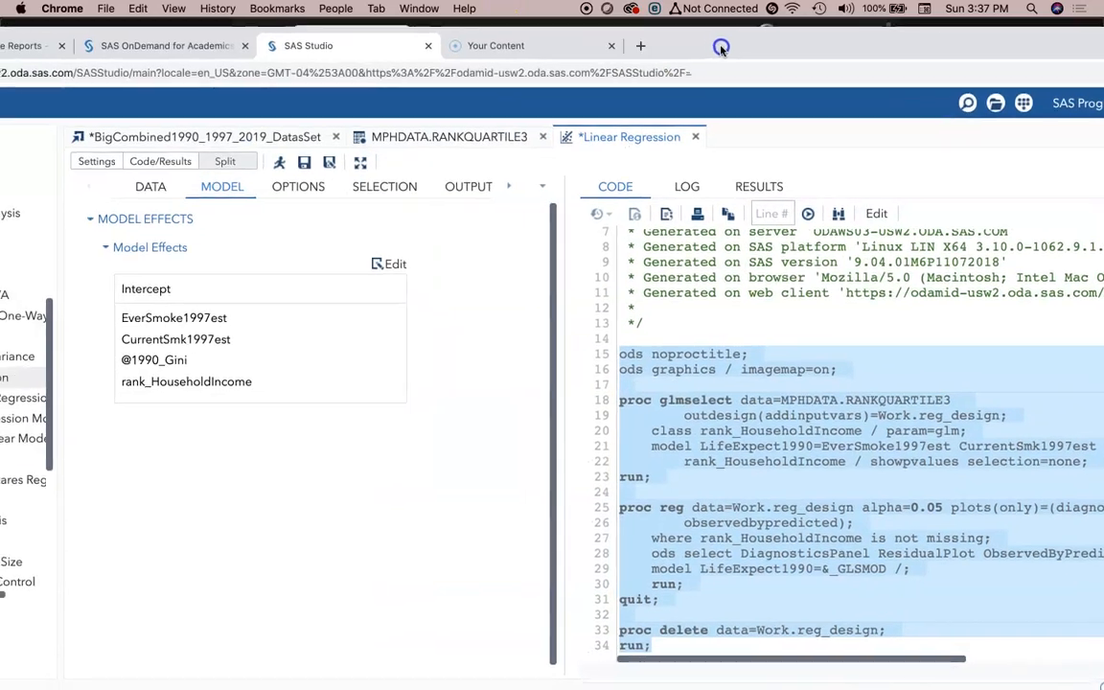
Review the Options with More Diagnostic Plots expanded, then show the Selection settings
{"action": "left_click", "coordinate": [324, 178]}
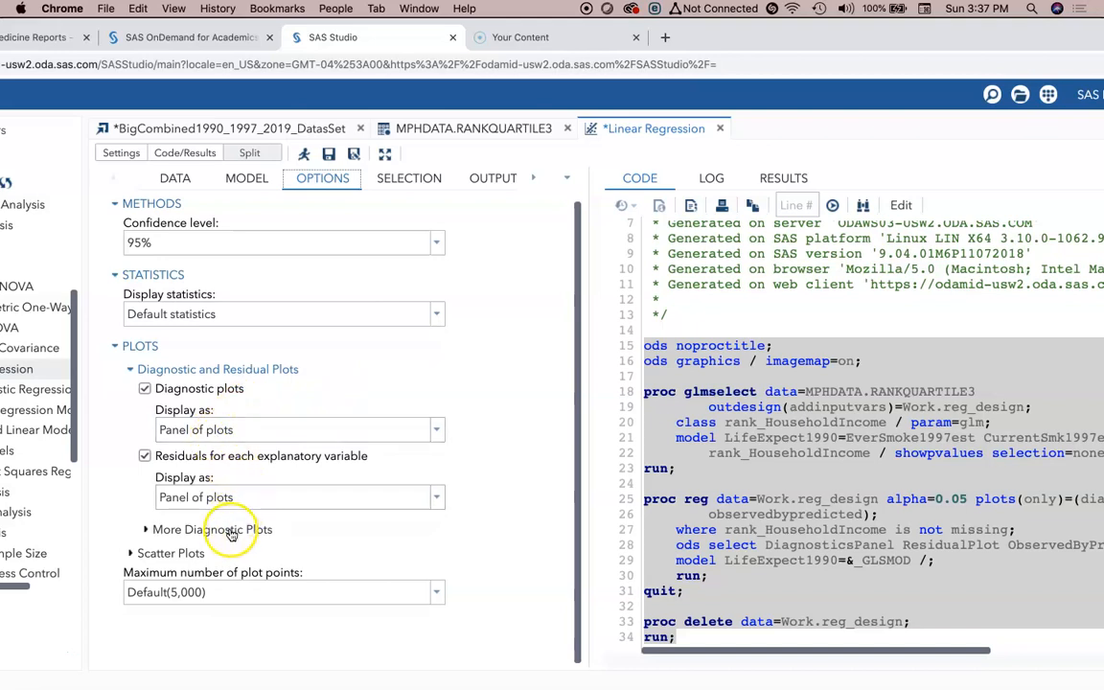
{"action": "left_click", "coordinate": [145, 529]}
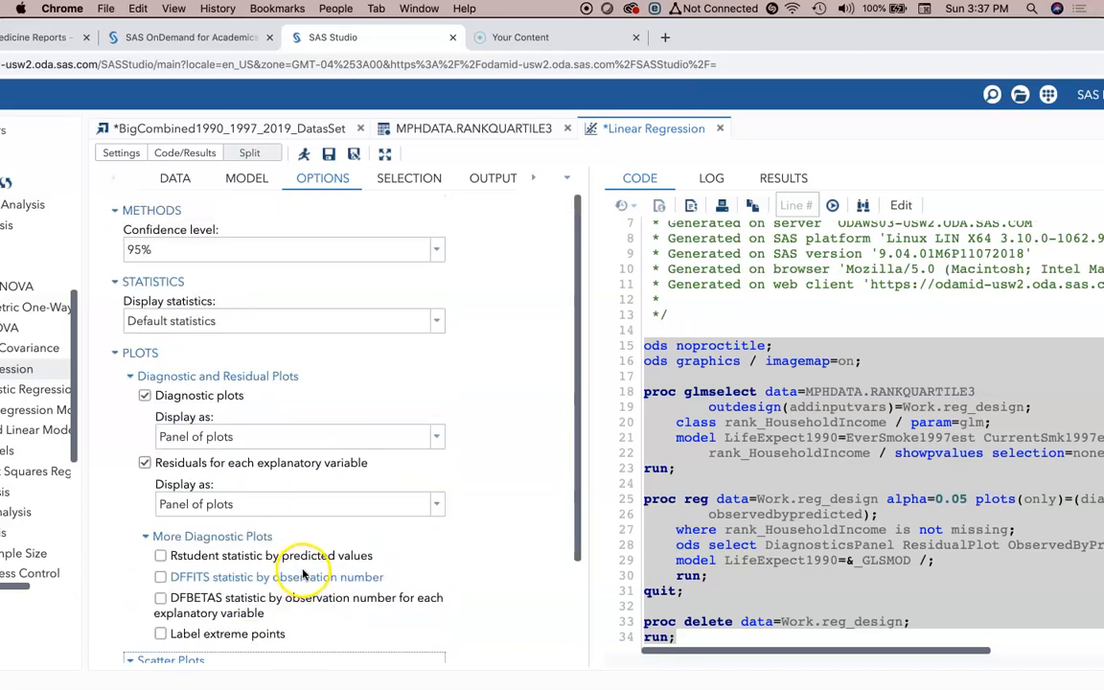
{"action": "left_click", "coordinate": [410, 179]}
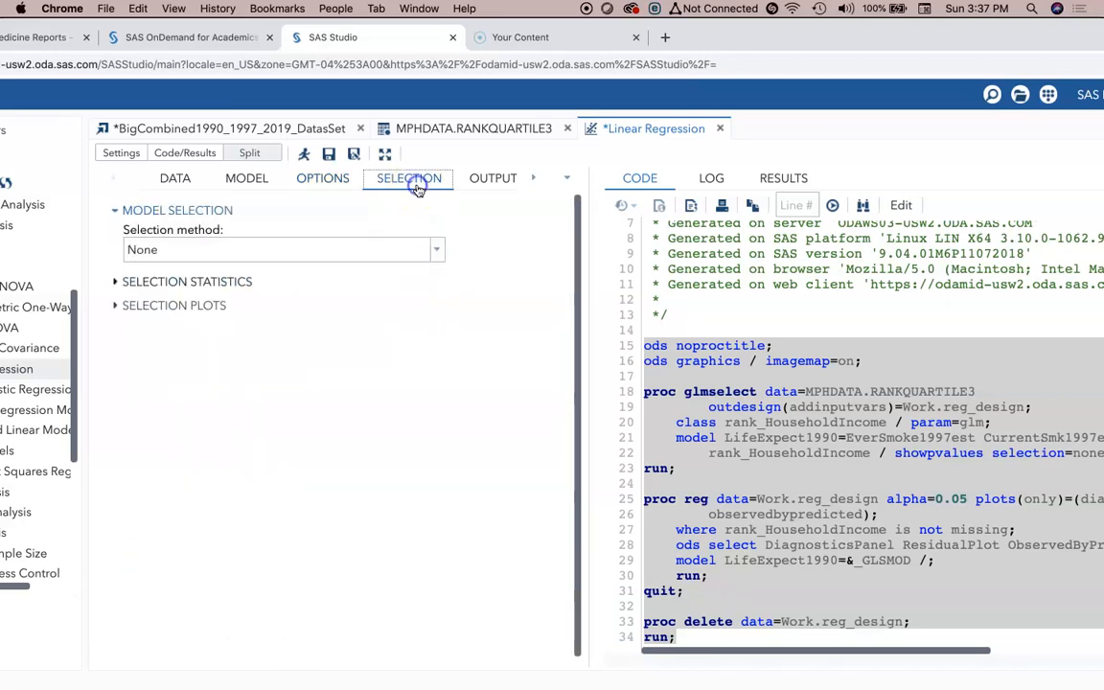
Set the selection method to Stepwise with the Schwarz Bayesian criterion, then show the output data settings
{"action": "left_click", "coordinate": [437, 249]}
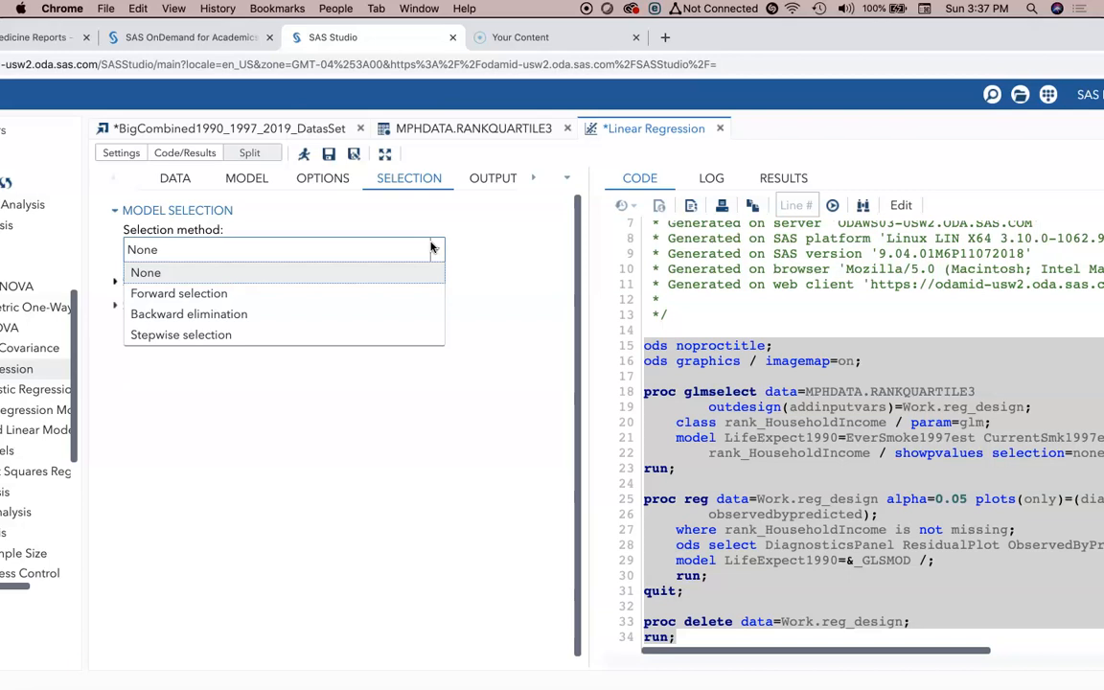
{"action": "mouse_move", "coordinate": [379, 334]}
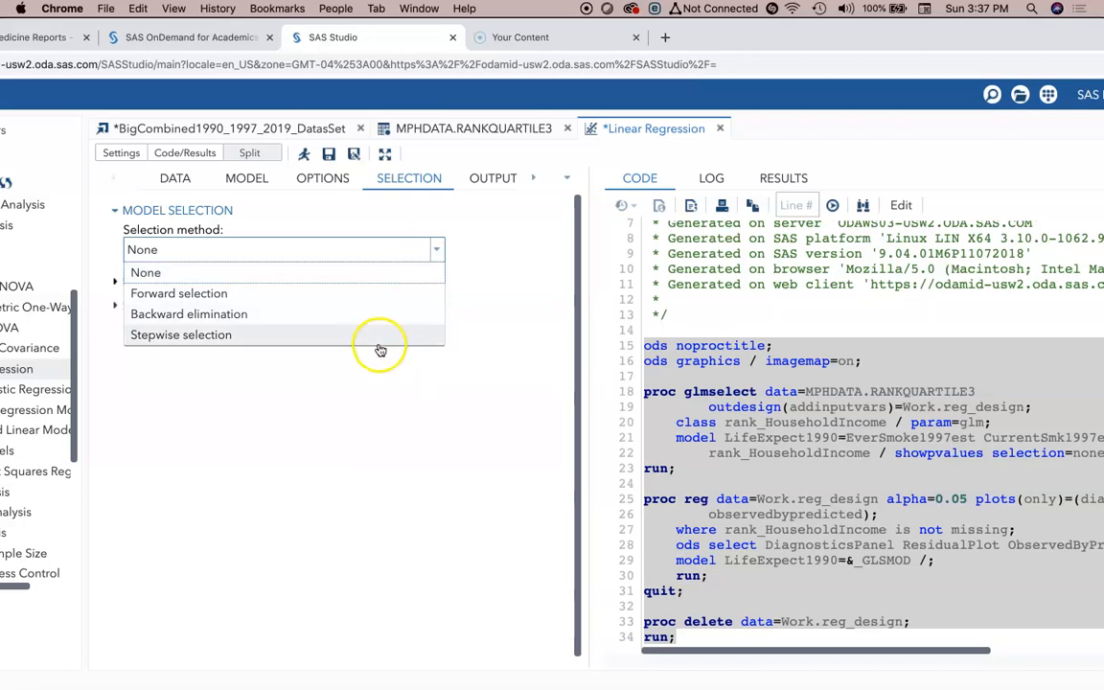
{"action": "left_click", "coordinate": [180, 334]}
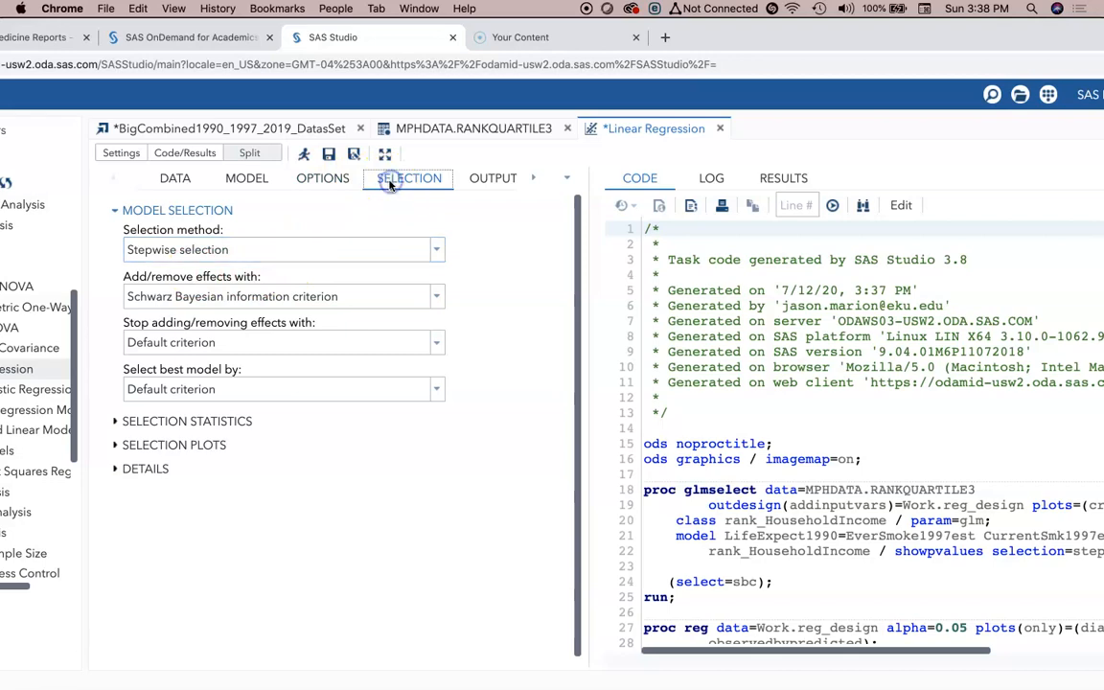
{"action": "left_click", "coordinate": [178, 209]}
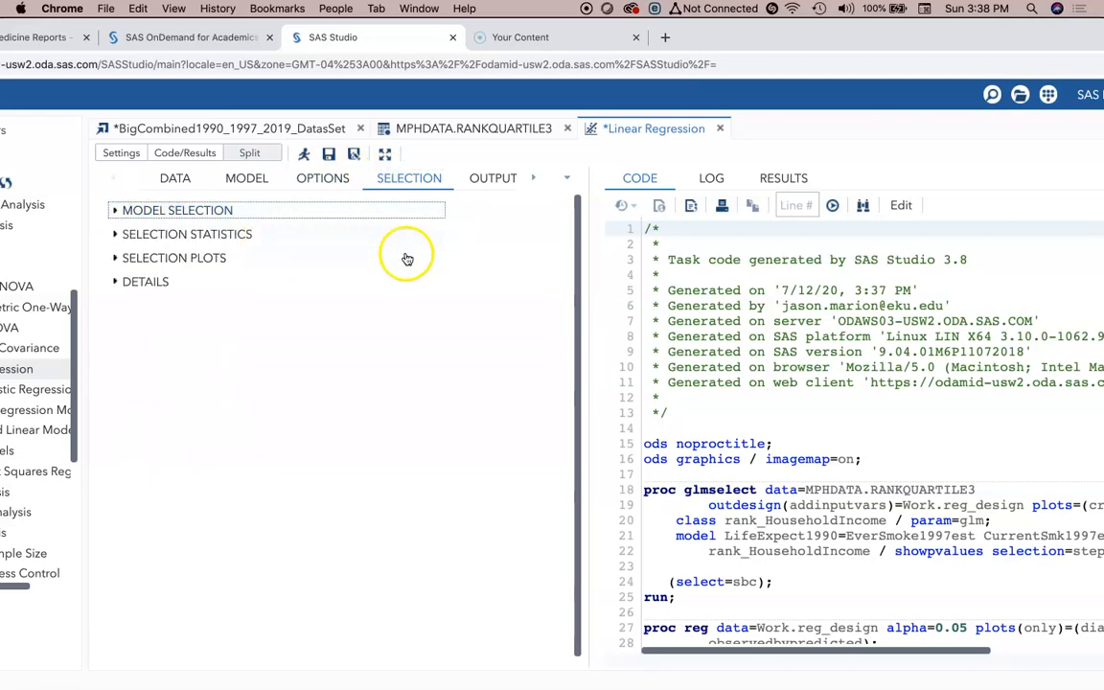
{"action": "left_click", "coordinate": [176, 209]}
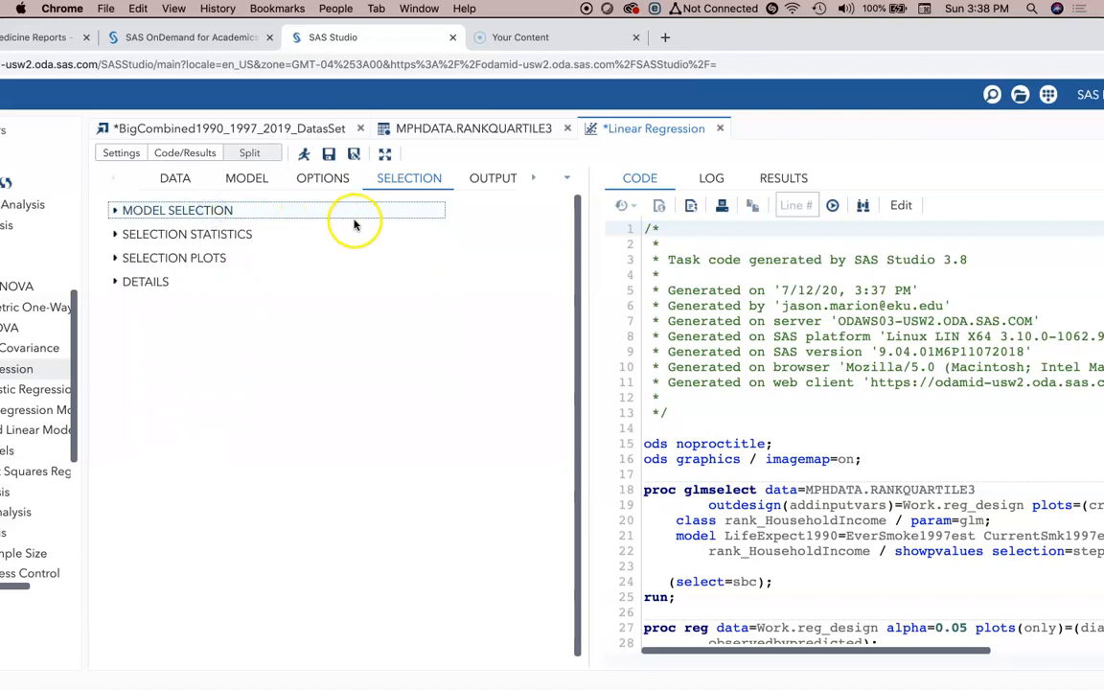
{"action": "left_click", "coordinate": [493, 176]}
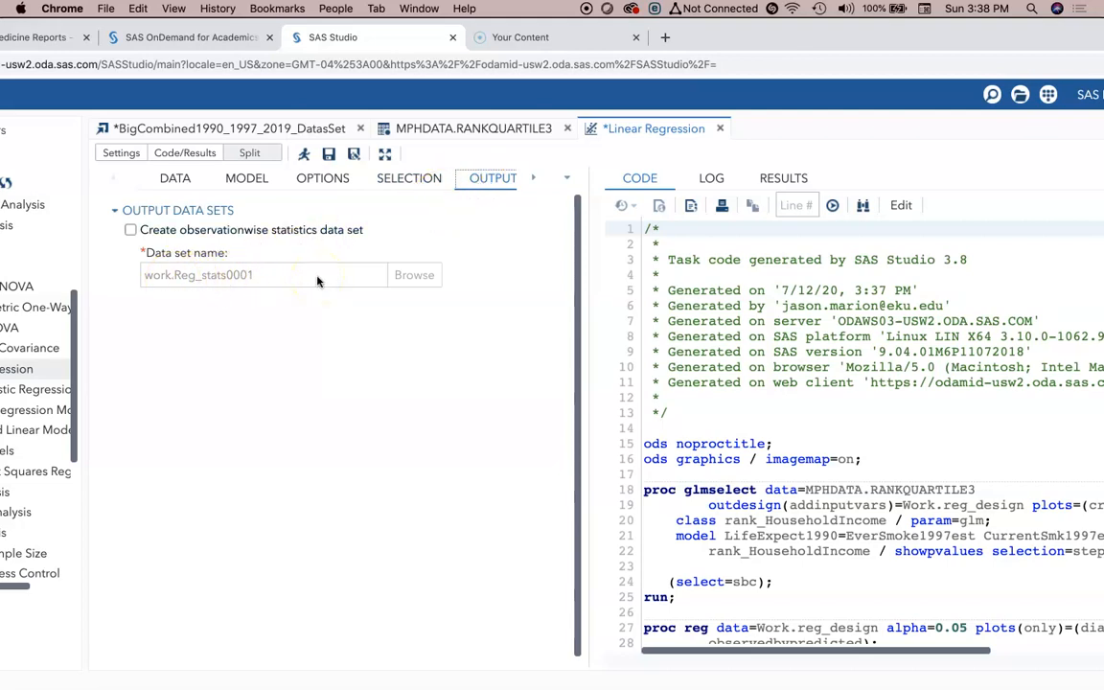
{"action": "left_click", "coordinate": [533, 181]}
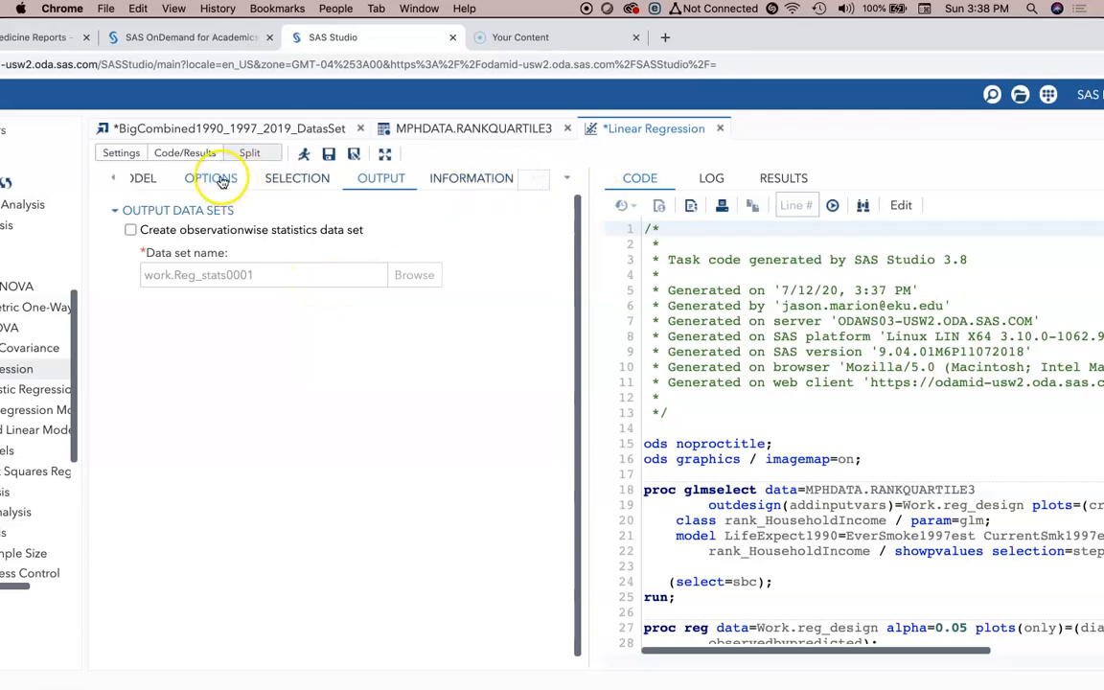
{"action": "left_click", "coordinate": [130, 230]}
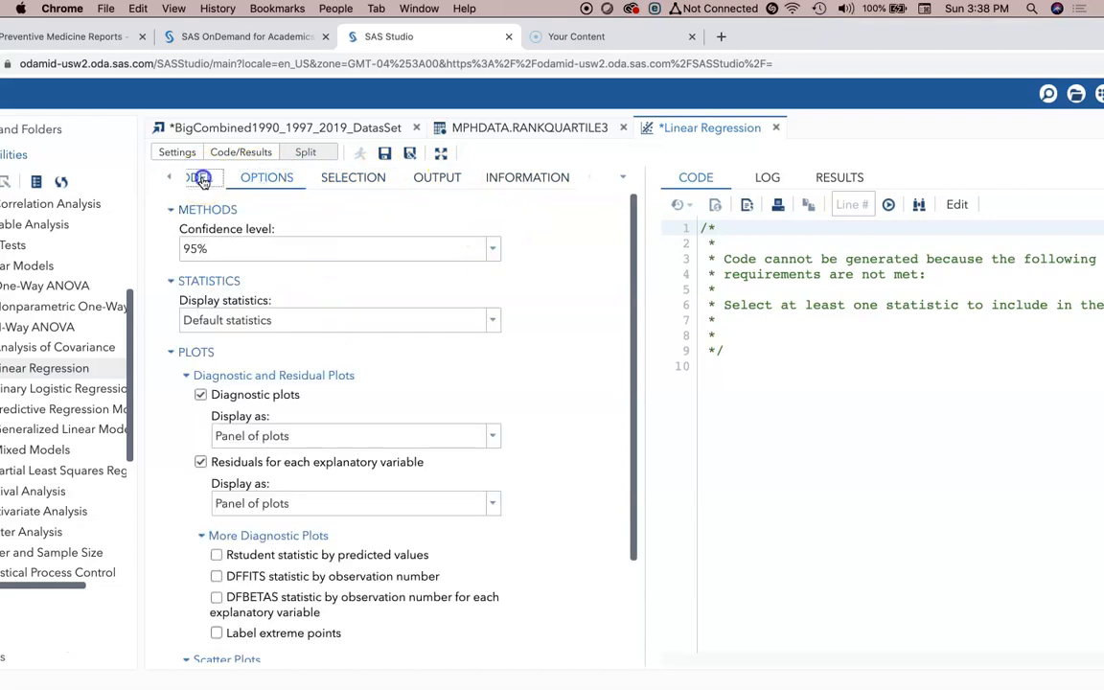
{"action": "left_click", "coordinate": [230, 177]}
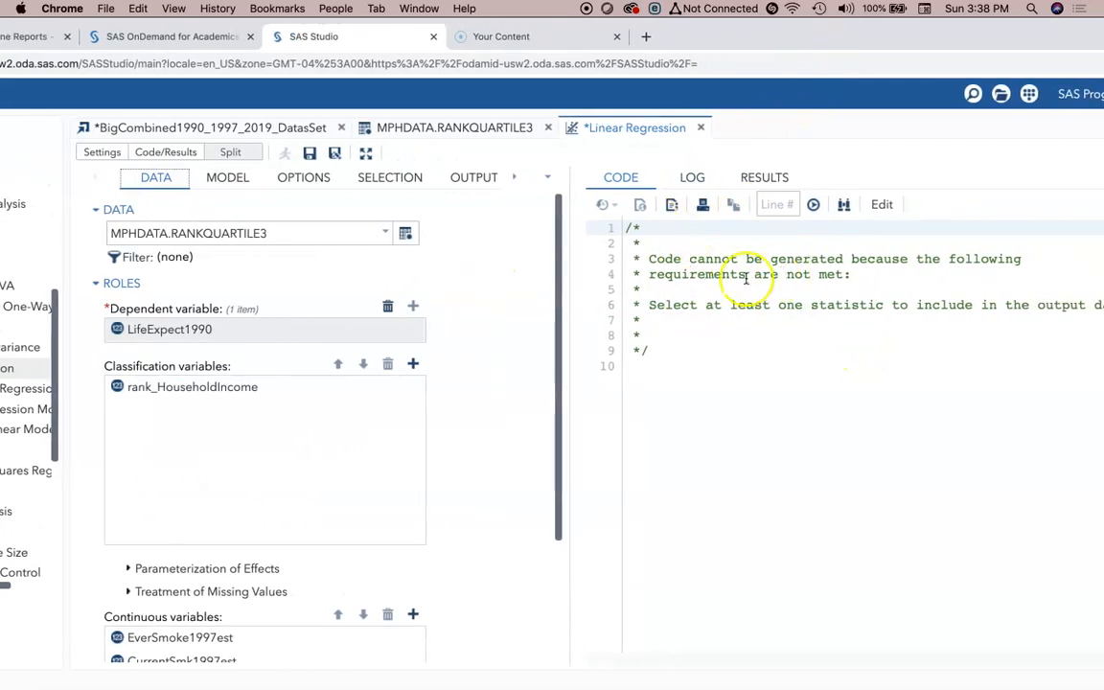
{"action": "mouse_move", "coordinate": [727, 296]}
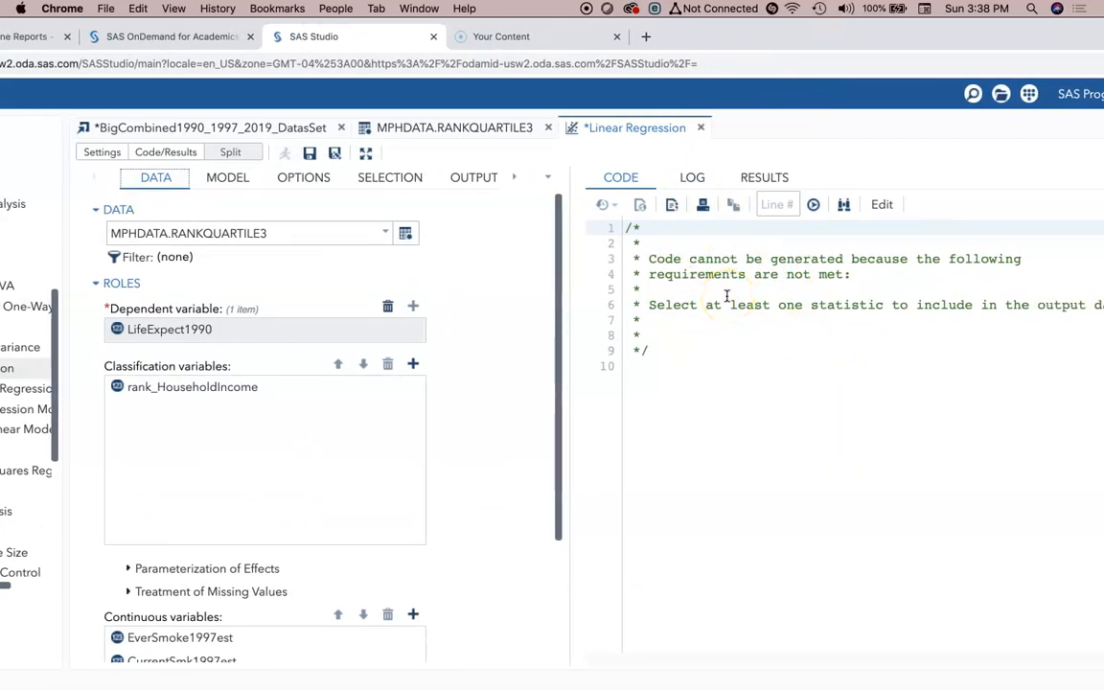
{"action": "mouse_move", "coordinate": [813, 103]}
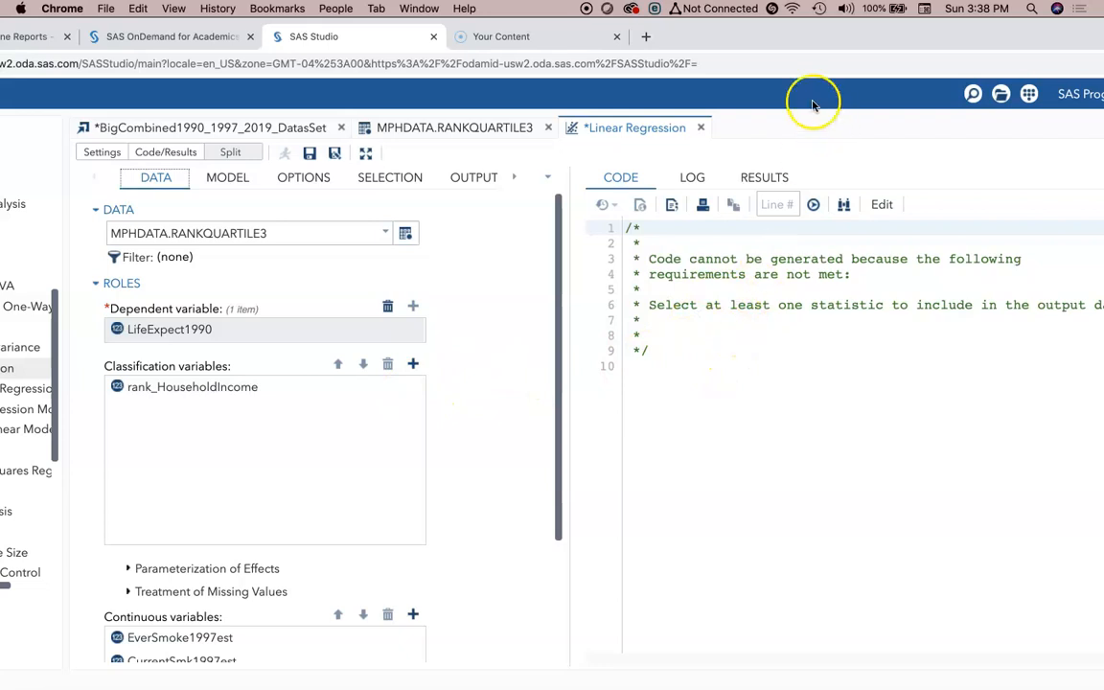
{"action": "left_click", "coordinate": [473, 176]}
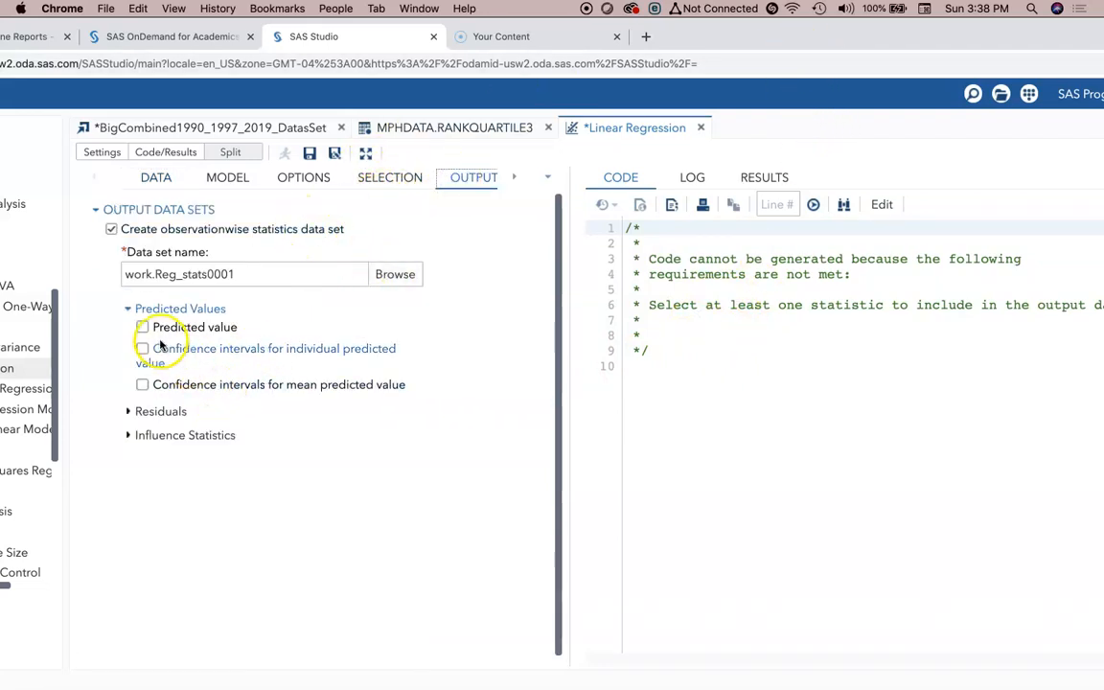
{"action": "left_click", "coordinate": [161, 410]}
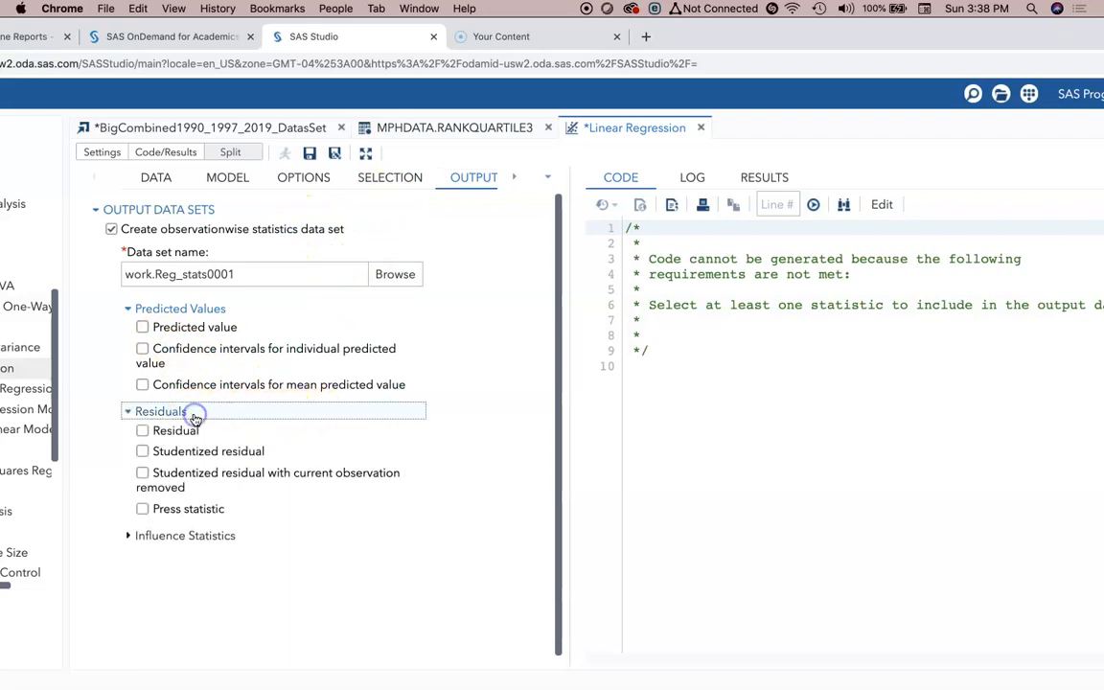
{"action": "mouse_move", "coordinate": [199, 416]}
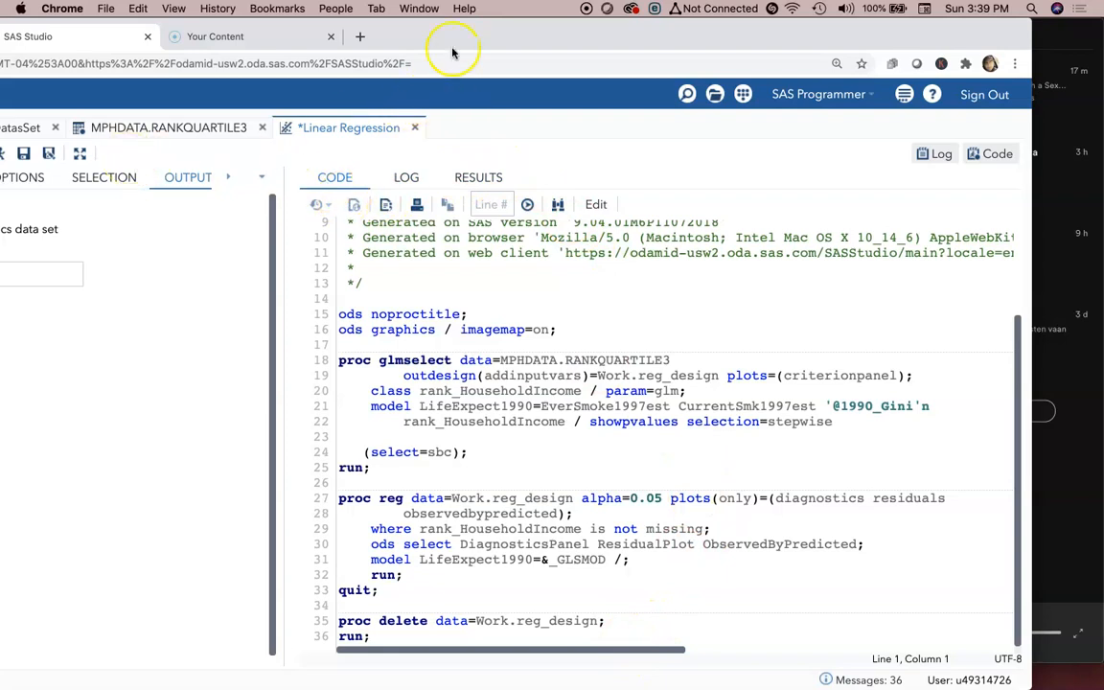
Run the regression and scroll the results to the Stepwise Selection Summary and Fit Criteria plots
{"action": "left_click", "coordinate": [89, 153]}
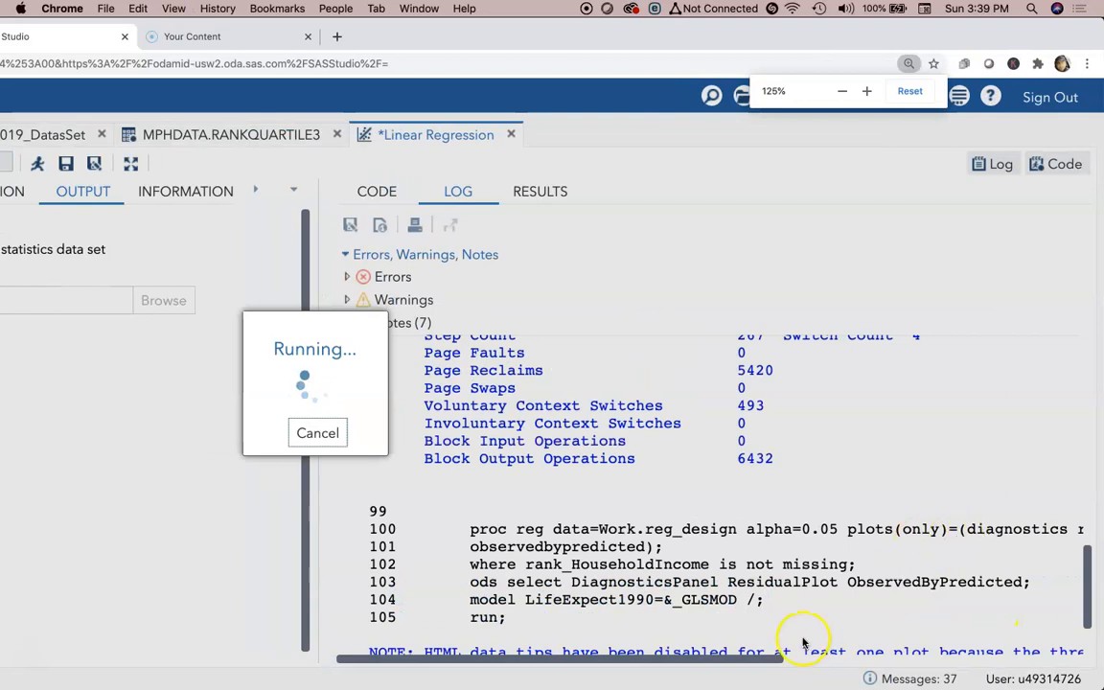
{"action": "left_click", "coordinate": [541, 191]}
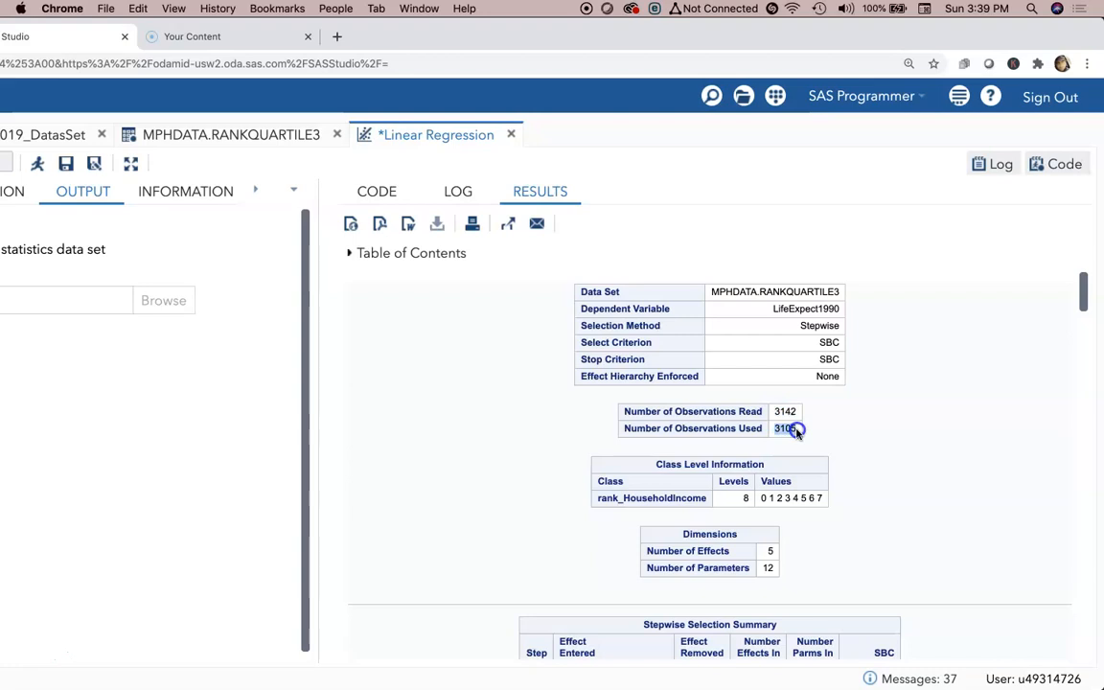
{"action": "scroll", "scroll_direction": "down", "scroll_amount": 3}
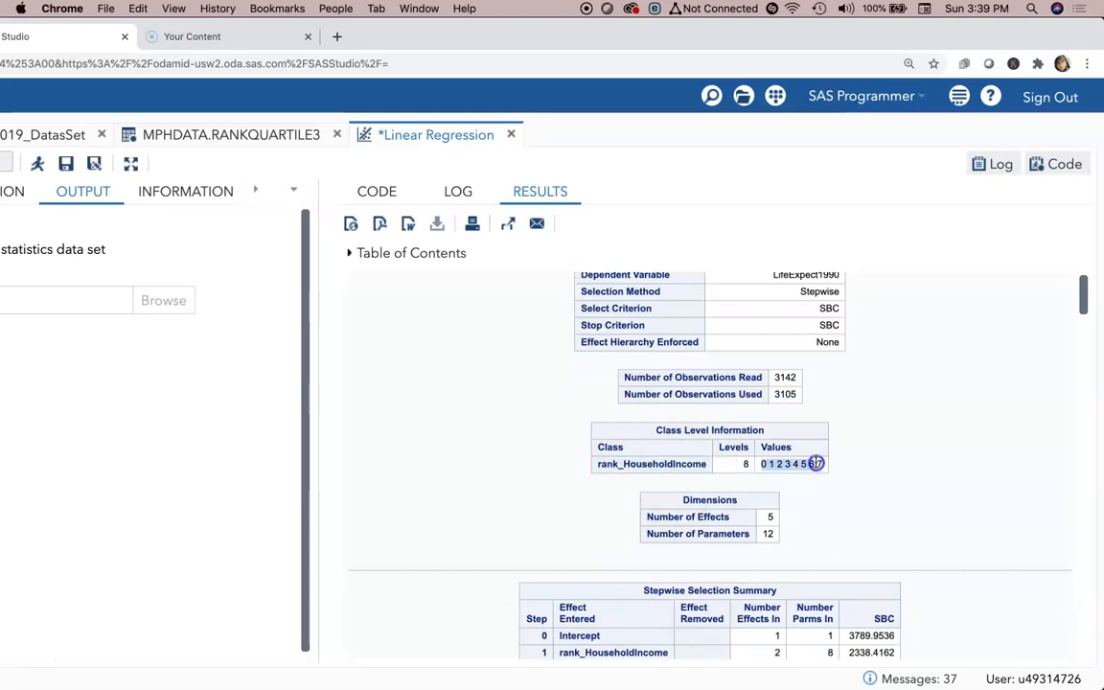
{"action": "scroll", "scroll_direction": "down", "scroll_amount": 3}
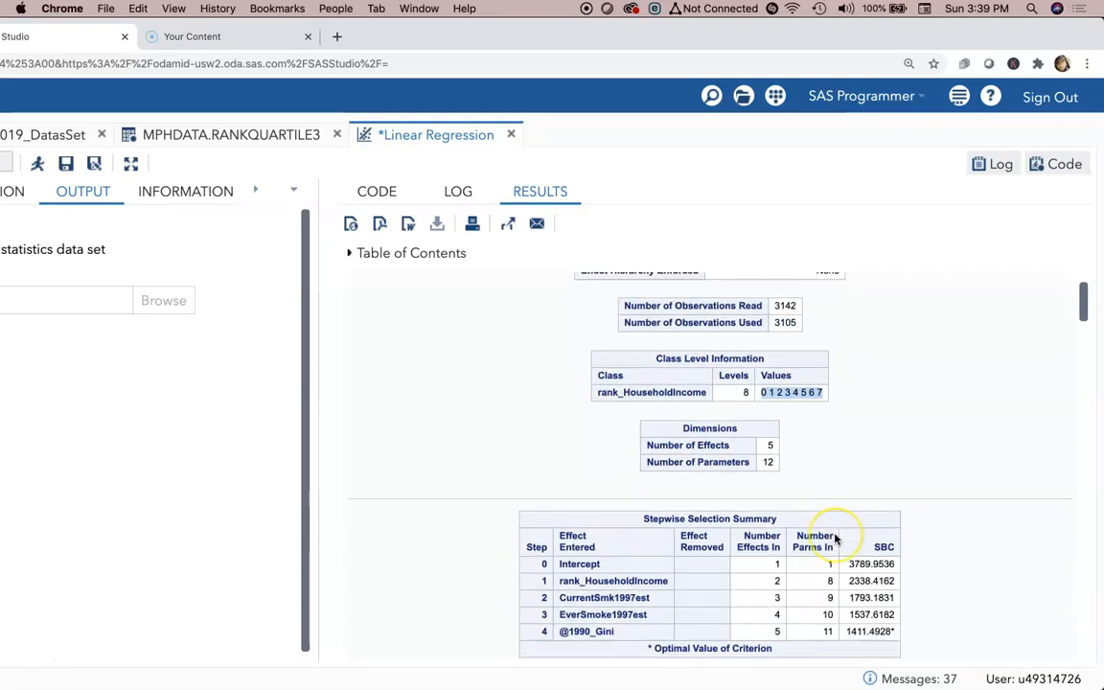
{"action": "scroll", "scroll_direction": "down", "scroll_amount": 3}
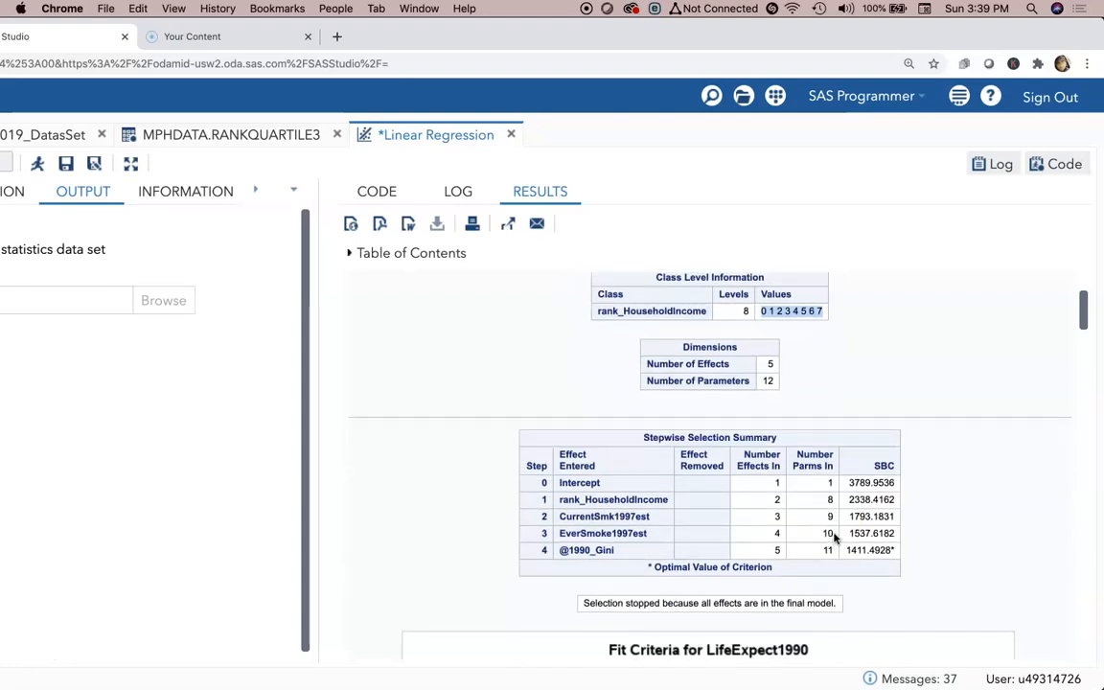
{"action": "scroll", "scroll_direction": "down", "scroll_amount": 3}
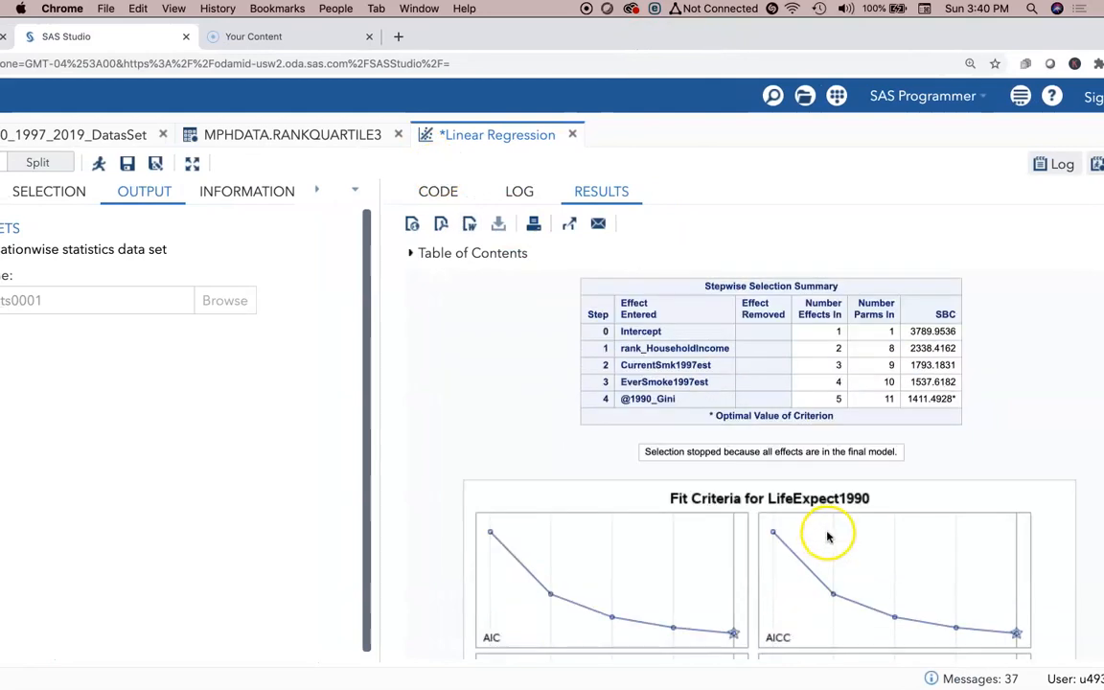
{"action": "scroll", "scroll_direction": "down", "scroll_amount": 3}
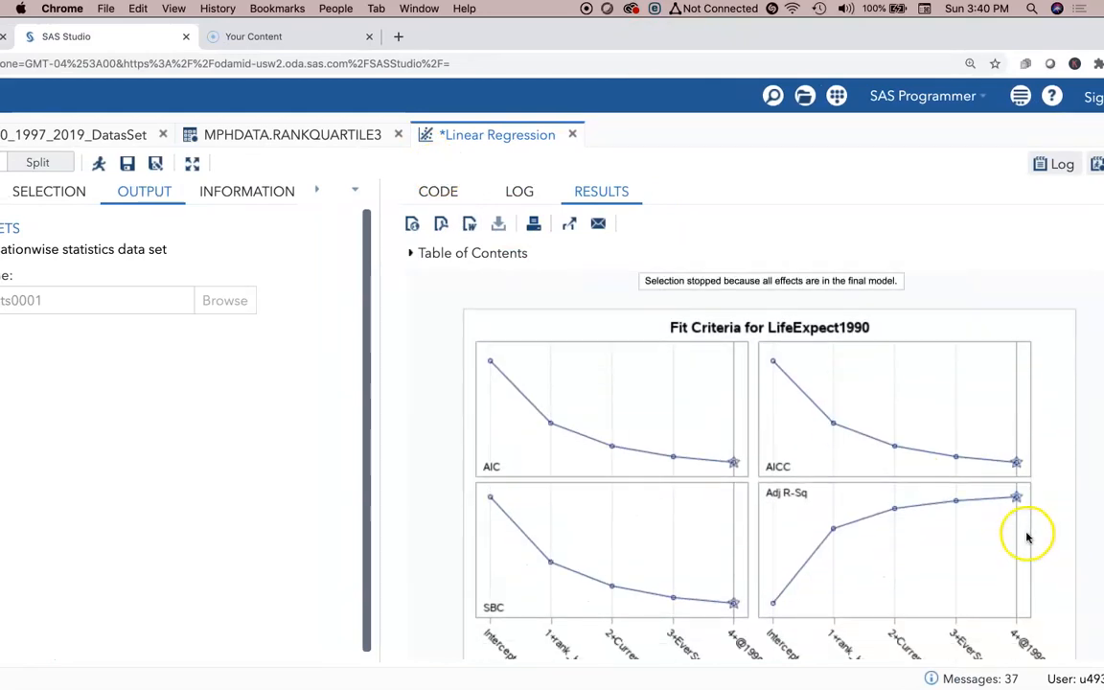
{"action": "scroll", "scroll_direction": "down", "scroll_amount": 3}
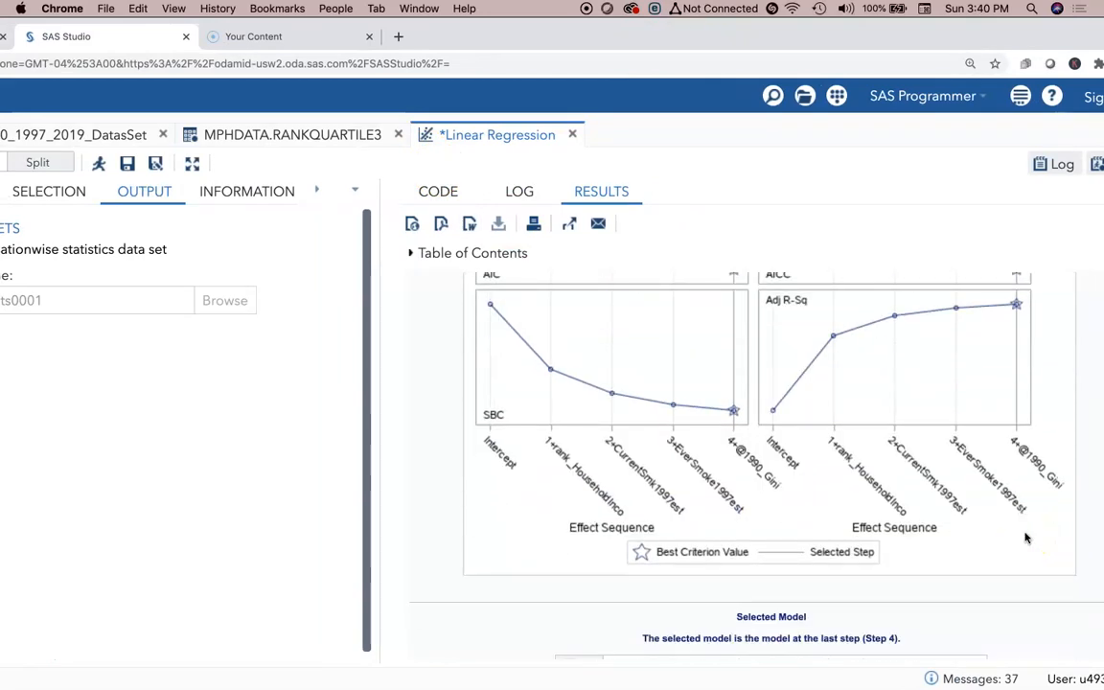
{"action": "scroll", "scroll_direction": "down", "scroll_amount": 3}
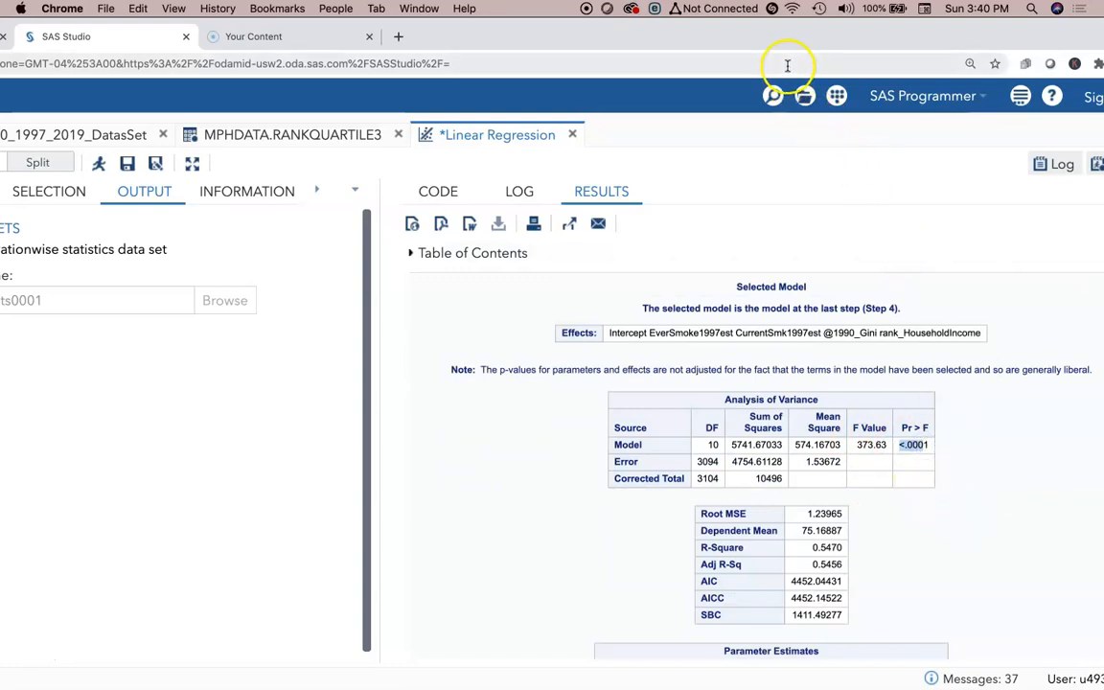
{"action": "mouse_move", "coordinate": [845, 337]}
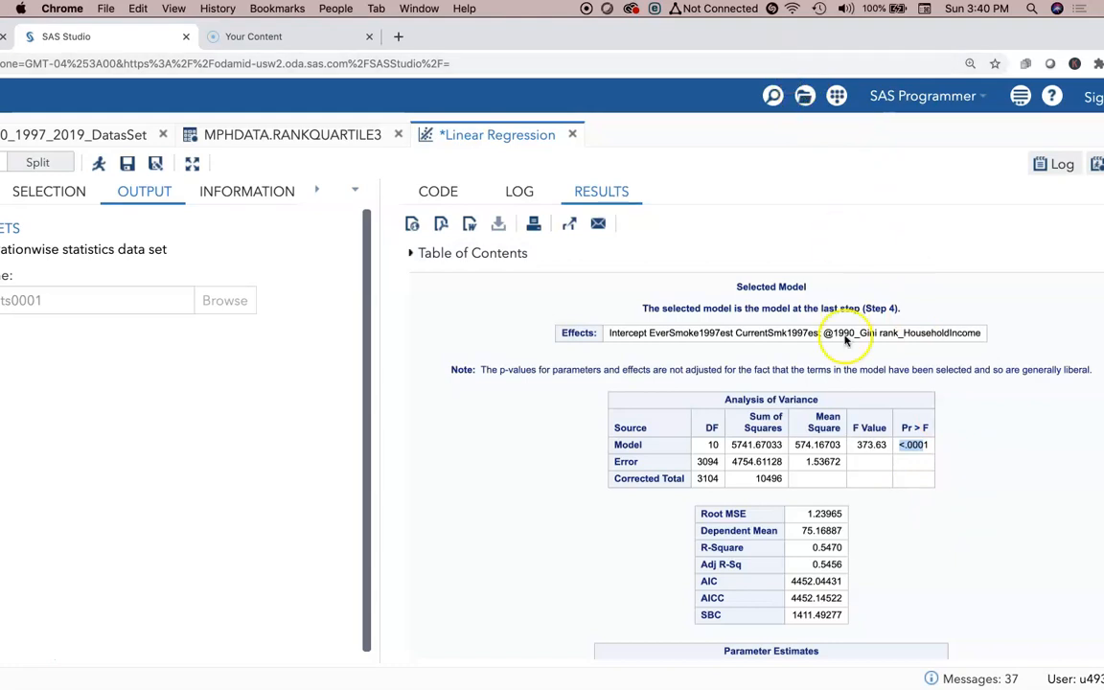
{"action": "scroll", "scroll_direction": "down", "scroll_amount": 3}
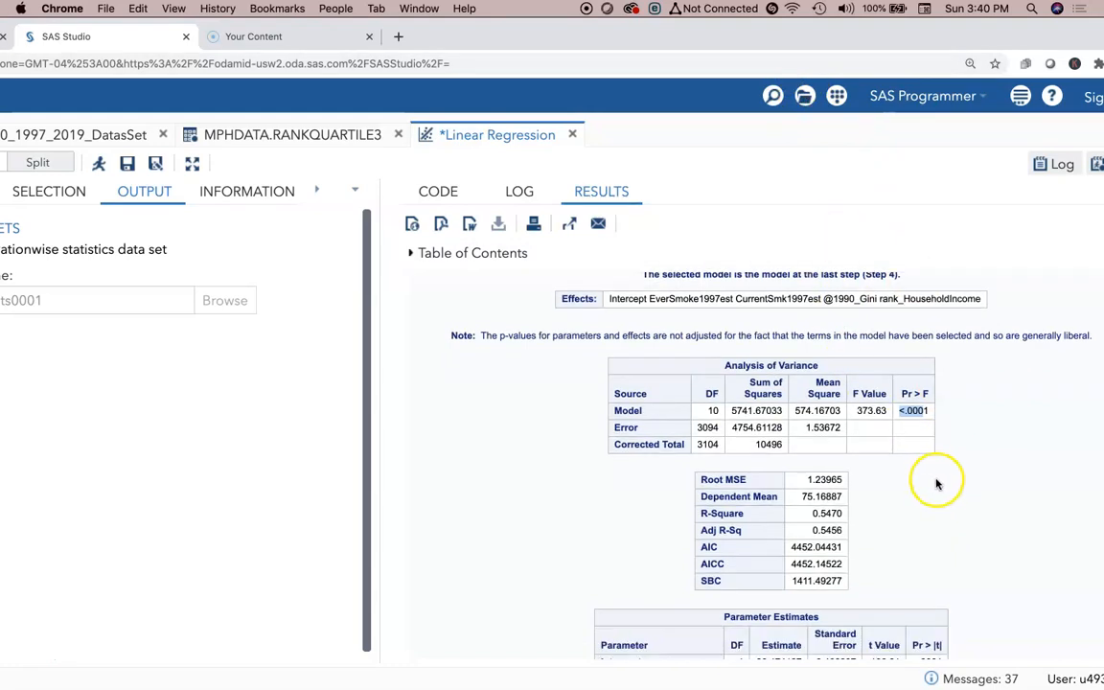
{"action": "scroll", "scroll_direction": "down", "scroll_amount": 3}
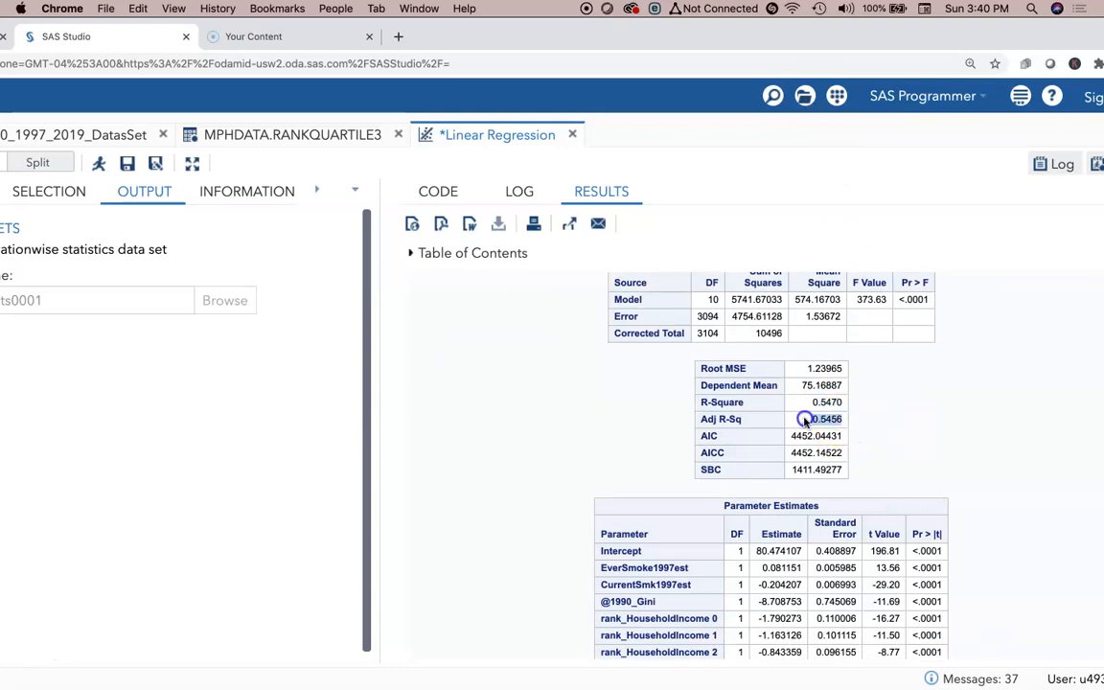
{"action": "mouse_move", "coordinate": [886, 426]}
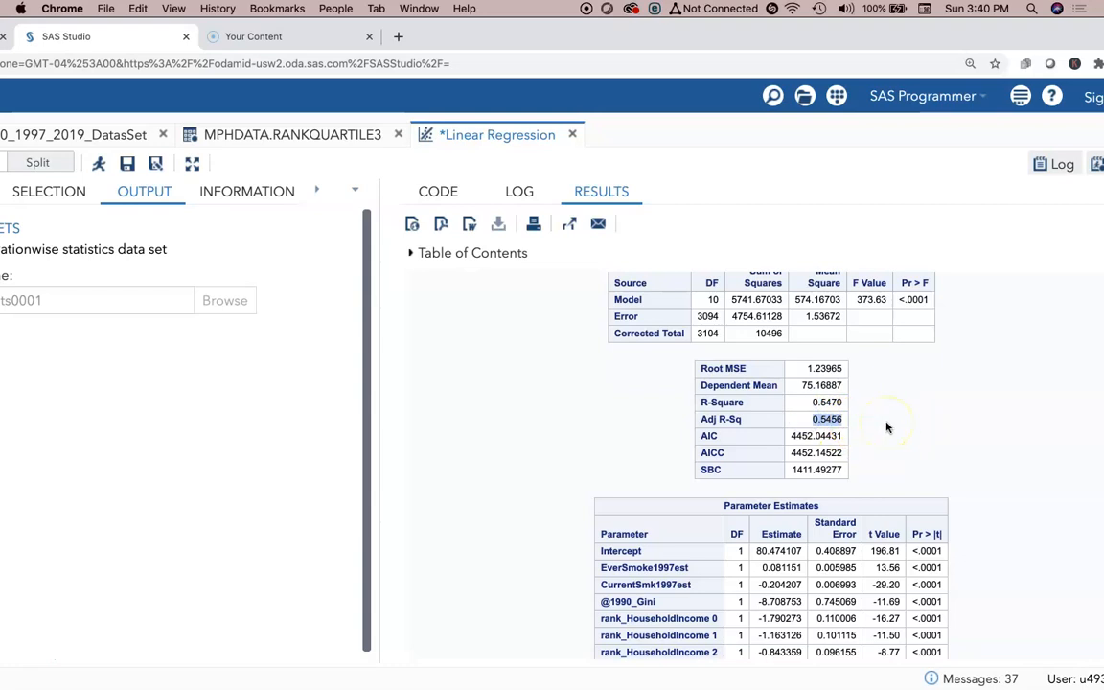
{"action": "scroll", "scroll_direction": "down", "scroll_amount": 3}
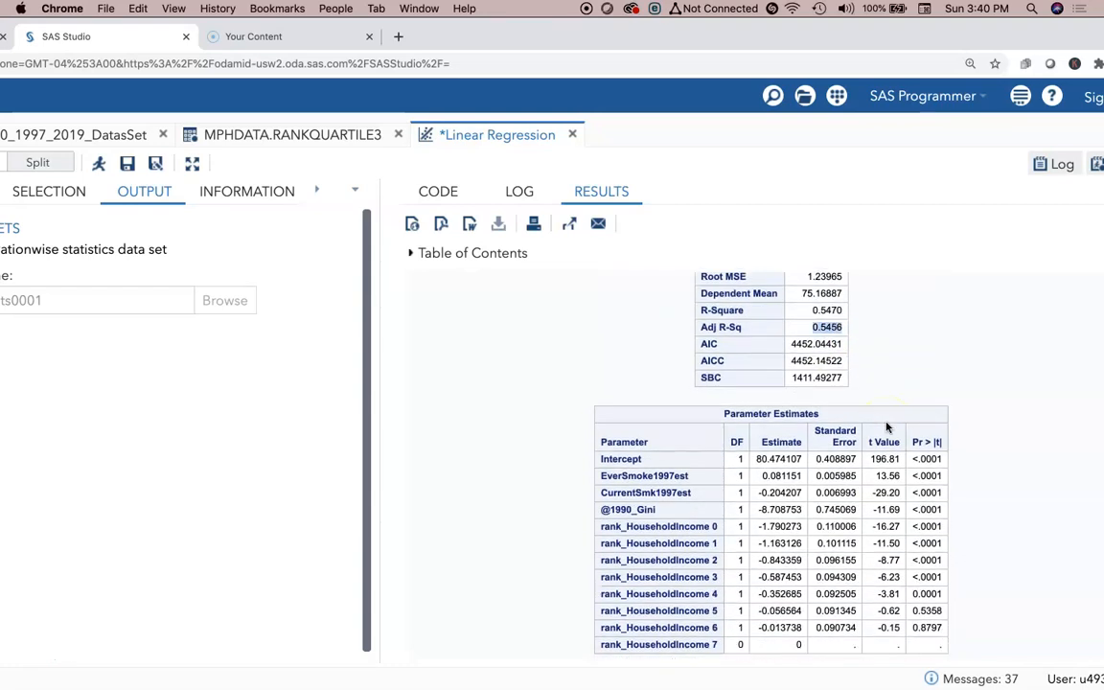
{"action": "scroll", "scroll_direction": "down", "scroll_amount": 3}
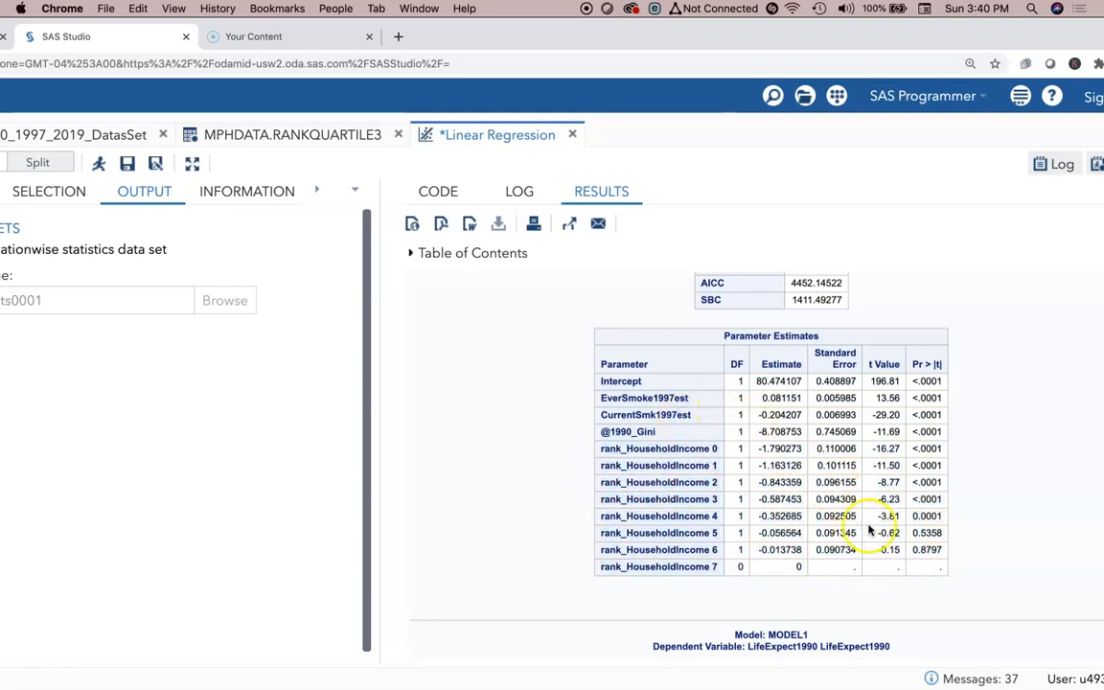
{"action": "scroll", "scroll_direction": "down", "scroll_amount": 3}
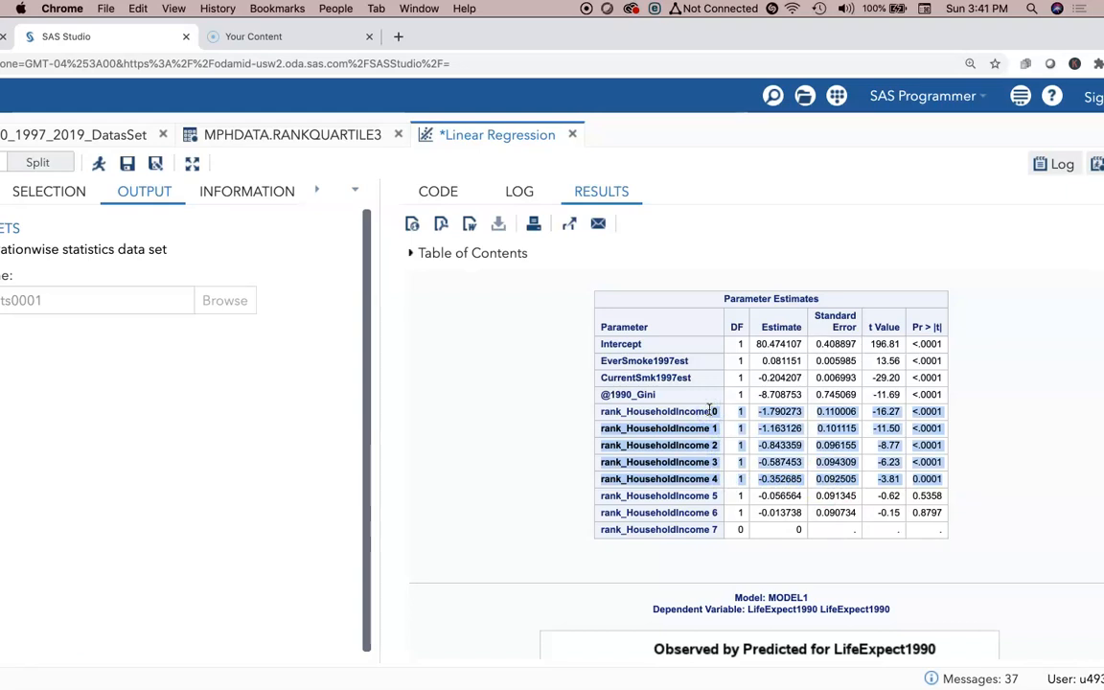
{"action": "mouse_move", "coordinate": [709, 410]}
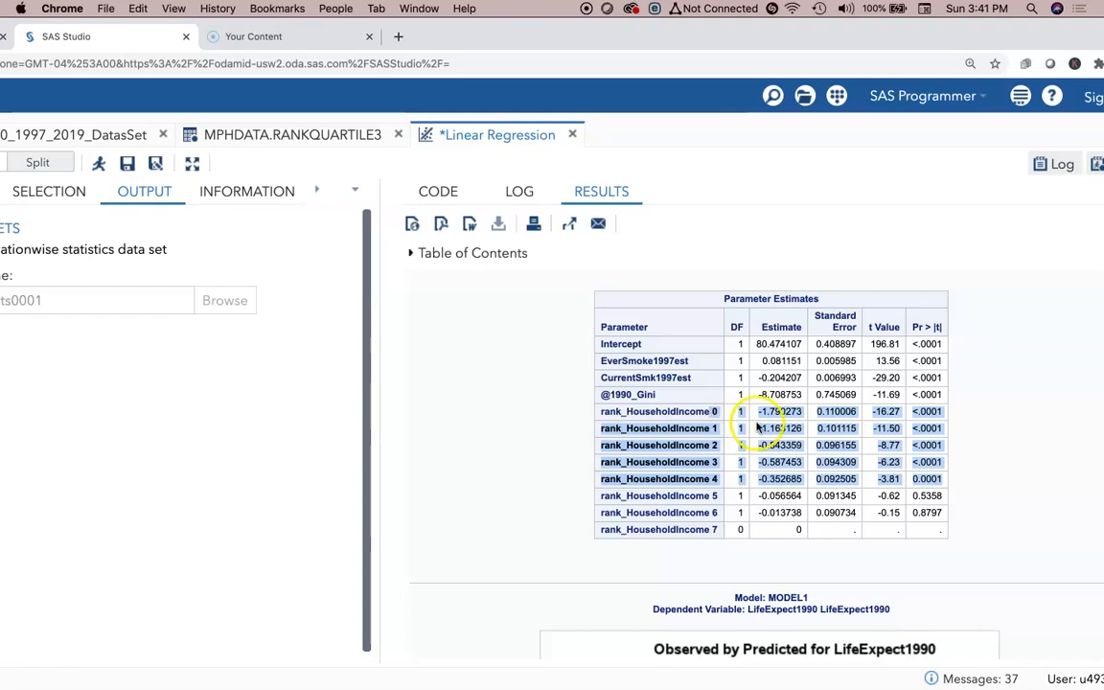
{"action": "mouse_move", "coordinate": [782, 461]}
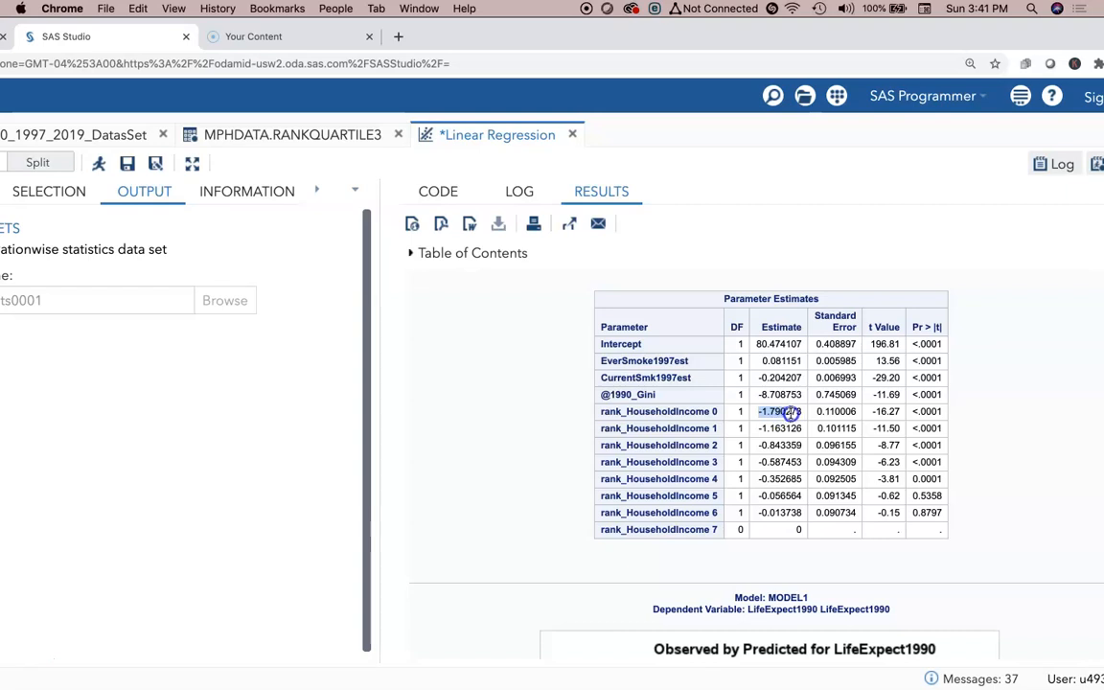
{"action": "mouse_move", "coordinate": [798, 414]}
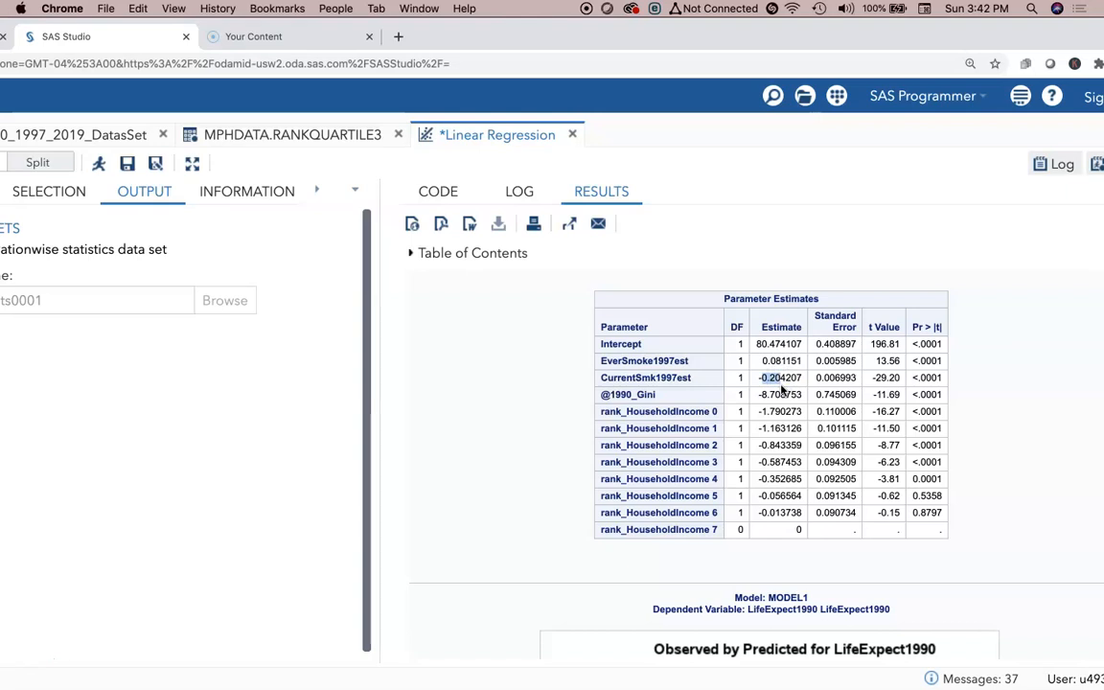
{"action": "mouse_move", "coordinate": [780, 391]}
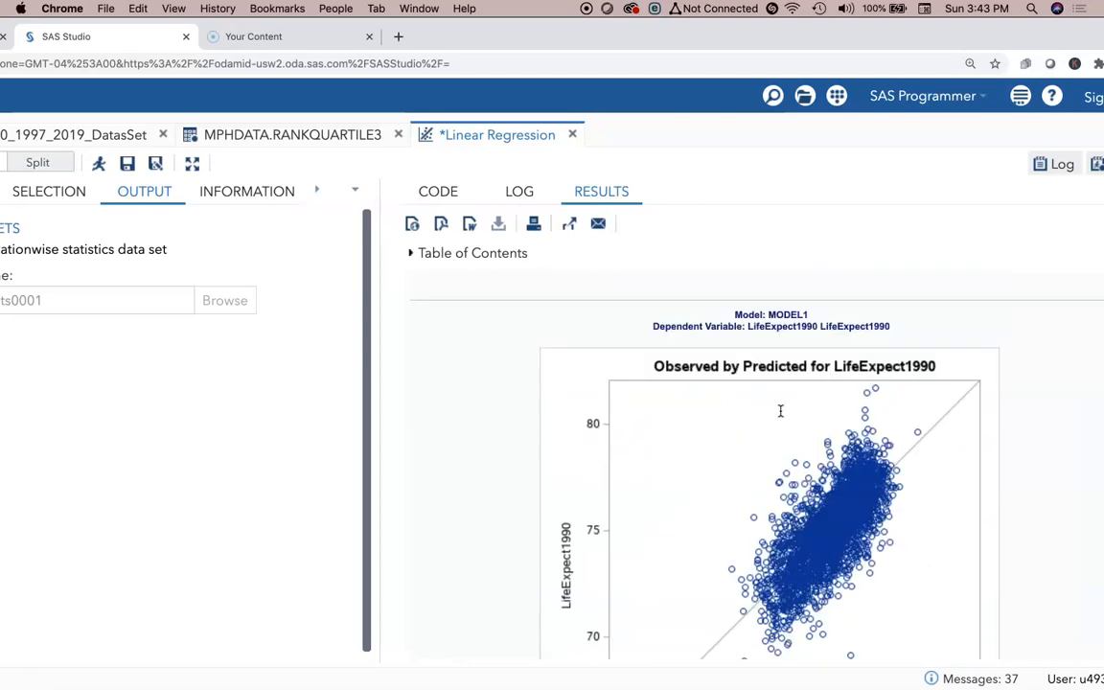
{"action": "scroll", "scroll_direction": "down", "scroll_amount": 3}
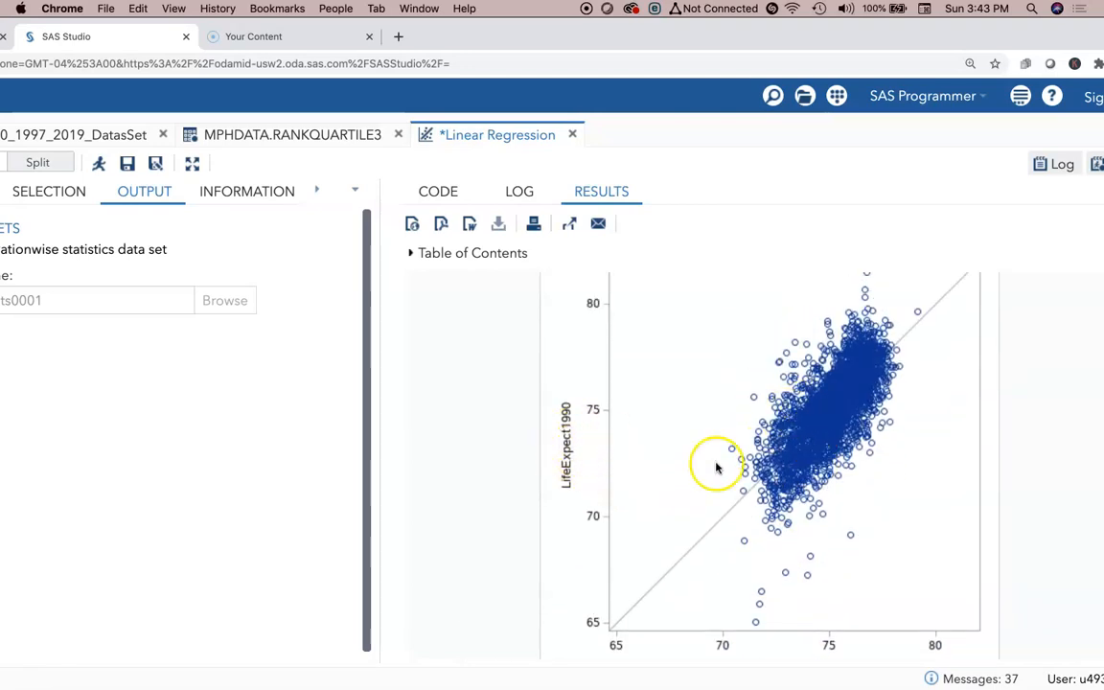
{"action": "scroll", "scroll_direction": "down", "scroll_amount": 3}
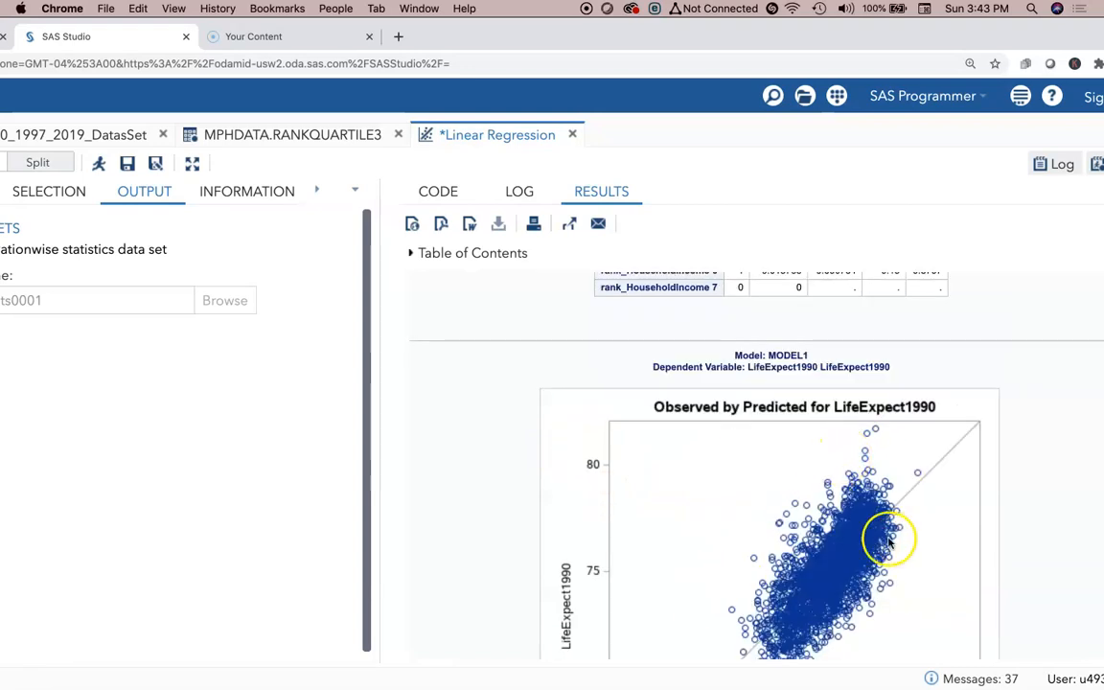
{"action": "scroll", "scroll_direction": "down", "scroll_amount": 3}
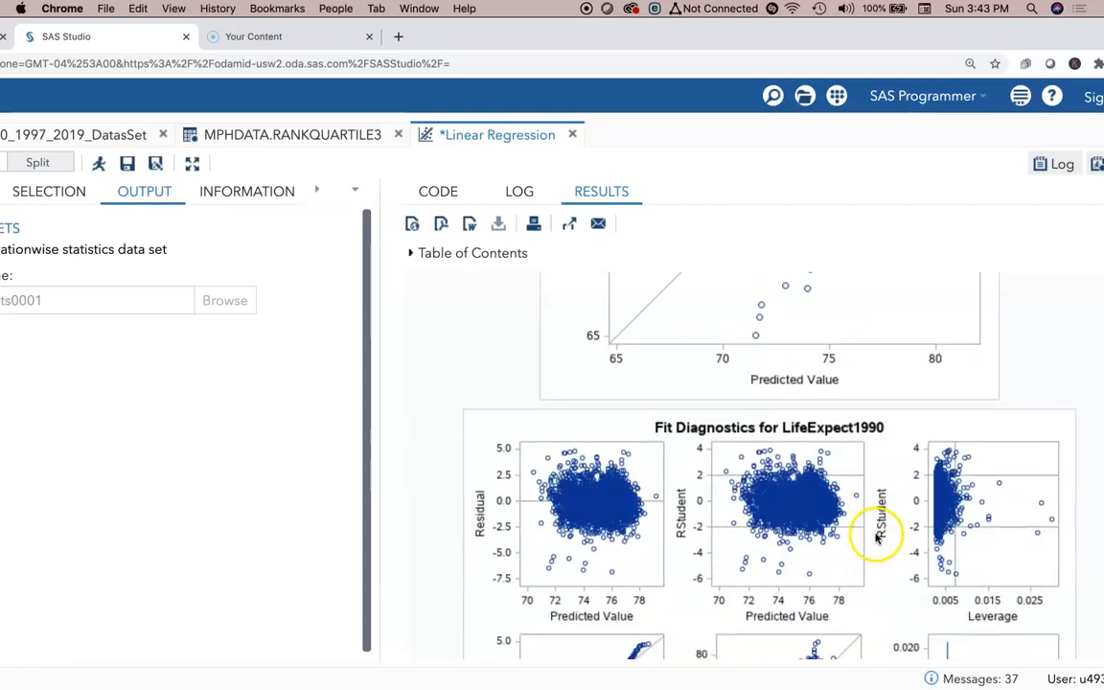
{"action": "scroll", "scroll_direction": "down", "scroll_amount": 3}
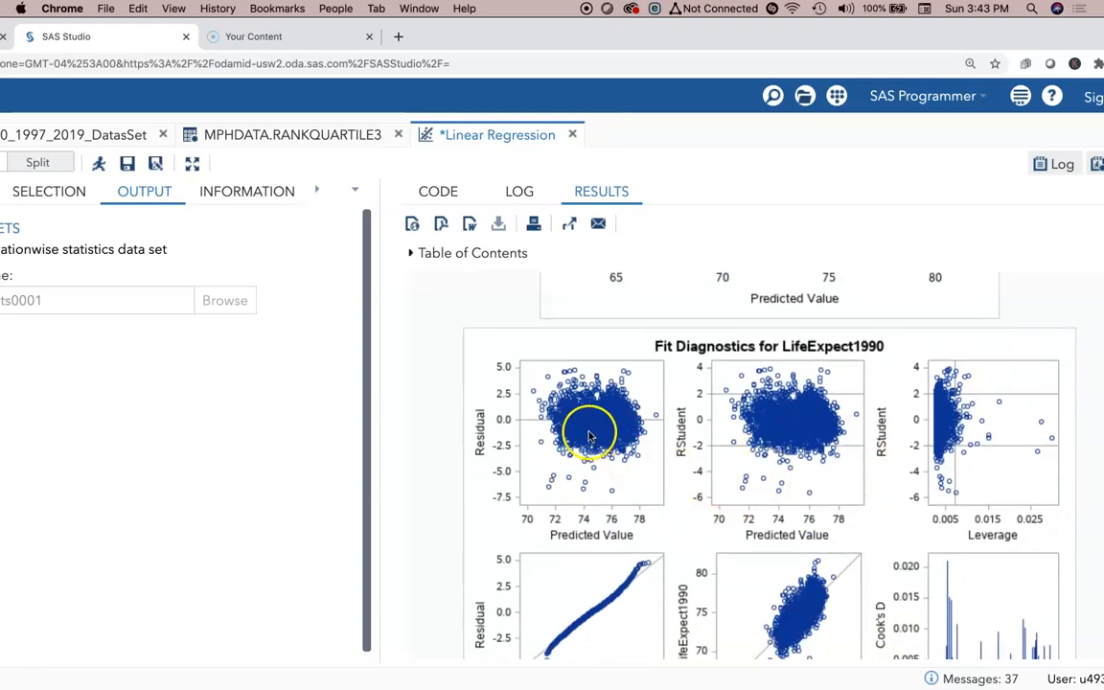
{"action": "mouse_move", "coordinate": [757, 431]}
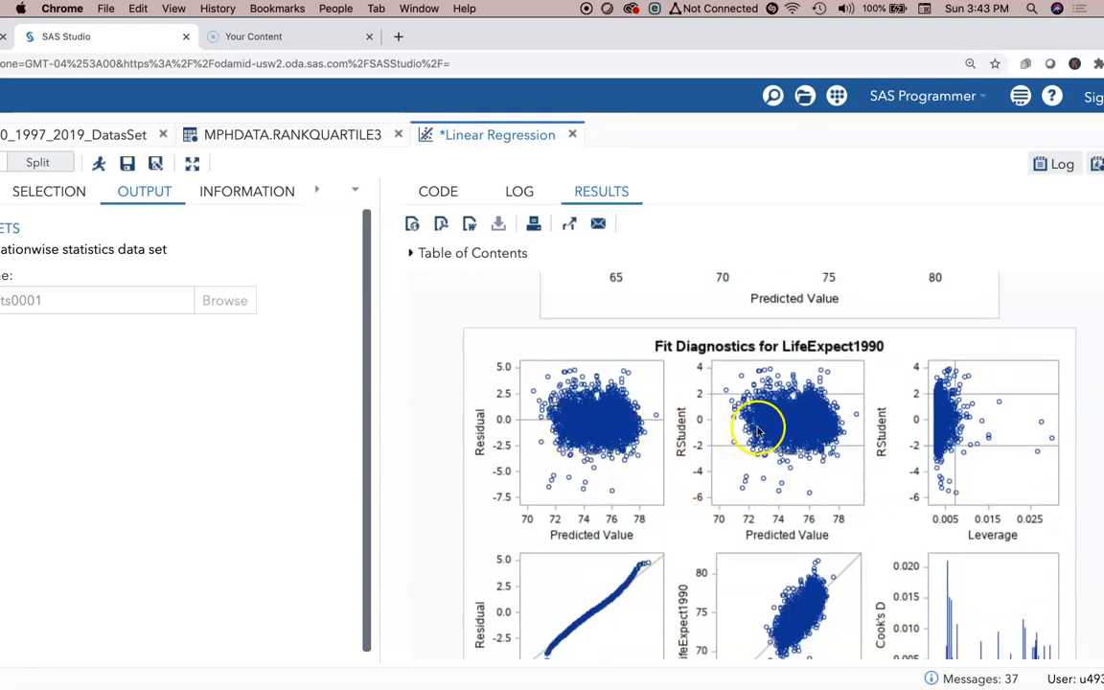
{"action": "mouse_move", "coordinate": [821, 431]}
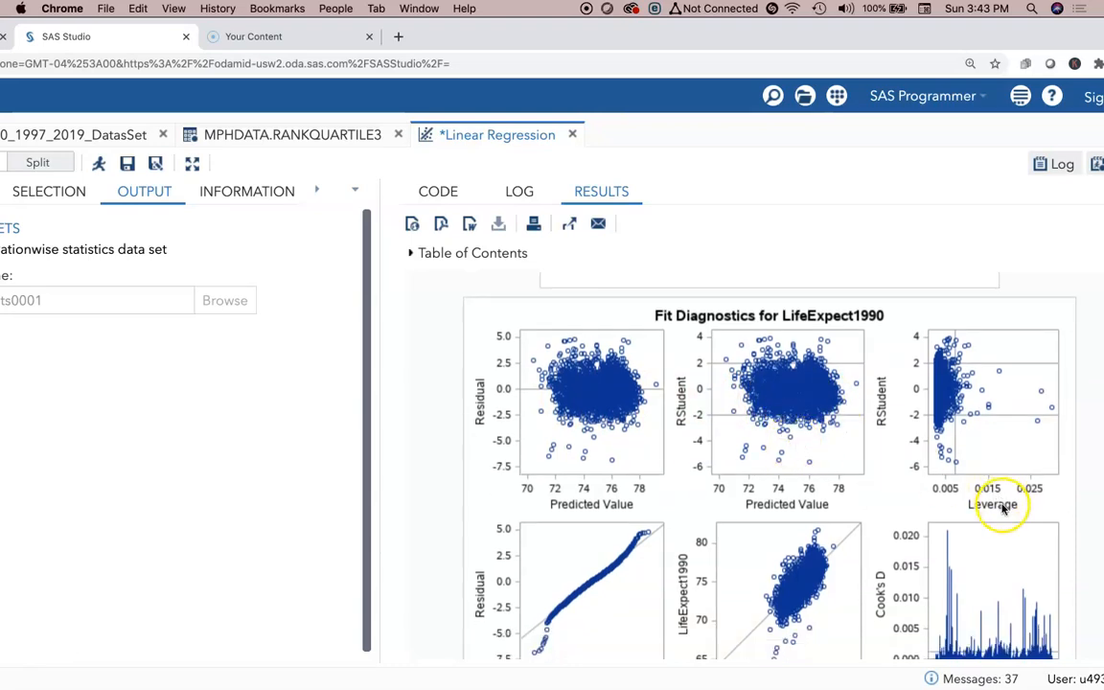
{"action": "scroll", "scroll_direction": "down", "scroll_amount": 3}
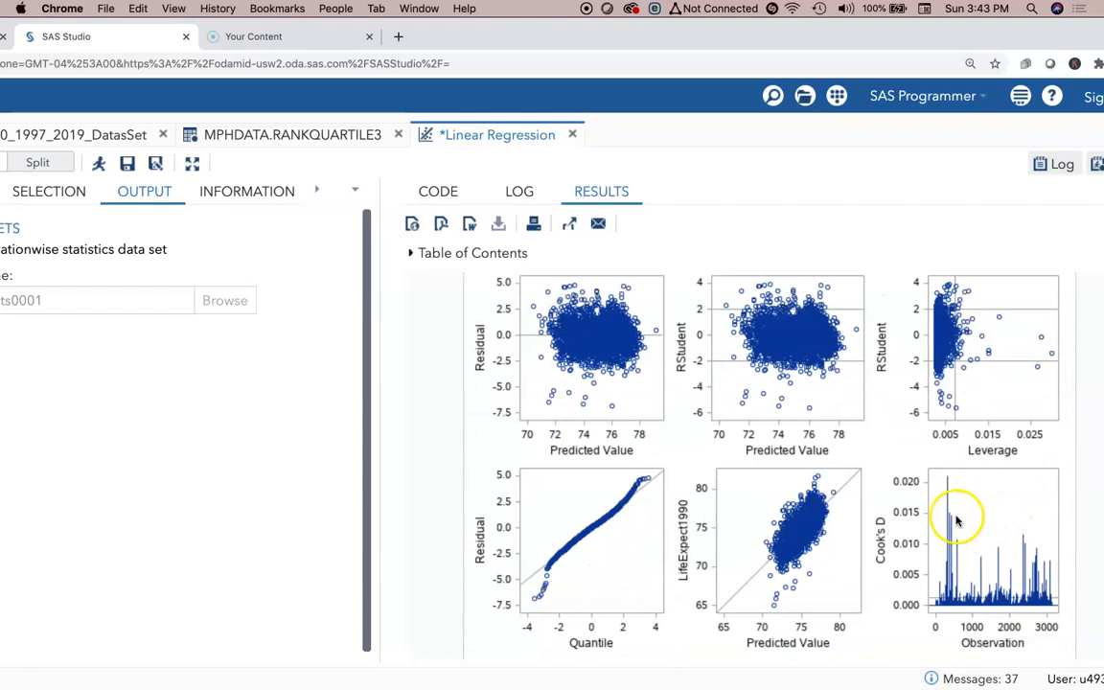
{"action": "mouse_move", "coordinate": [1054, 341]}
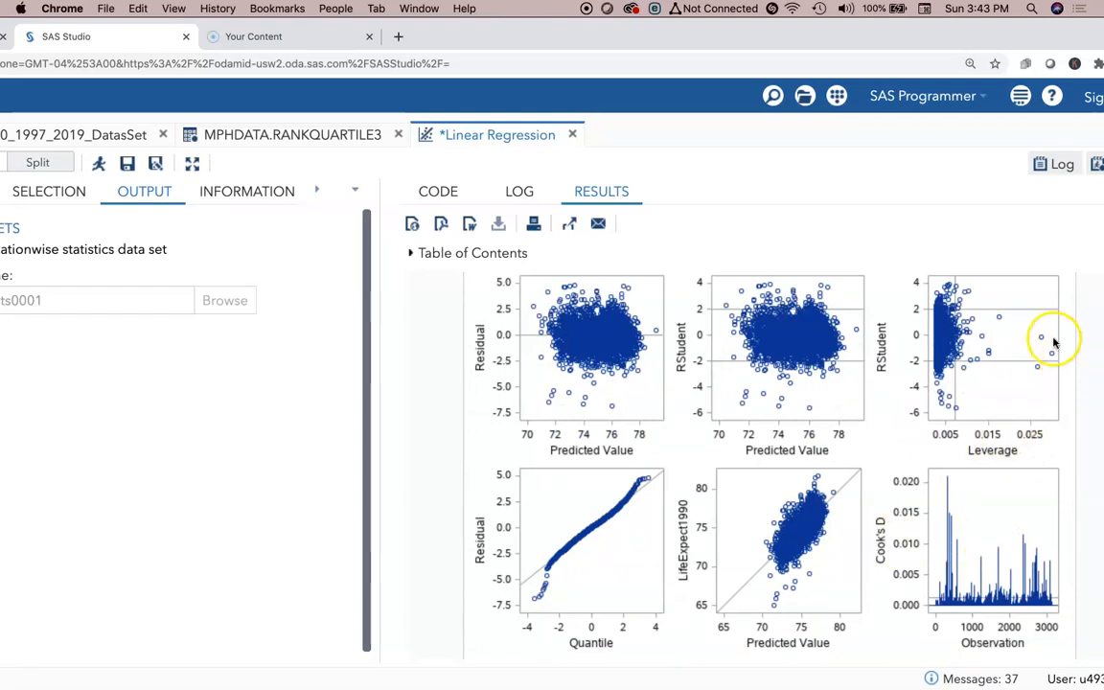
{"action": "mouse_move", "coordinate": [997, 506]}
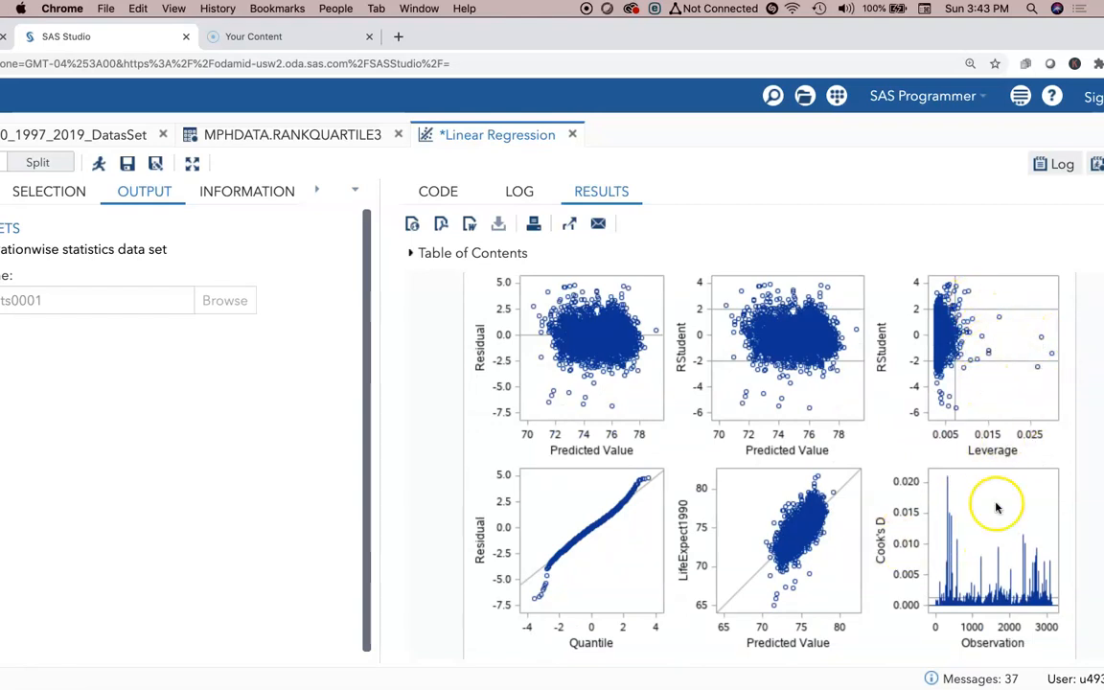
{"action": "scroll", "scroll_direction": "down", "scroll_amount": 3}
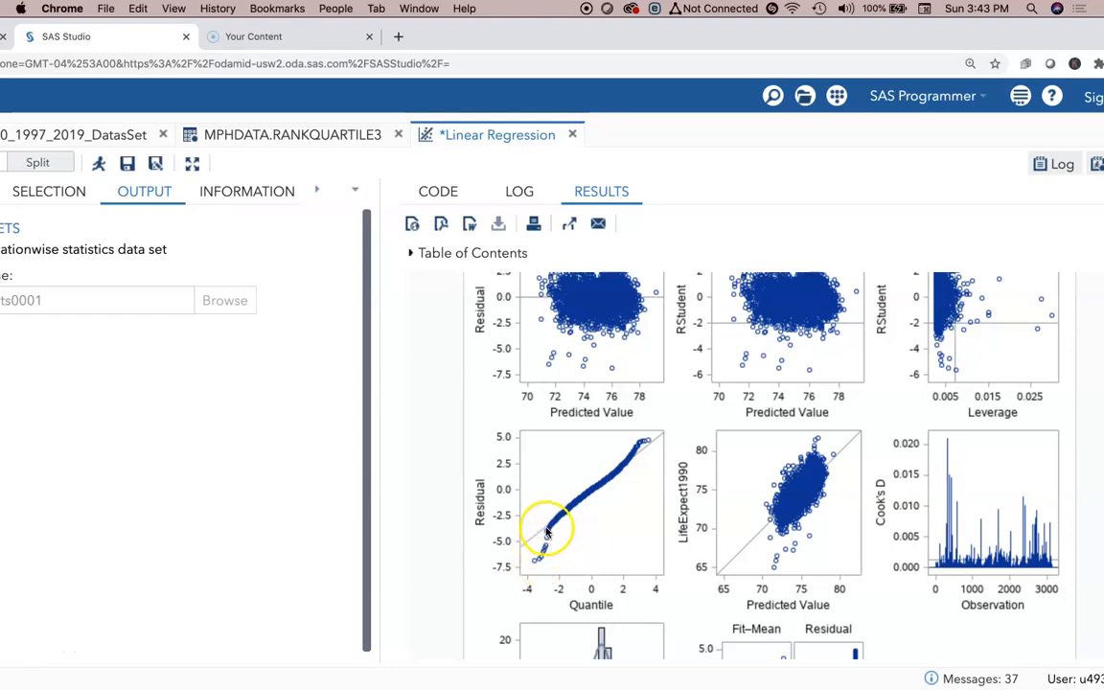
{"action": "mouse_move", "coordinate": [602, 487]}
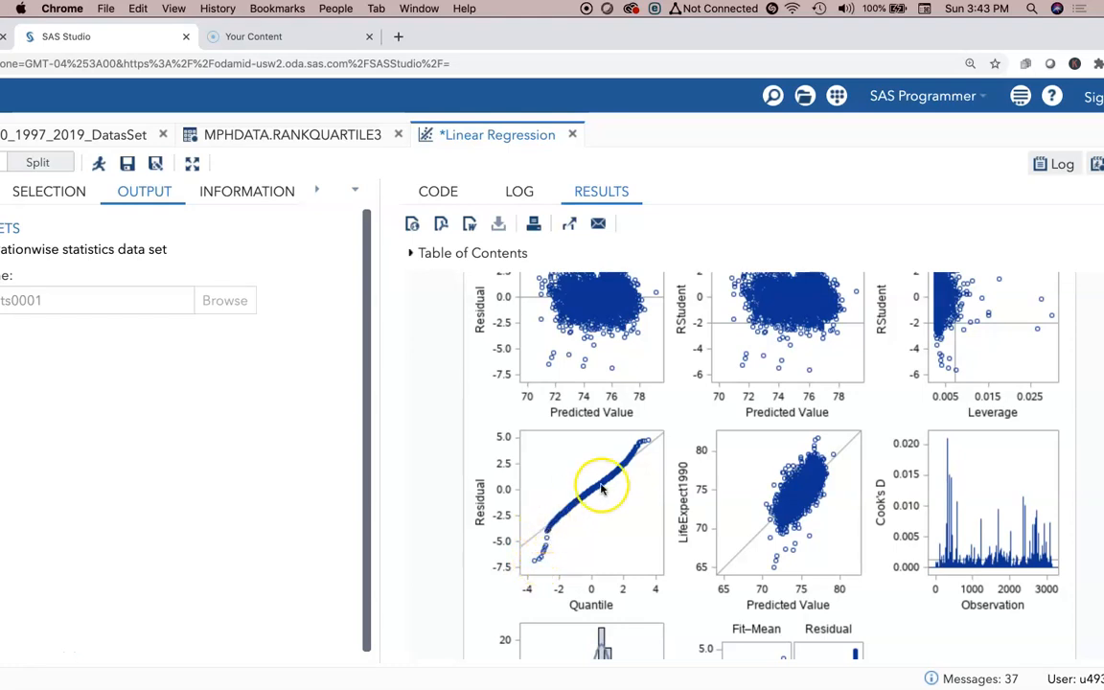
{"action": "mouse_move", "coordinate": [847, 543]}
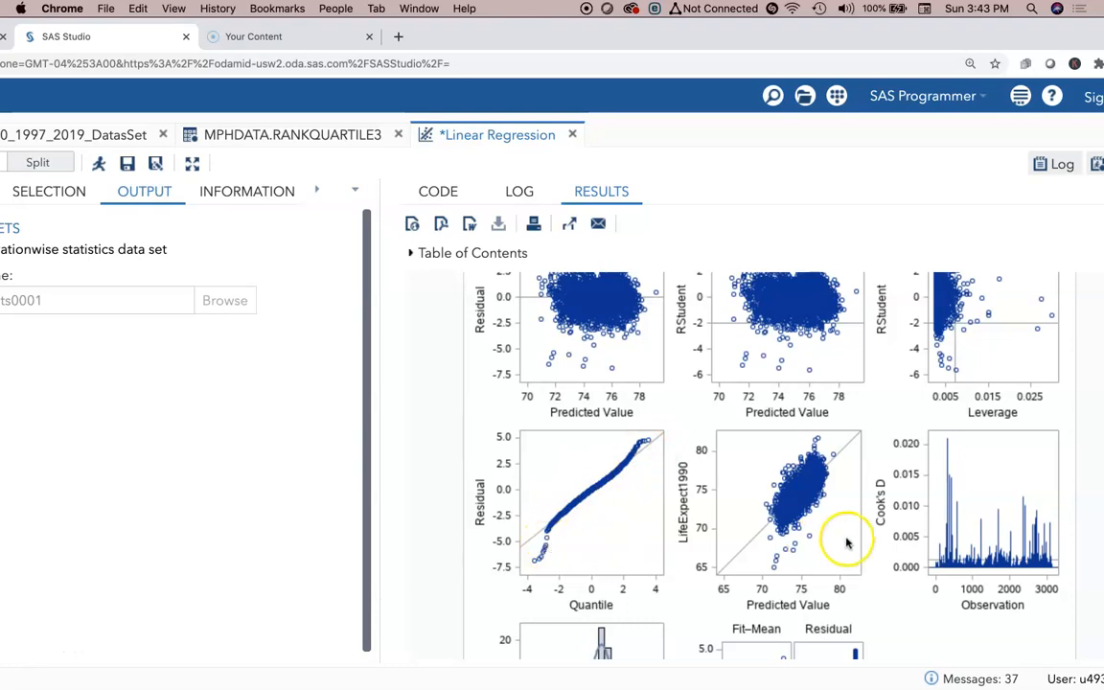
{"action": "scroll", "scroll_direction": "down", "scroll_amount": 3}
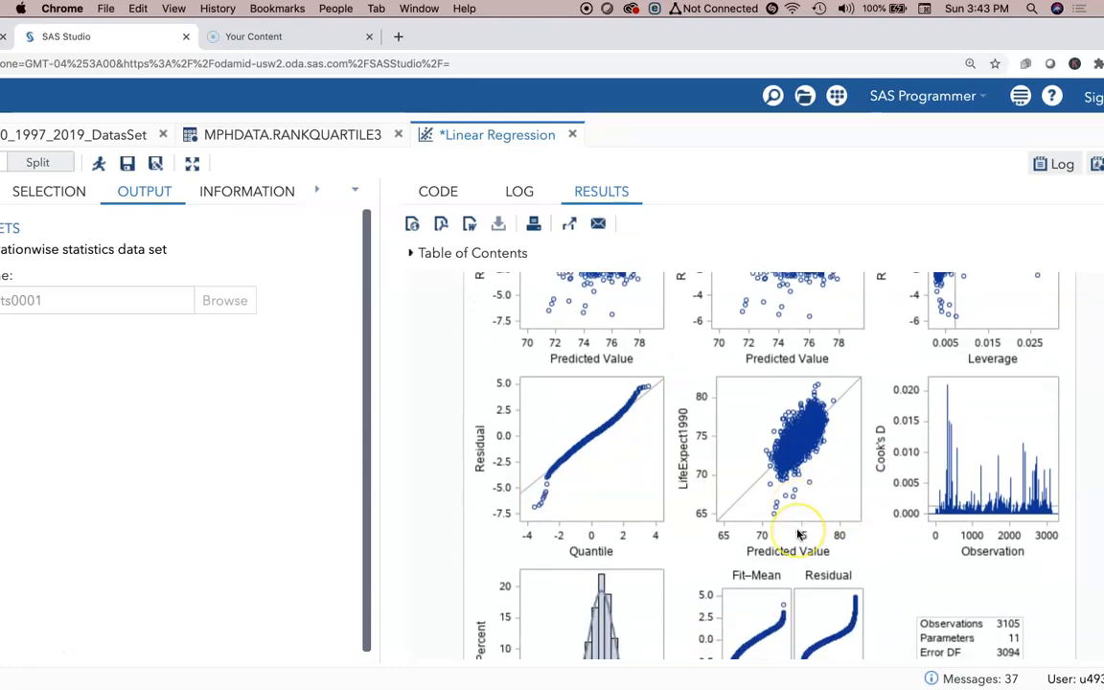
{"action": "scroll", "scroll_direction": "down", "scroll_amount": 3}
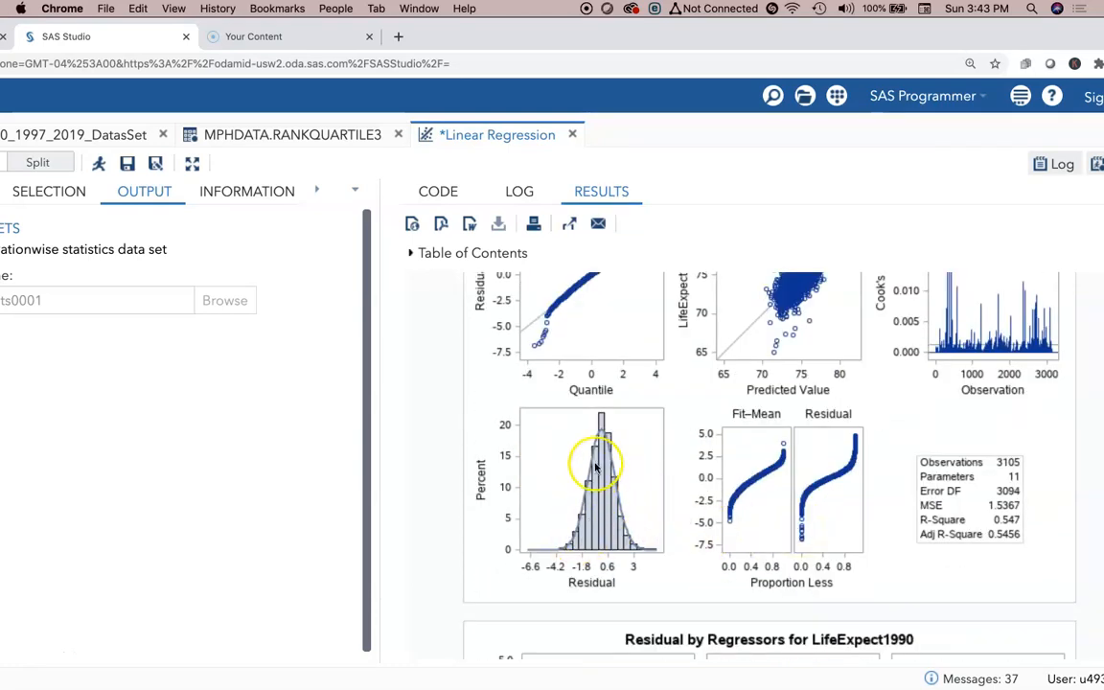
{"action": "mouse_move", "coordinate": [782, 537]}
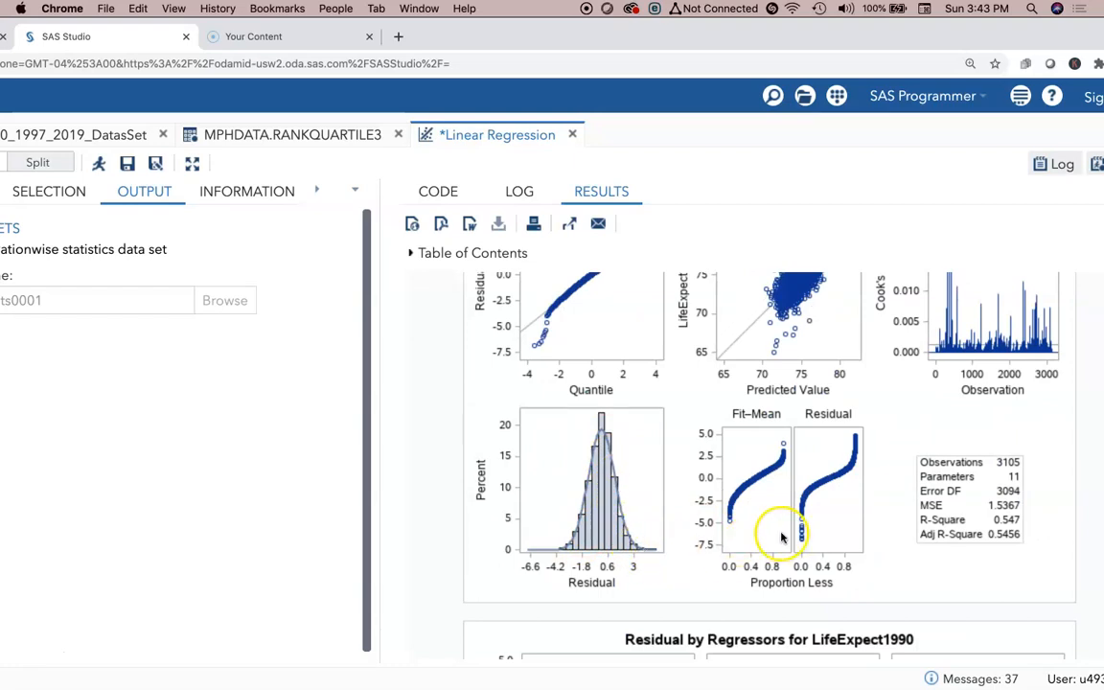
{"action": "scroll", "scroll_direction": "down", "scroll_amount": 3}
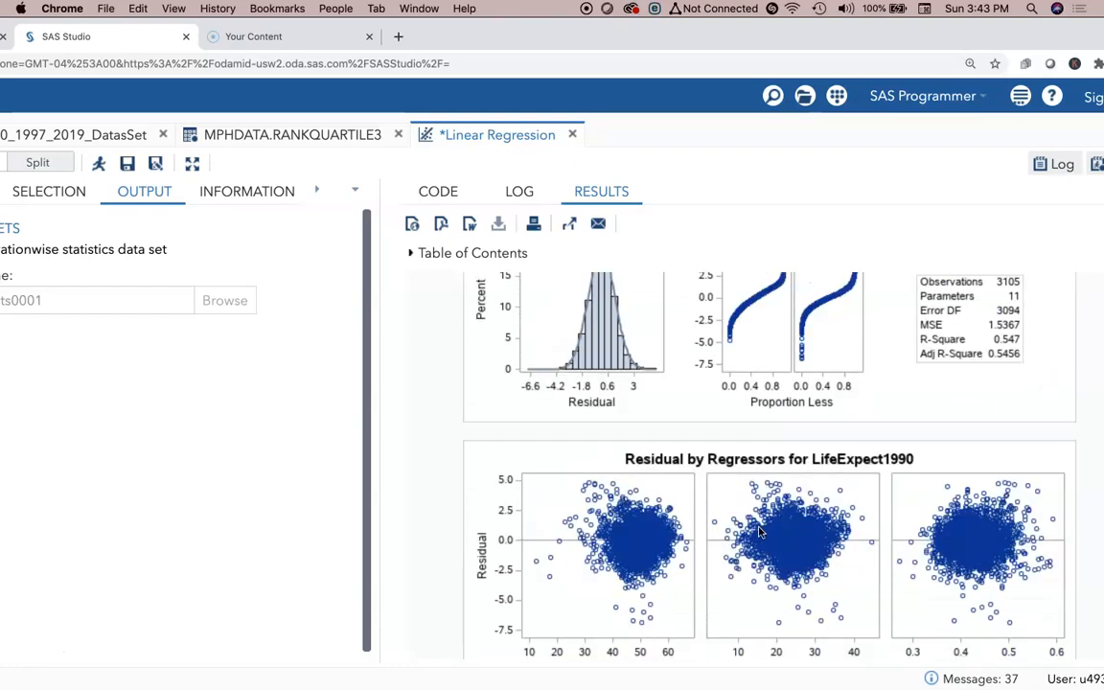
{"action": "scroll", "scroll_direction": "down", "scroll_amount": 3}
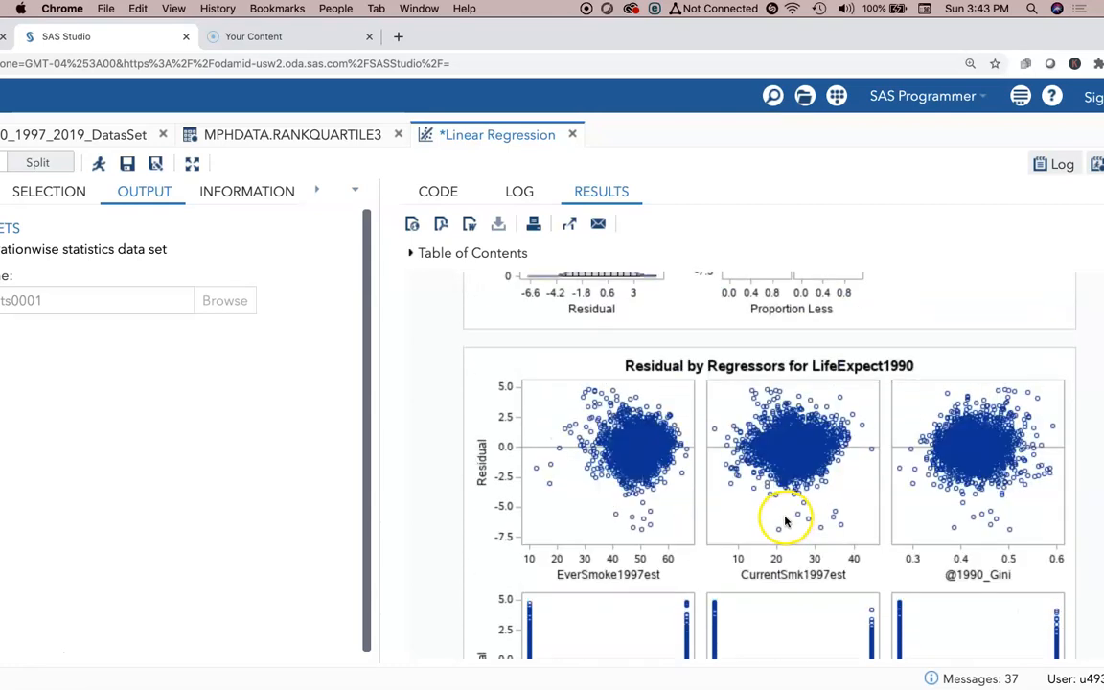
{"action": "mouse_move", "coordinate": [878, 449]}
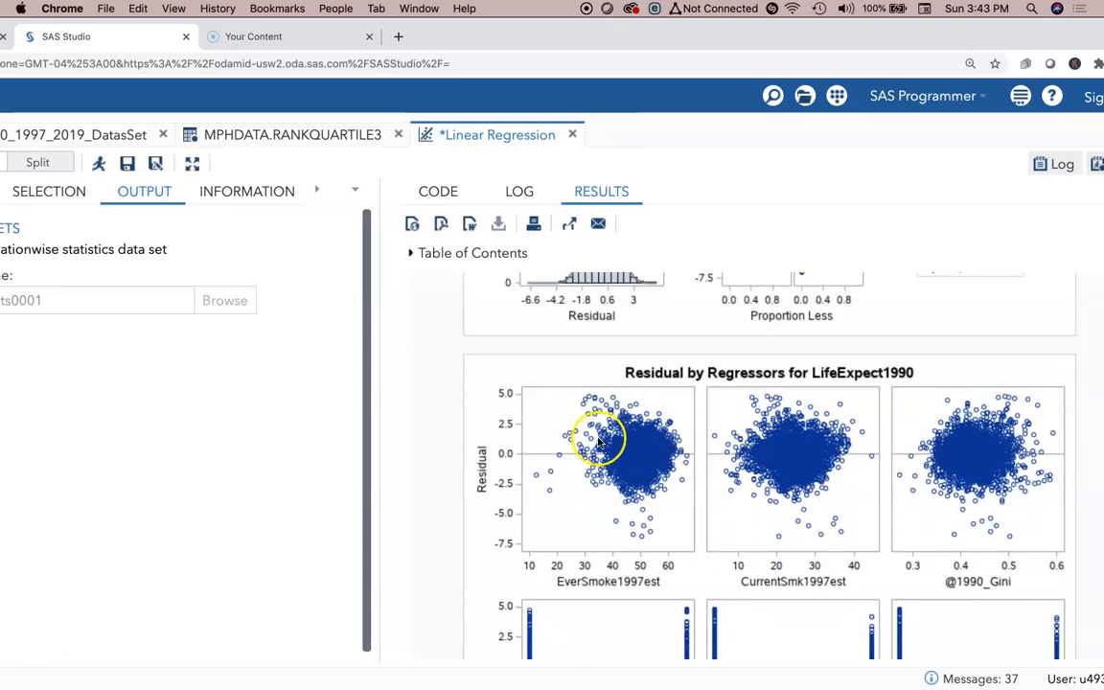
{"action": "scroll", "scroll_direction": "down", "scroll_amount": 3}
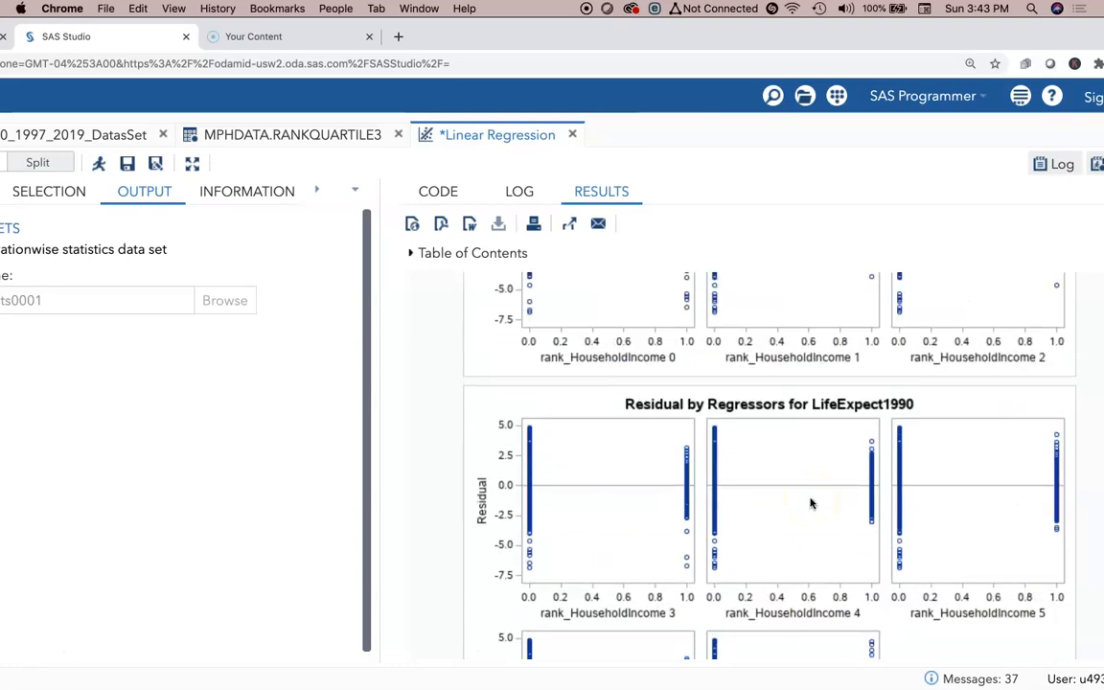
{"action": "scroll", "scroll_direction": "down", "scroll_amount": 3}
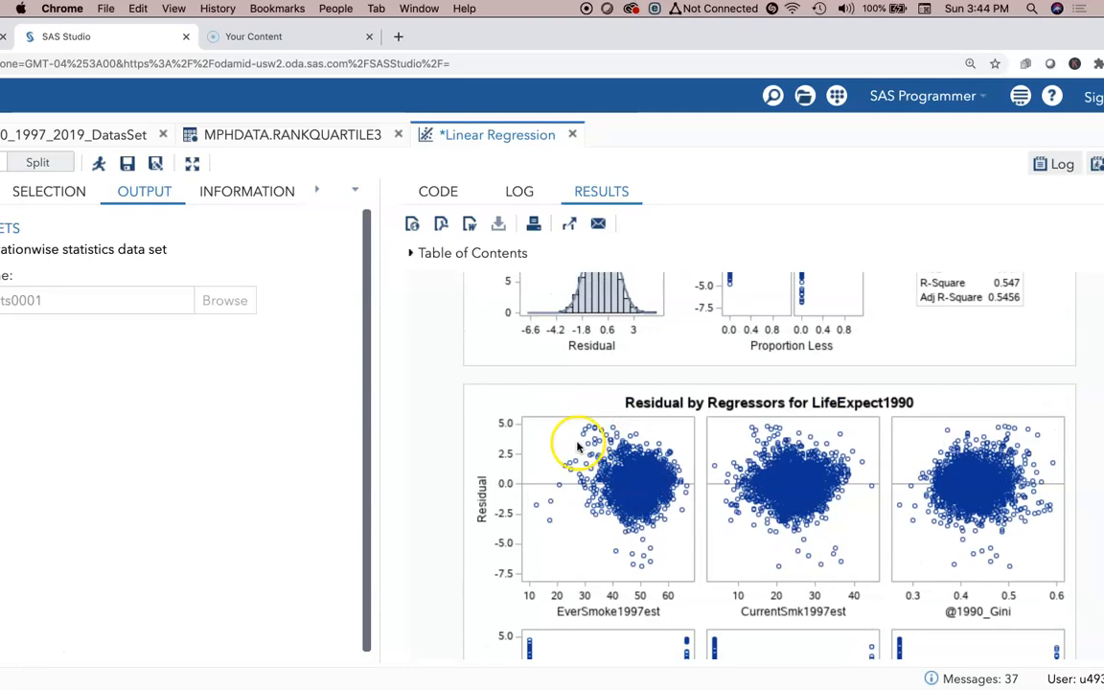
{"action": "mouse_move", "coordinate": [548, 483]}
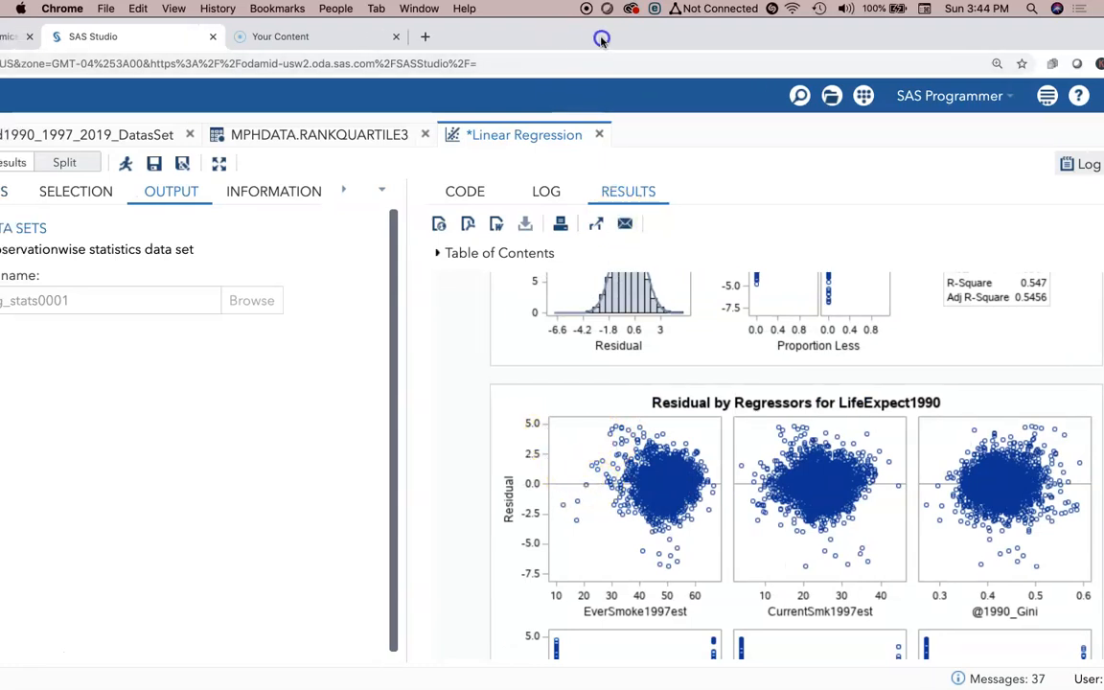
{"action": "scroll", "scroll_direction": "down", "scroll_amount": 3}
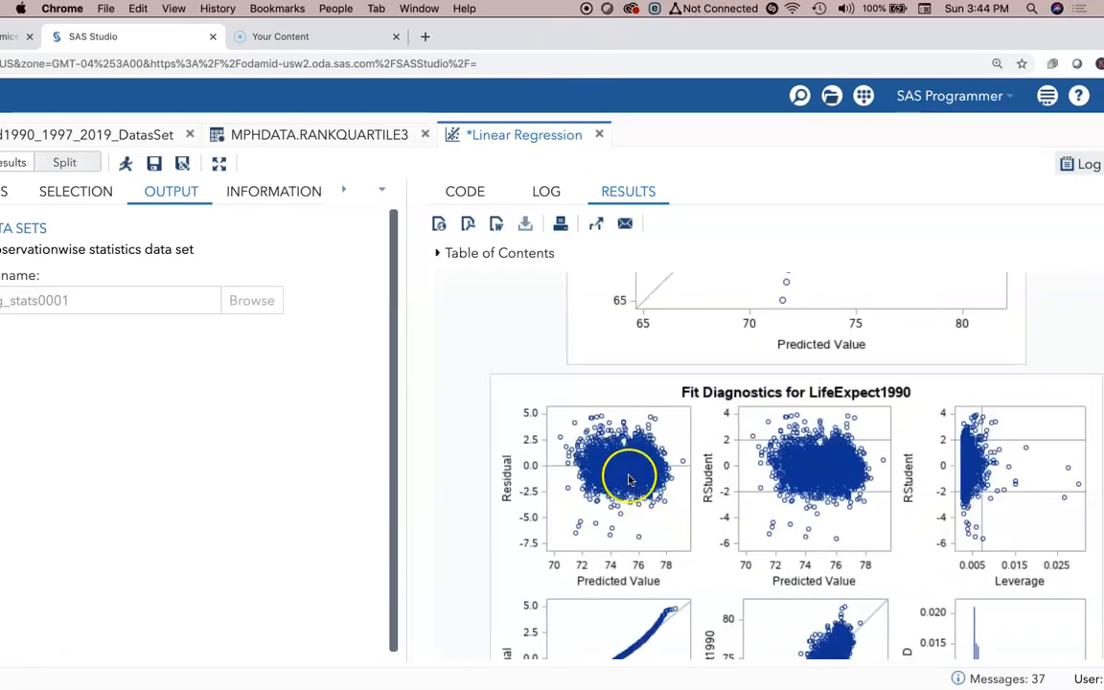
{"action": "scroll", "scroll_direction": "down", "scroll_amount": 3}
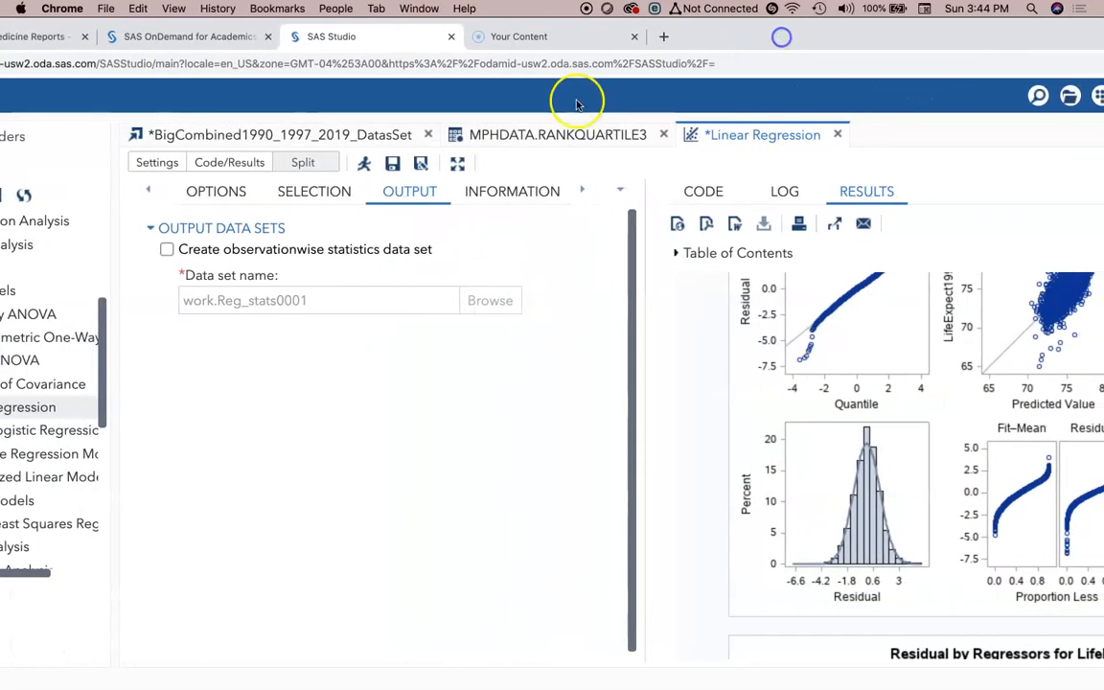
Check the current model effects and return to the Data variable roles
{"action": "left_click", "coordinate": [149, 192]}
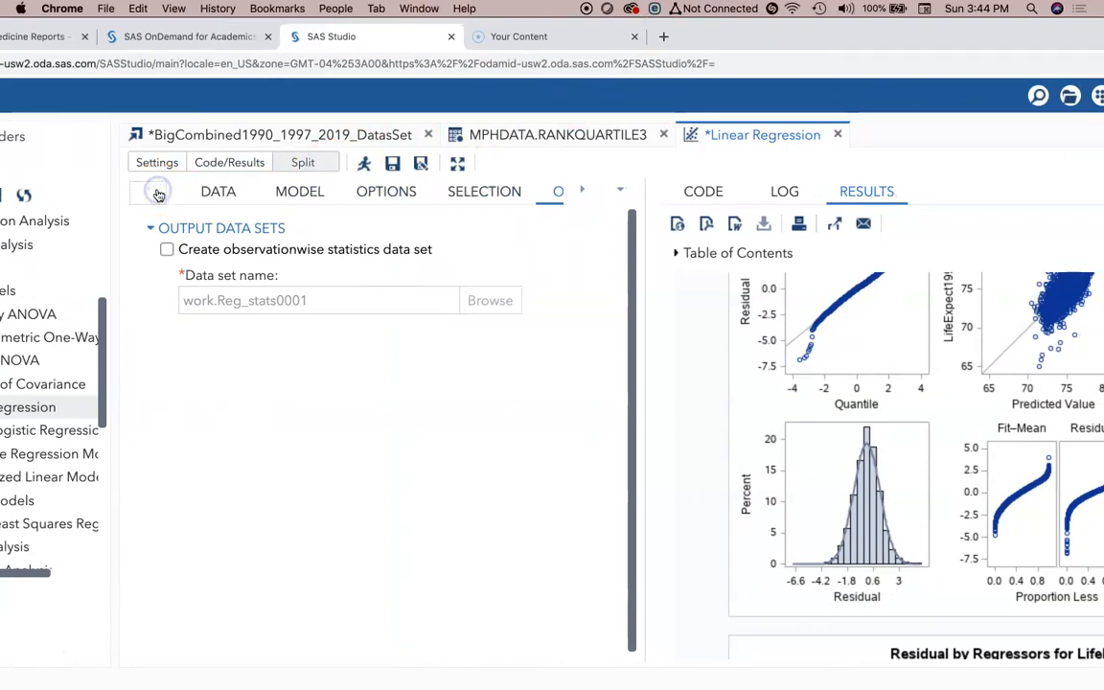
{"action": "left_click", "coordinate": [299, 191]}
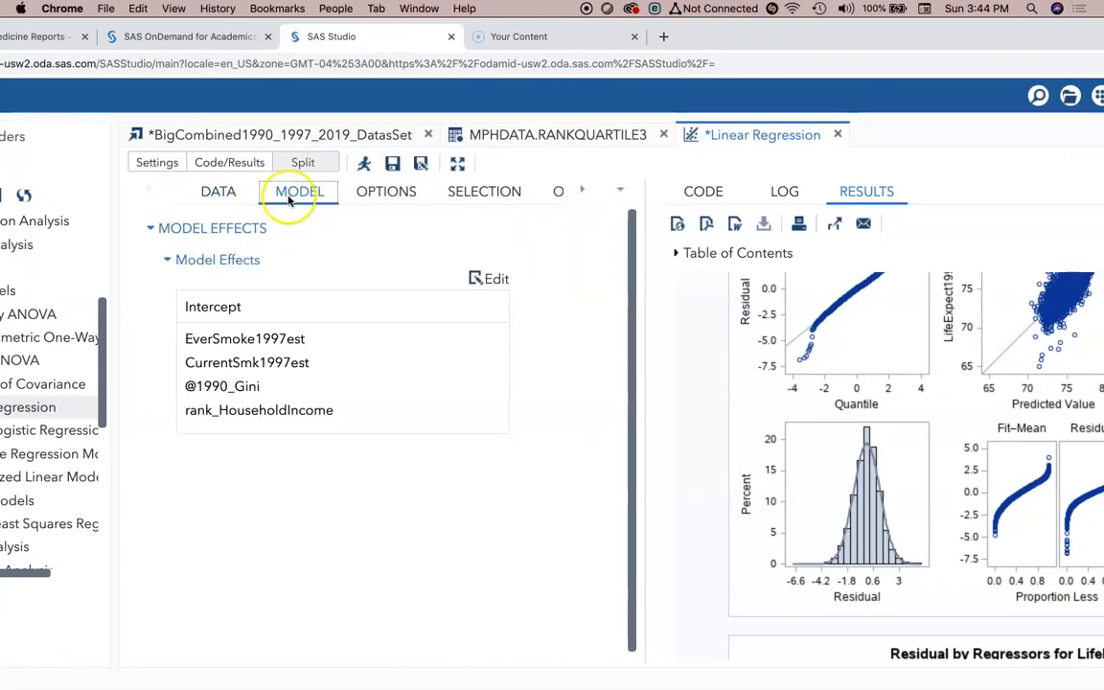
{"action": "left_click", "coordinate": [219, 192]}
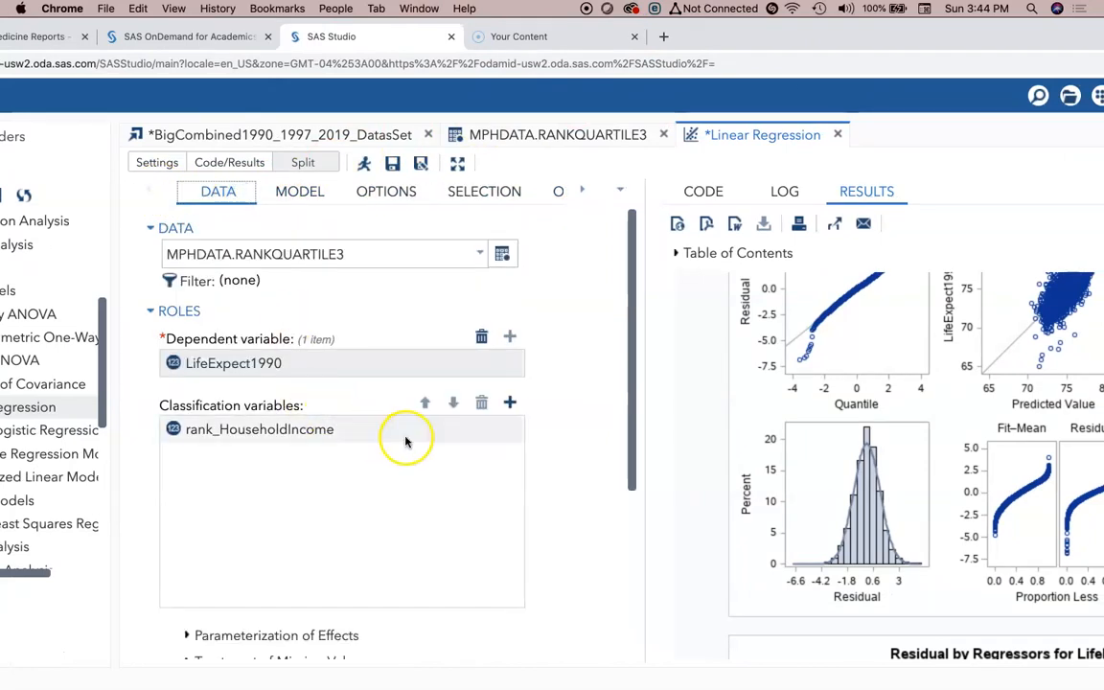
Add ViolentCrimeRate as a fourth continuous variable
{"action": "left_click", "coordinate": [510, 403]}
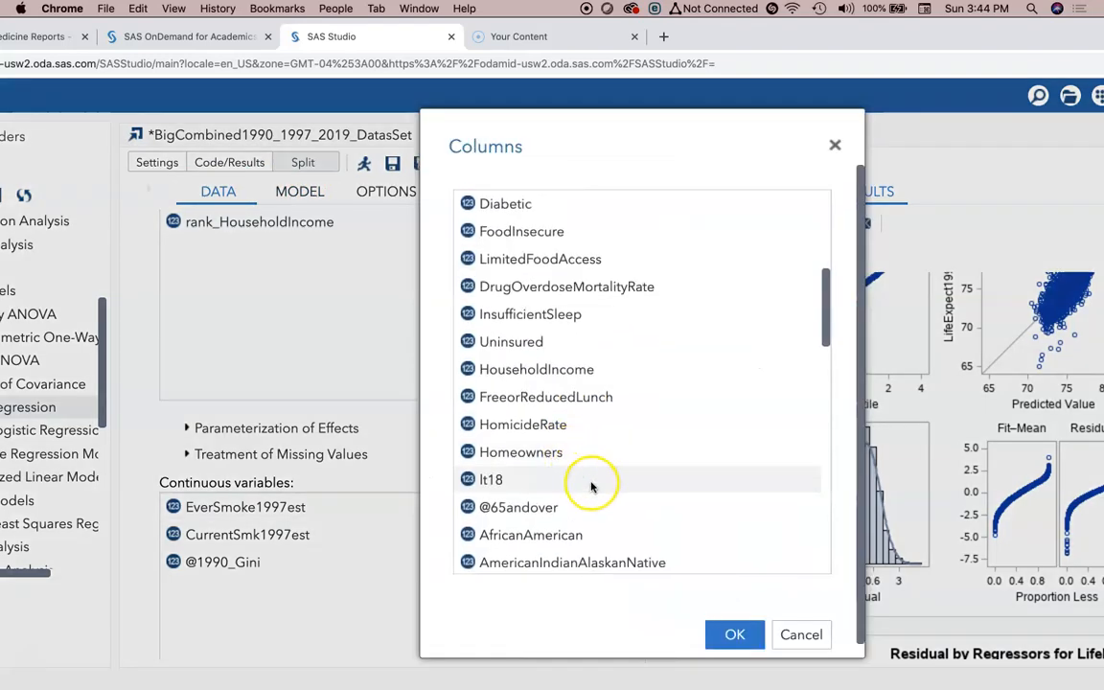
{"action": "scroll", "scroll_direction": "down", "scroll_amount": 3}
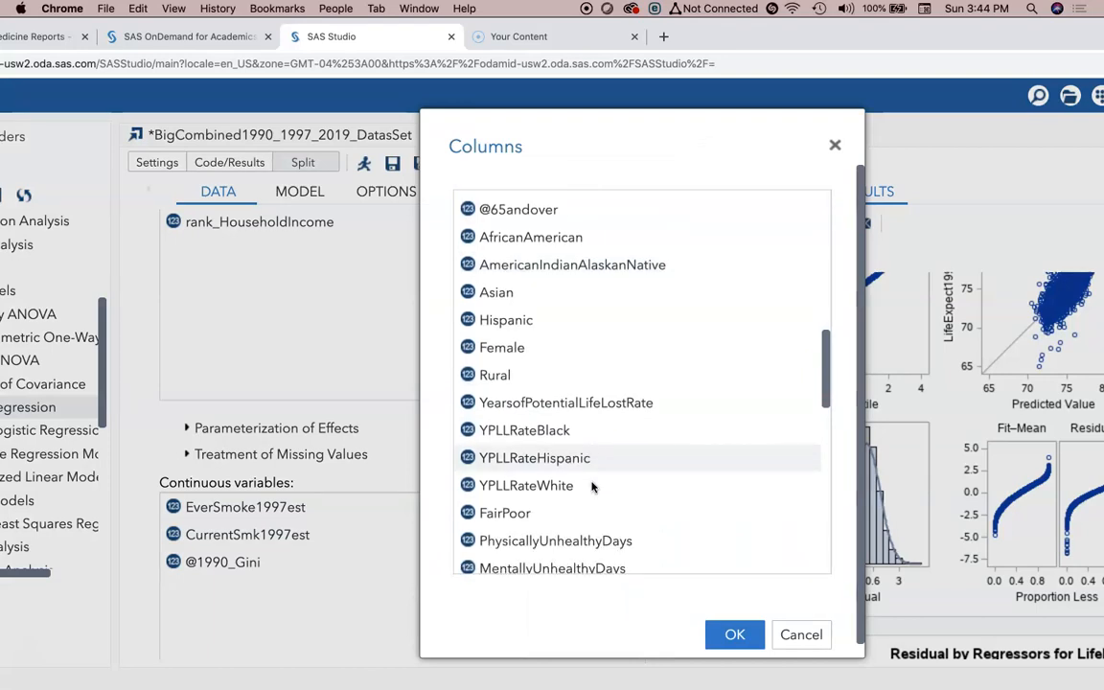
{"action": "scroll", "scroll_direction": "down", "scroll_amount": 3}
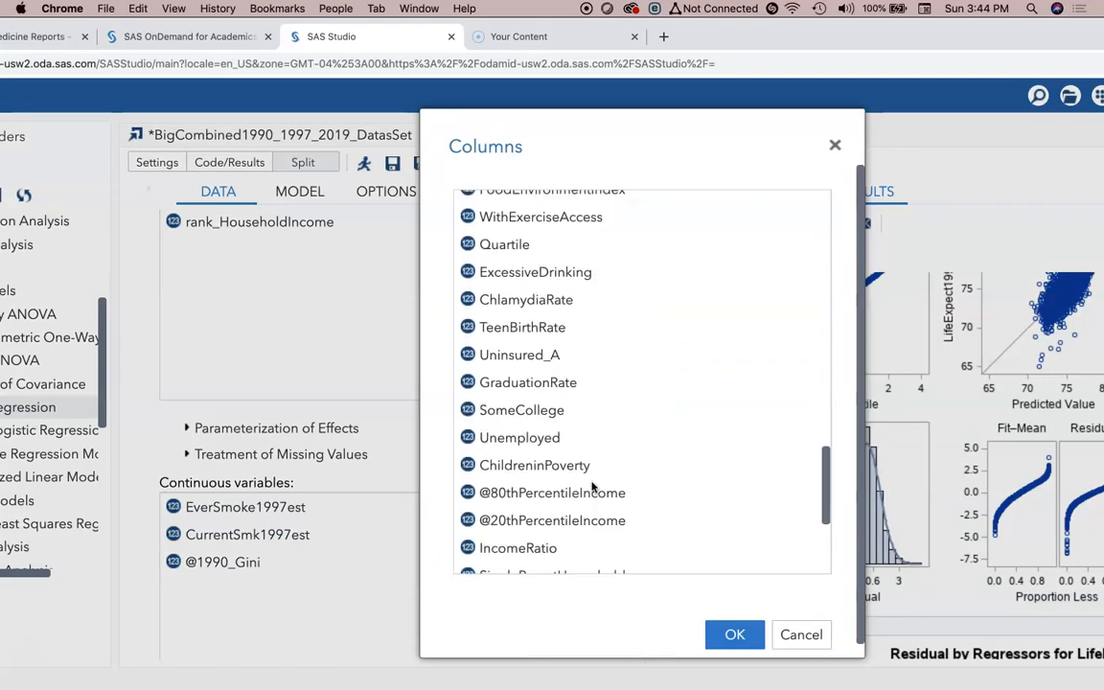
{"action": "scroll", "scroll_direction": "down", "scroll_amount": 3}
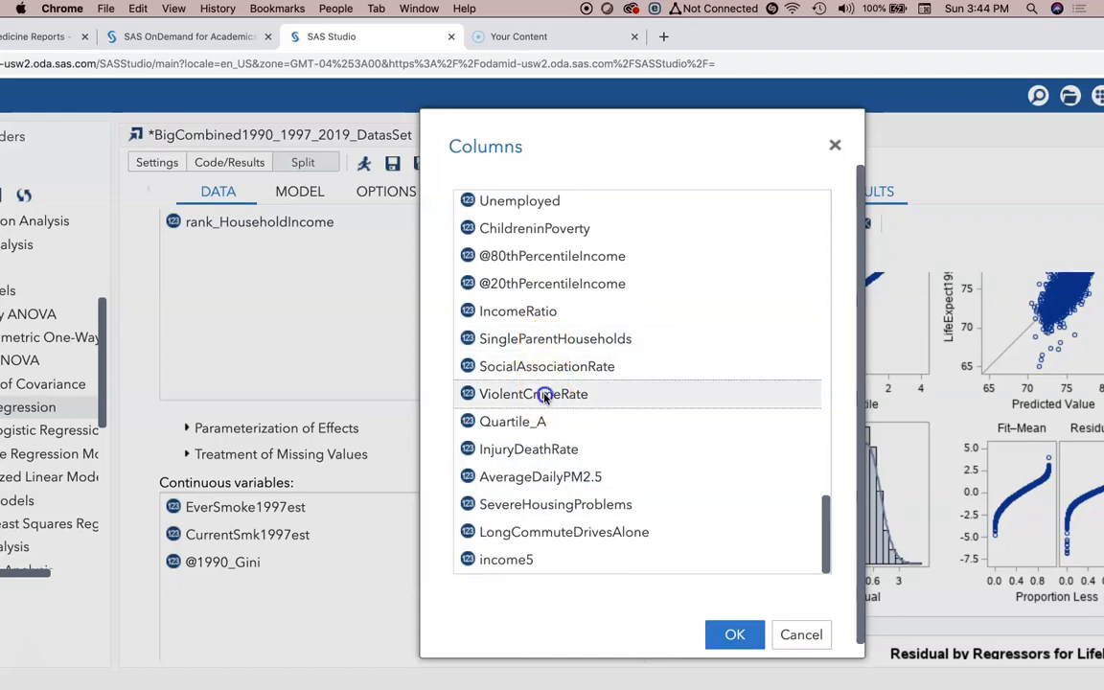
{"action": "left_click", "coordinate": [735, 634]}
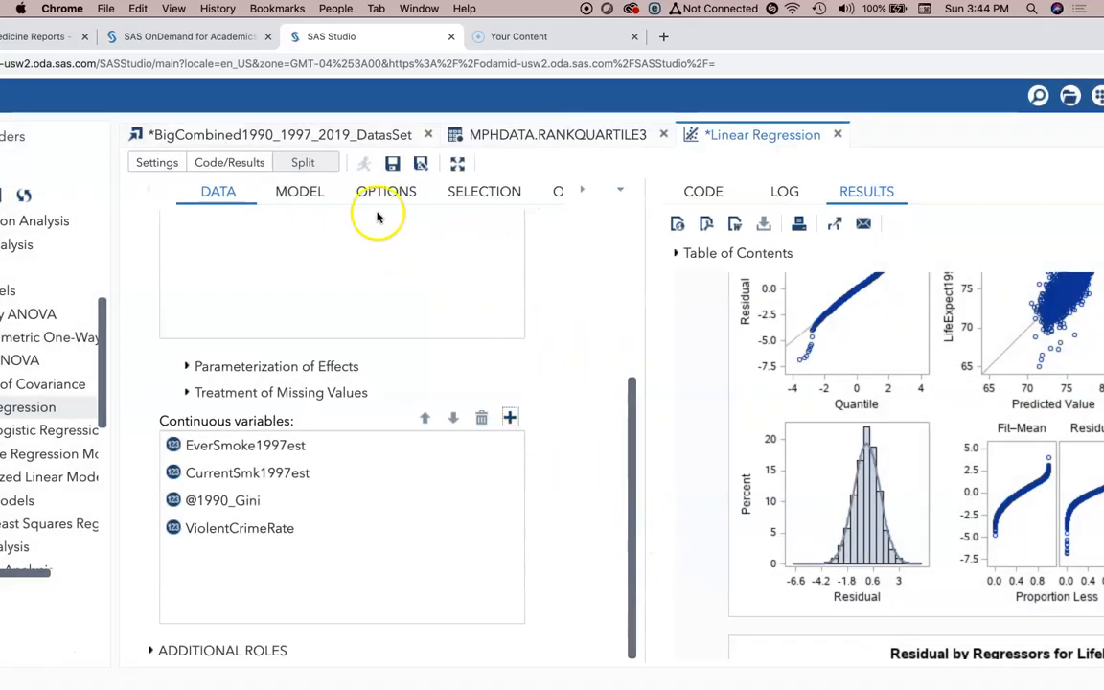
Rerun the regression and review the refreshed fit diagnostics (R-square 0.547, 3,105 observations)
{"action": "left_click", "coordinate": [369, 161]}
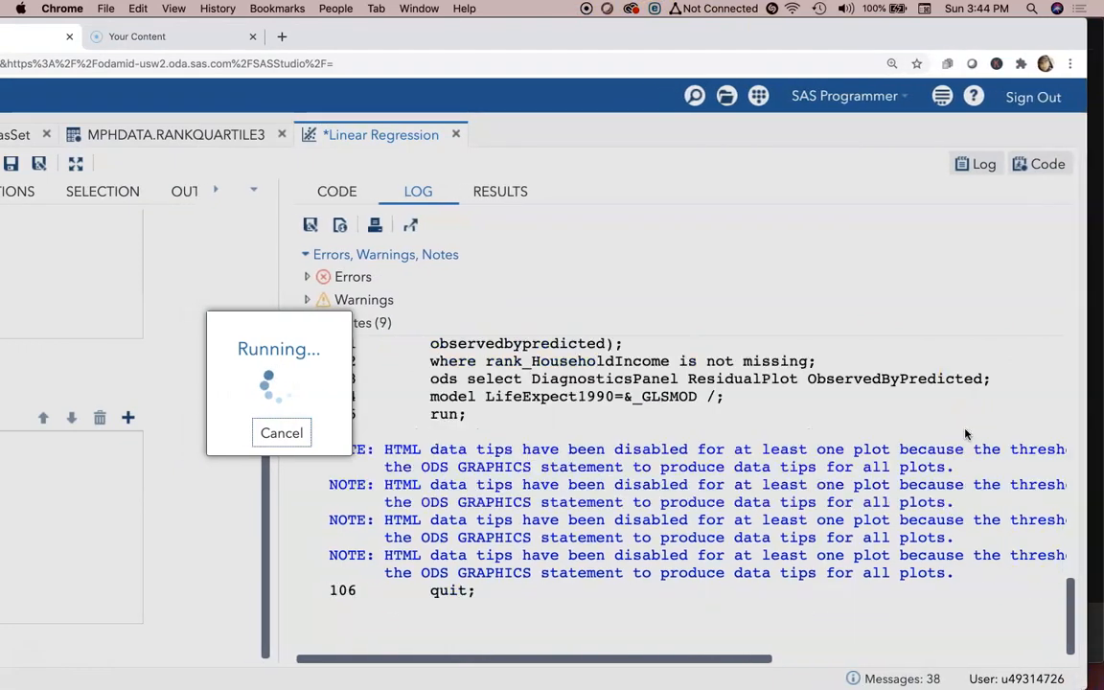
{"action": "left_click", "coordinate": [499, 191]}
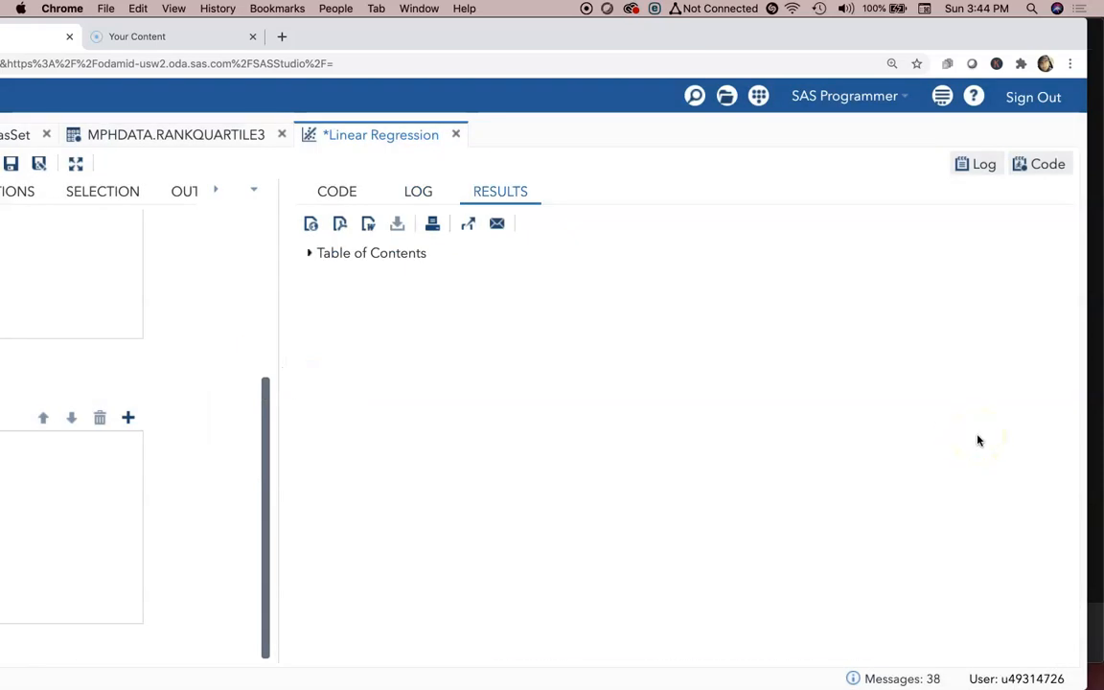
{"action": "scroll", "scroll_direction": "down", "scroll_amount": 3}
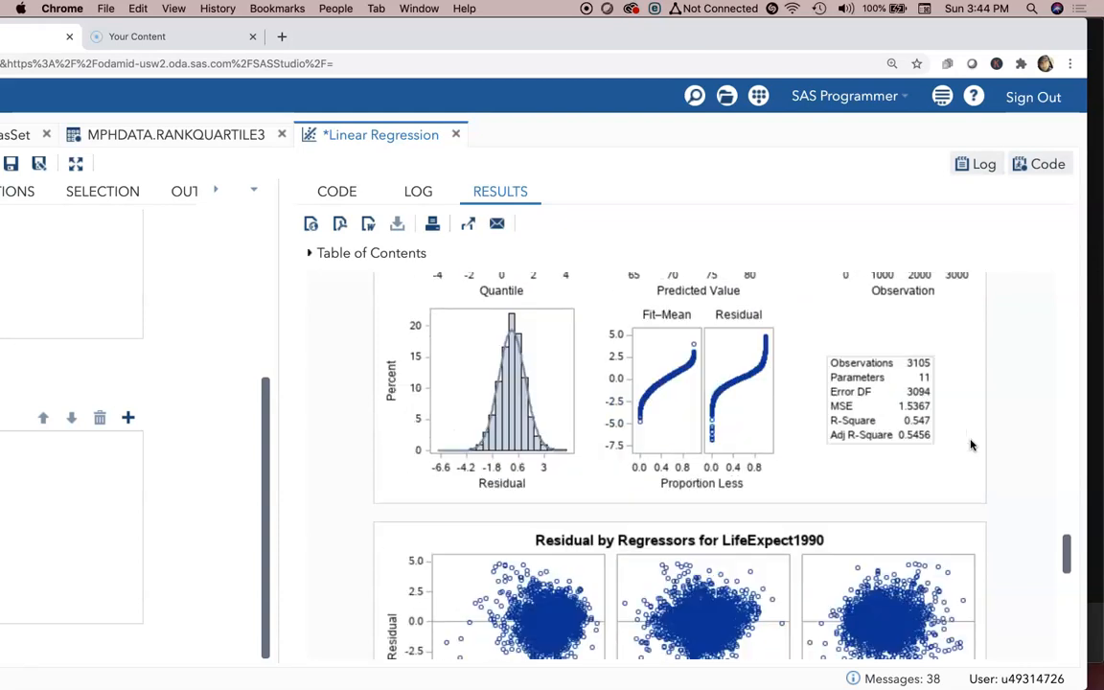
{"action": "scroll", "scroll_direction": "down", "scroll_amount": 3}
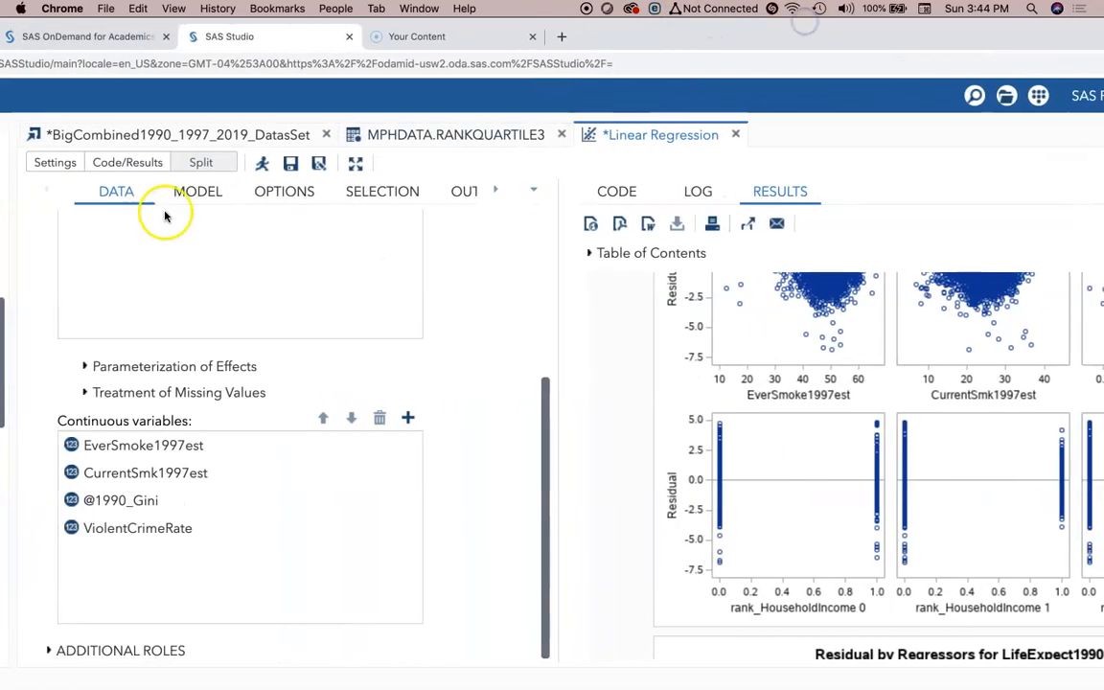
In the Model Effects Builder, select ViolentCrimeRate and add it as a model effect
{"action": "left_click", "coordinate": [284, 192]}
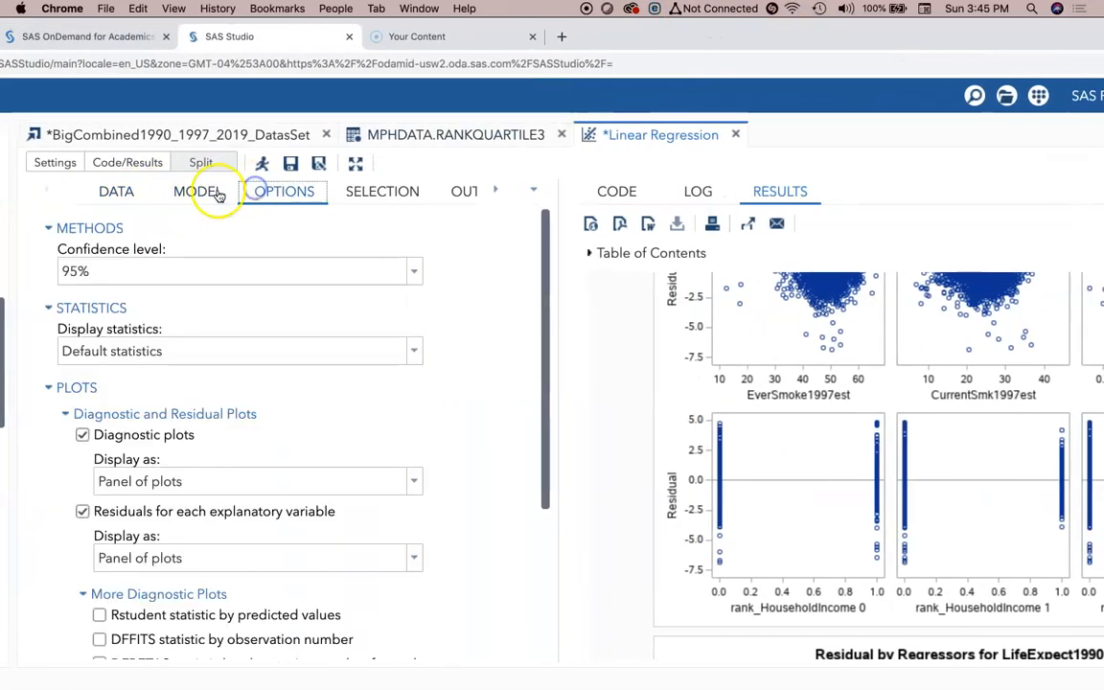
{"action": "left_click", "coordinate": [197, 192]}
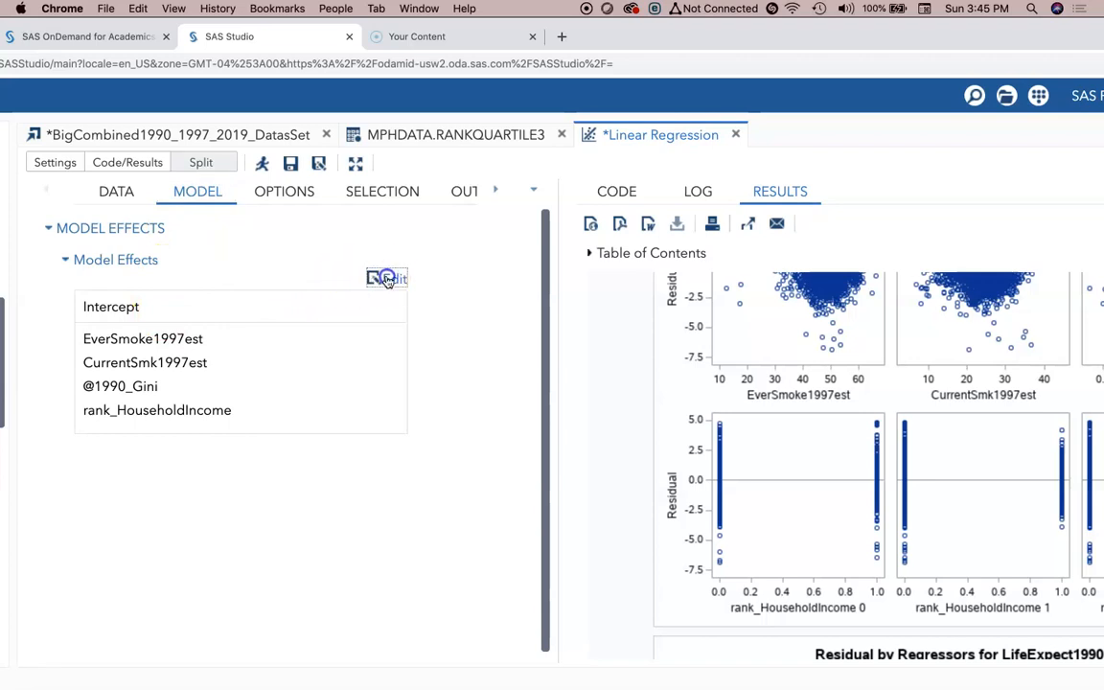
{"action": "left_click", "coordinate": [387, 278]}
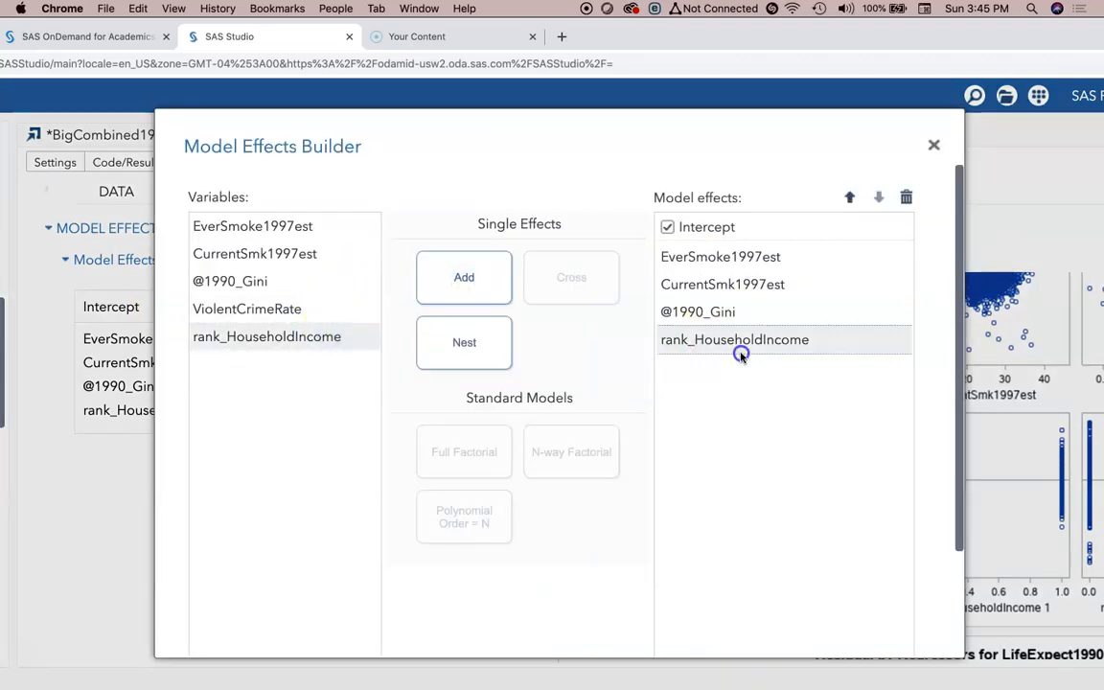
{"action": "left_click", "coordinate": [464, 276]}
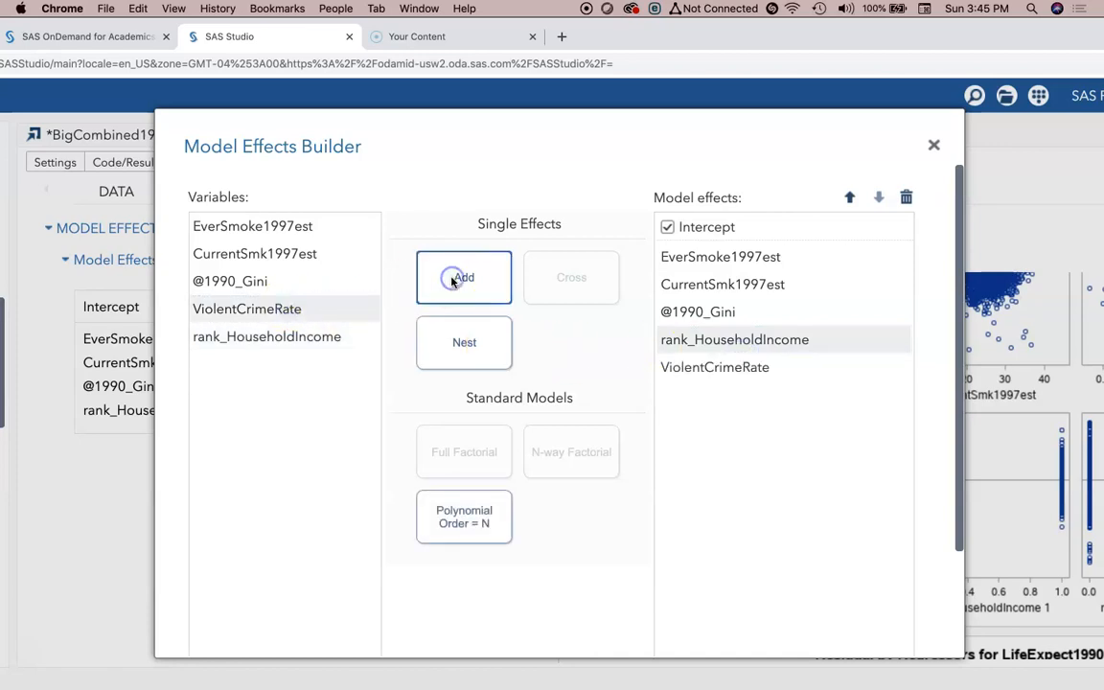
{"action": "left_click", "coordinate": [934, 146]}
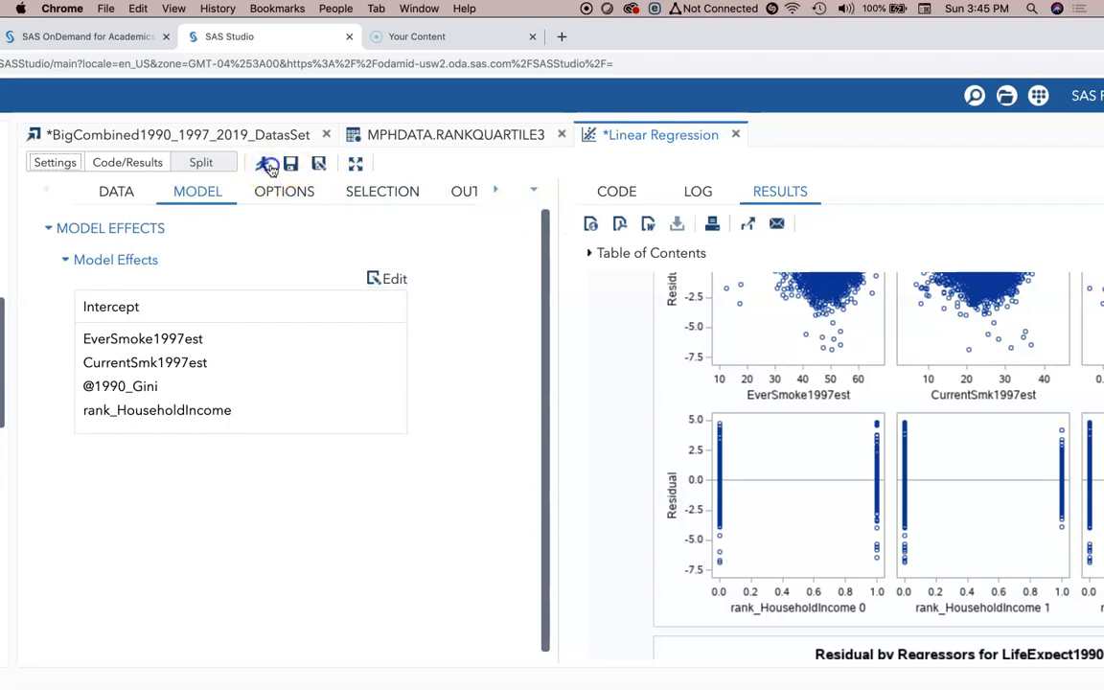
Rerun the regression and review the stepwise summary and Parameter Estimates table
{"action": "left_click", "coordinate": [268, 163]}
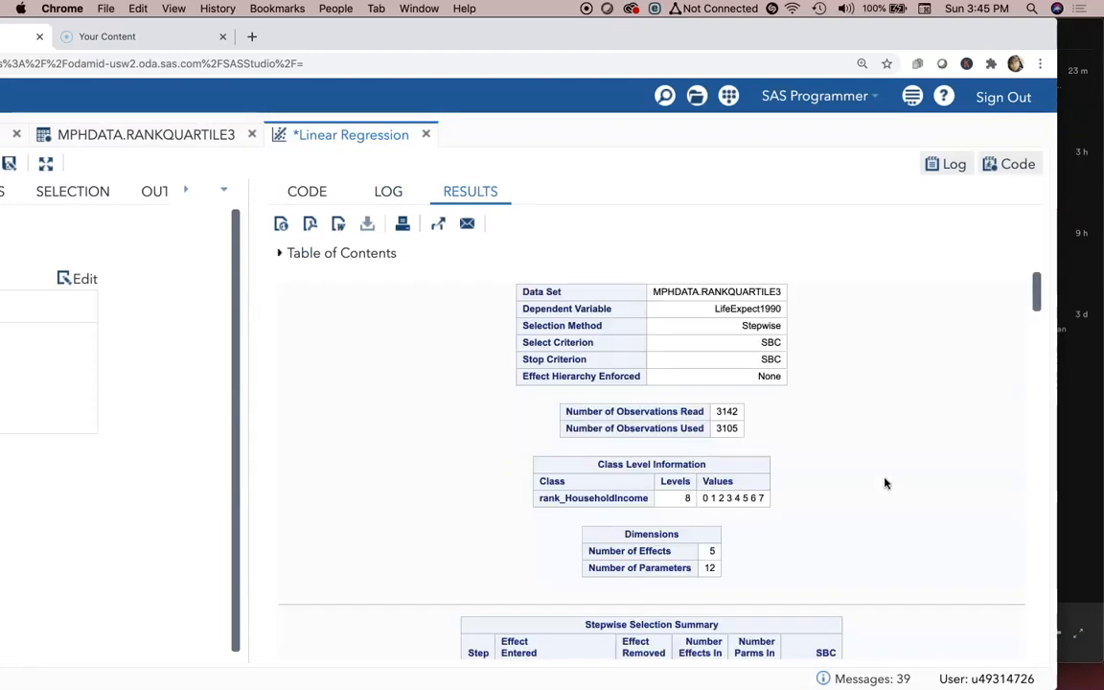
{"action": "scroll", "scroll_direction": "down", "scroll_amount": 3}
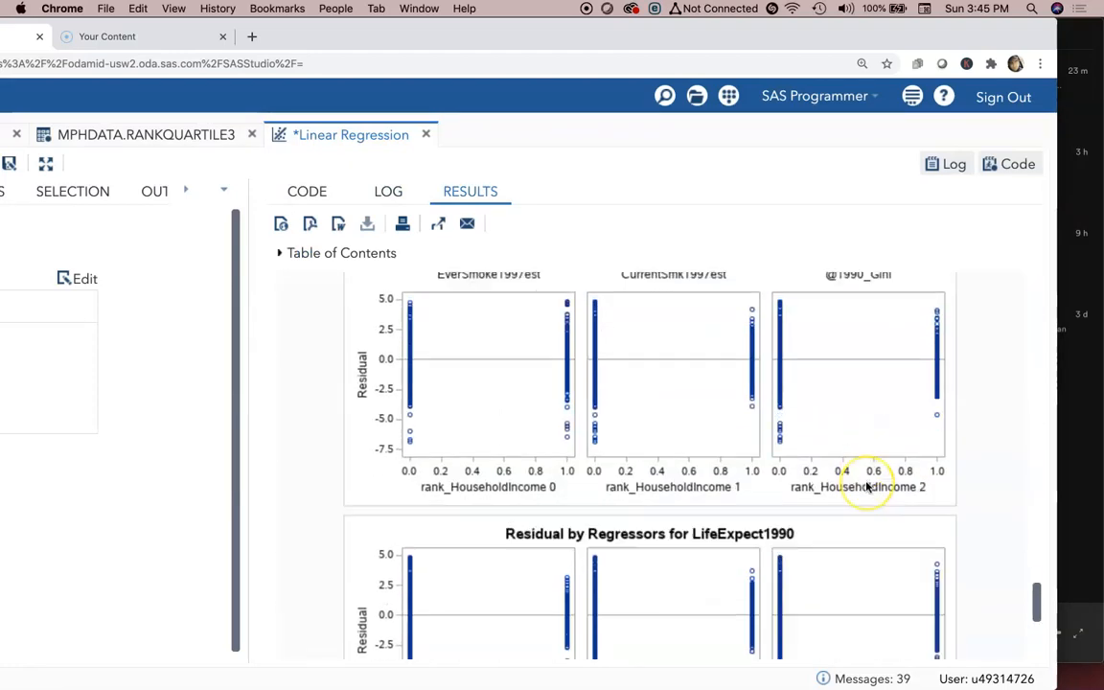
{"action": "scroll", "scroll_direction": "down", "scroll_amount": 3}
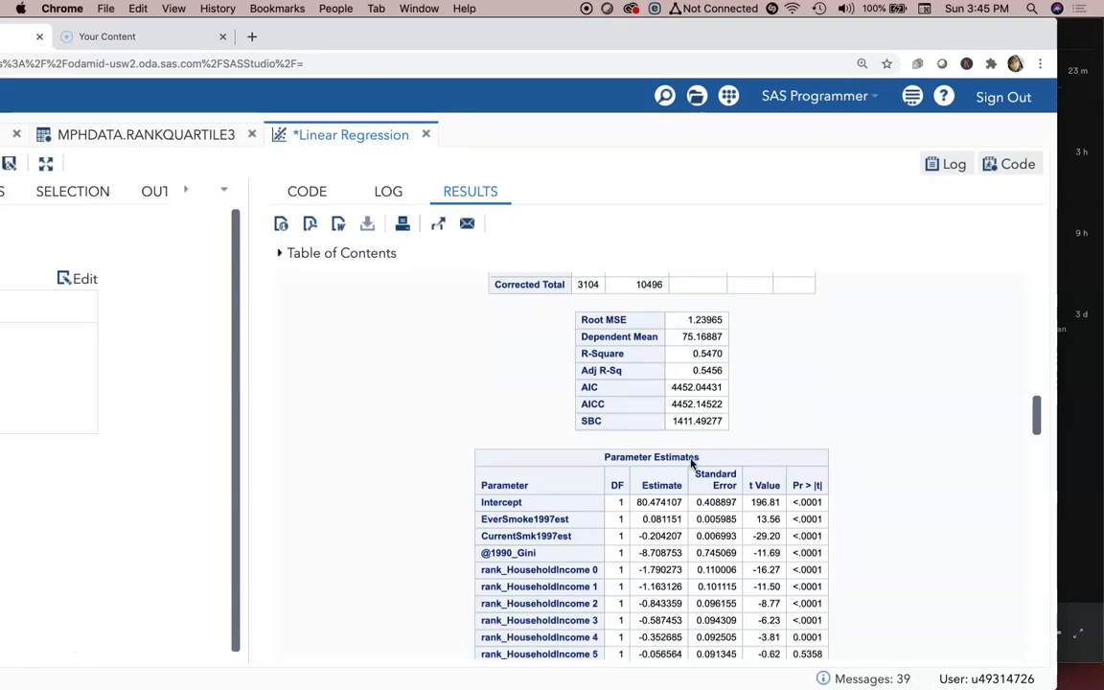
{"action": "scroll", "scroll_direction": "down", "scroll_amount": 3}
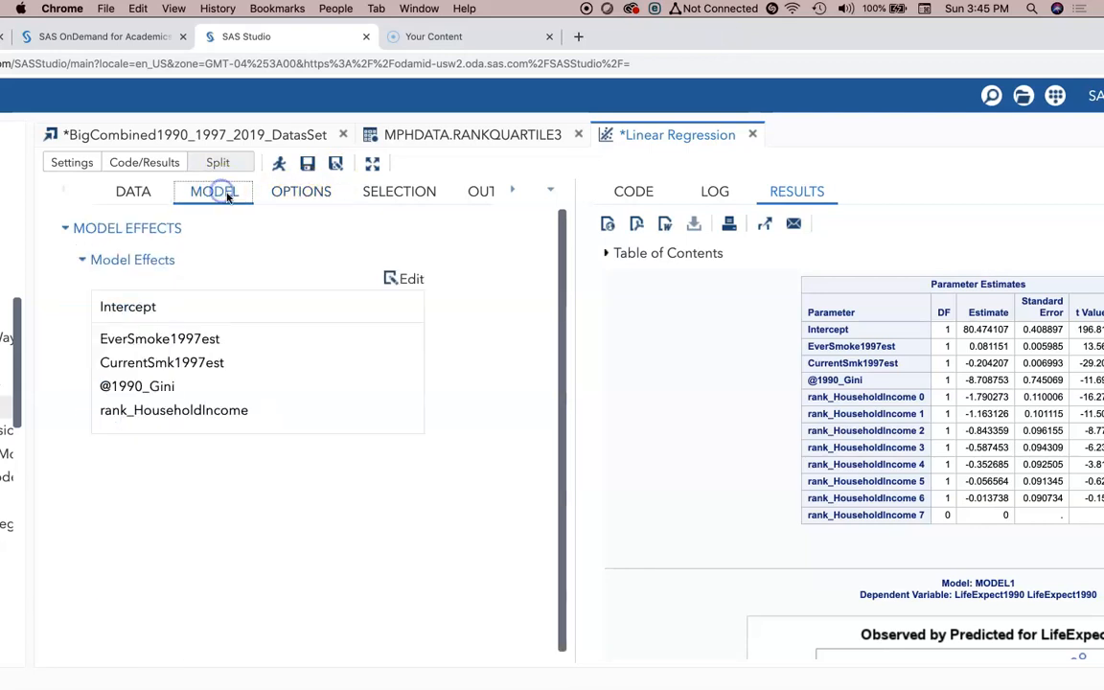
{"action": "mouse_move", "coordinate": [245, 211]}
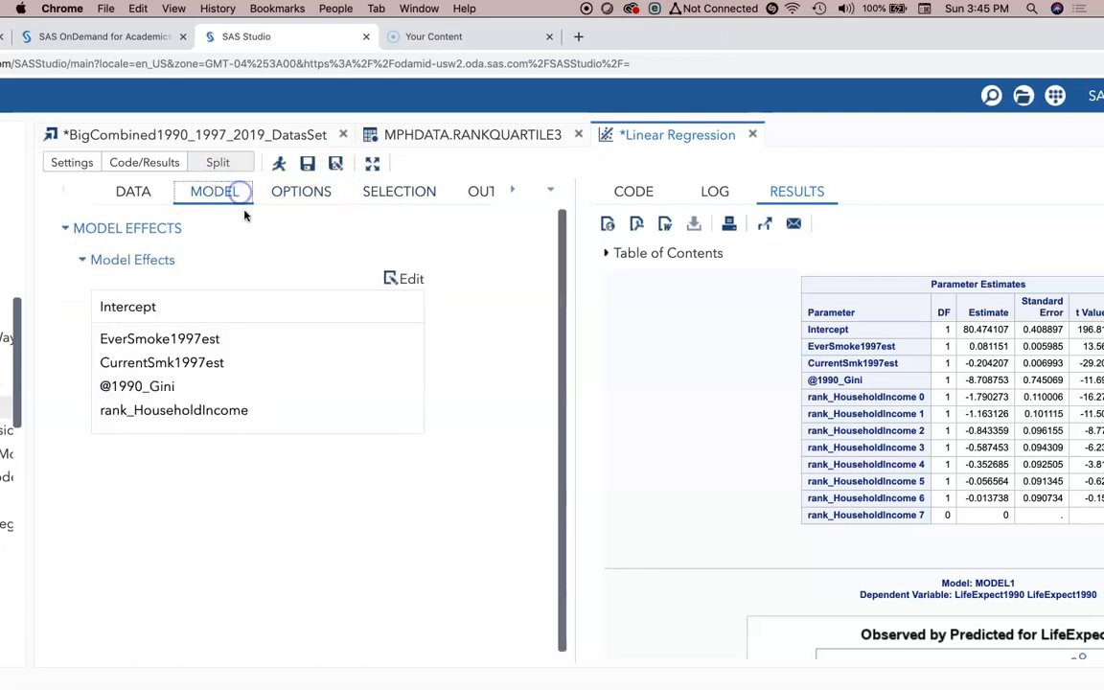
Confirm ViolentCrimeRate as a model effect and rerun the regression with it included
{"action": "left_click", "coordinate": [411, 278]}
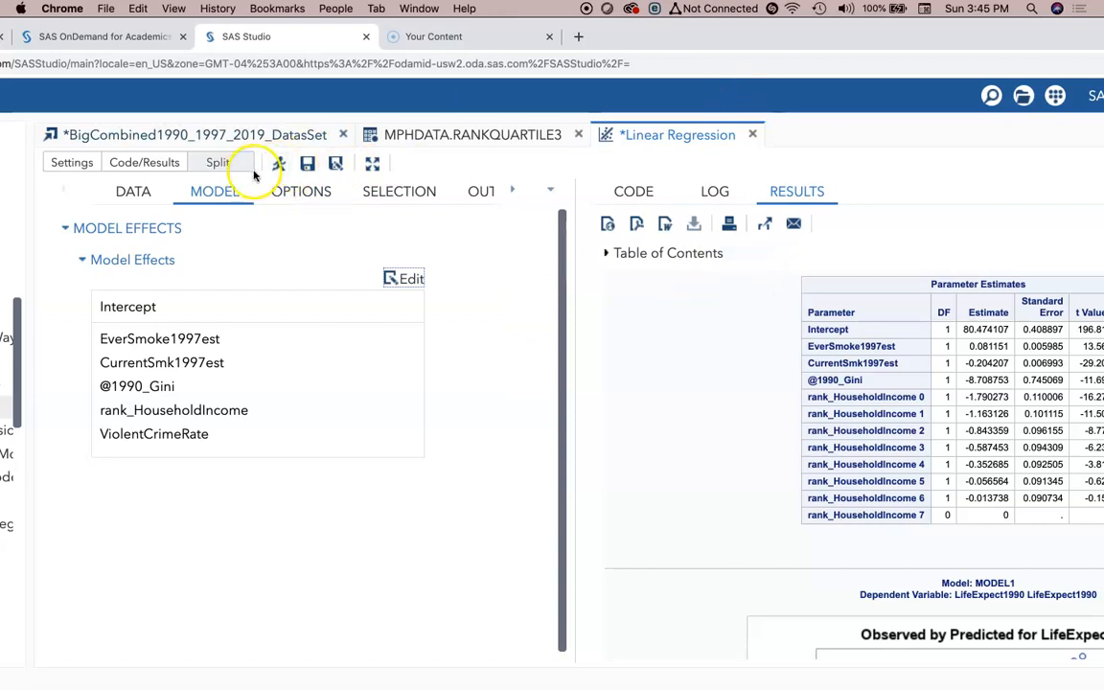
{"action": "left_click", "coordinate": [280, 161]}
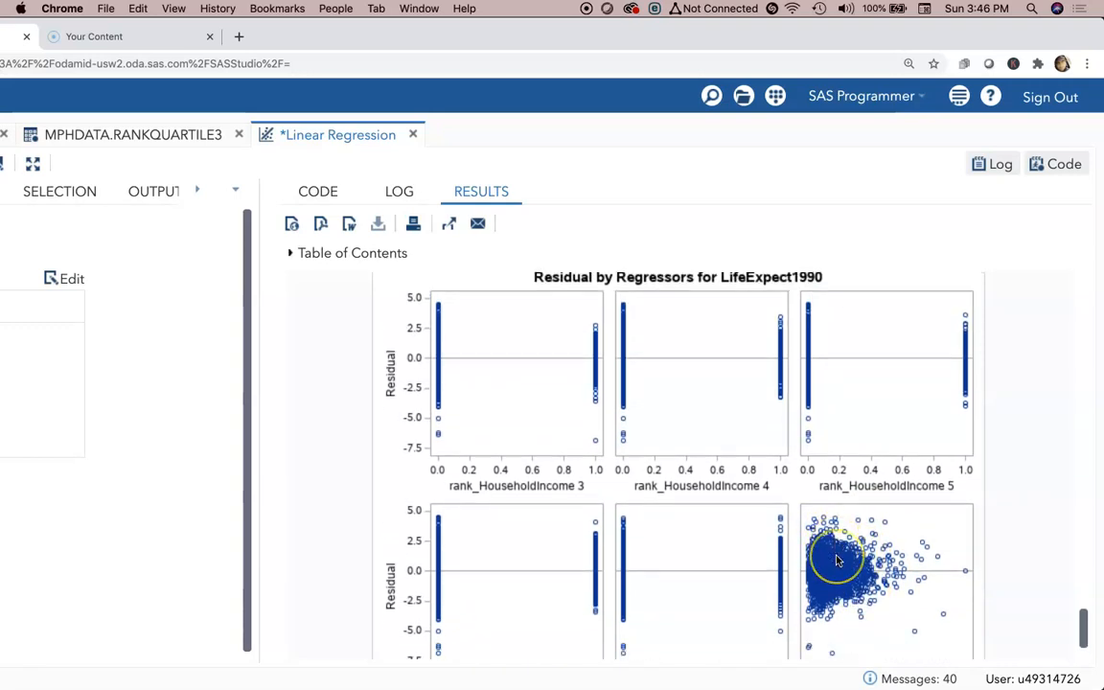
Review the rerun results (R-square 0.5726, 2,932 observations) down to the ViolentCrimeRate residual plot
{"action": "scroll", "scroll_direction": "down", "scroll_amount": 3}
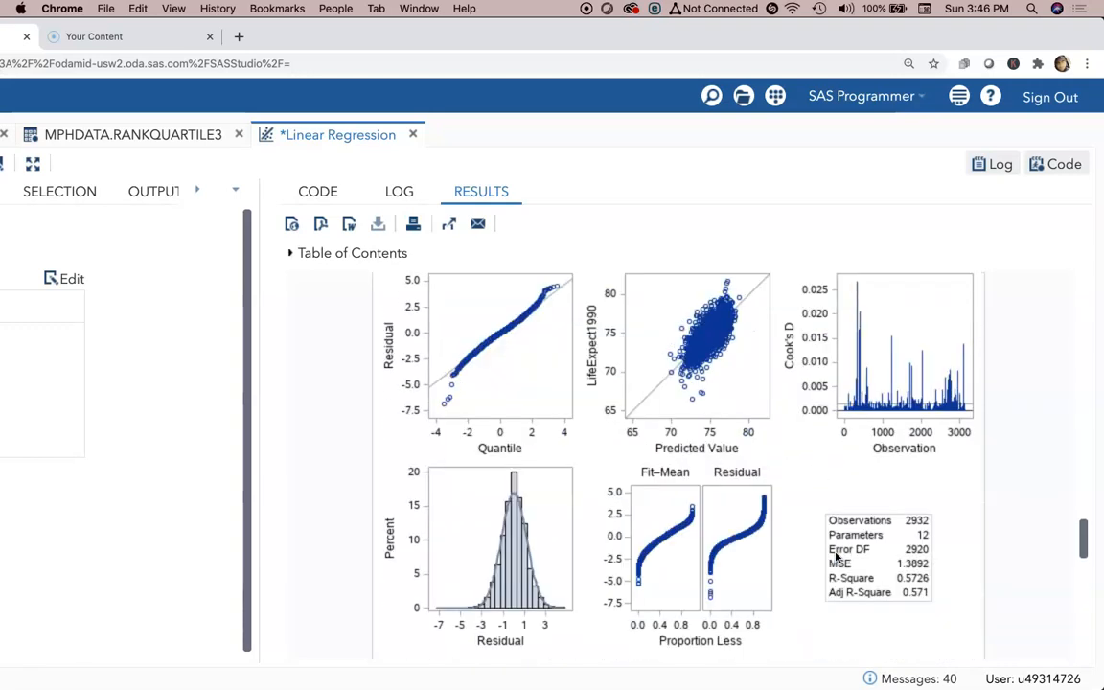
{"action": "scroll", "scroll_direction": "down", "scroll_amount": 3}
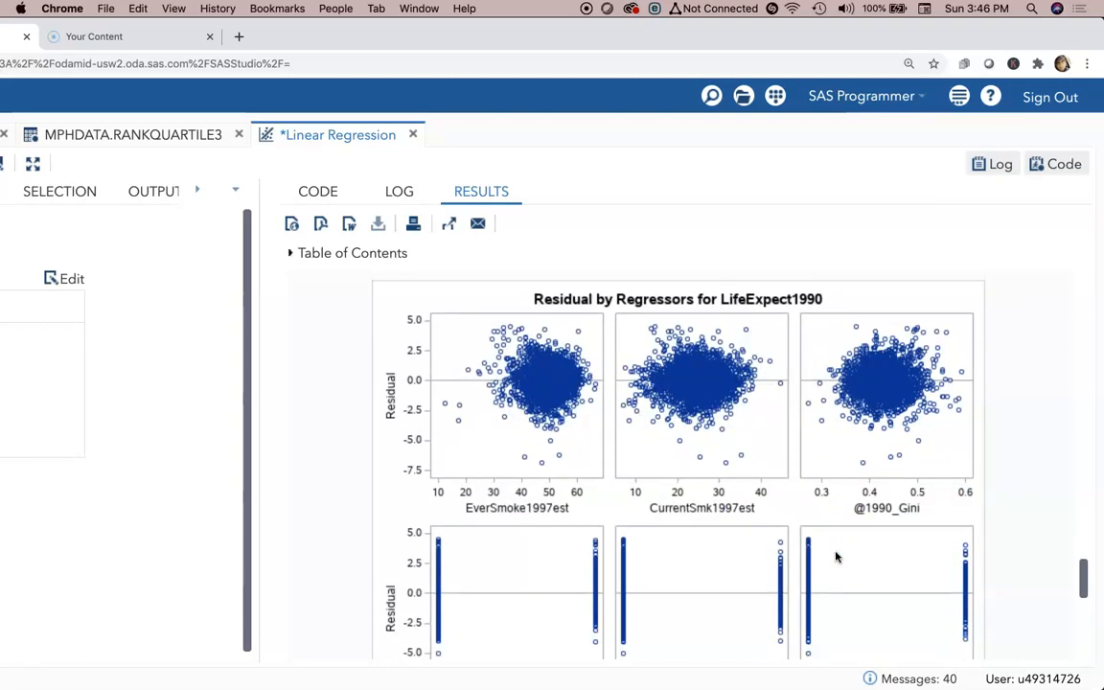
{"action": "scroll", "scroll_direction": "down", "scroll_amount": 3}
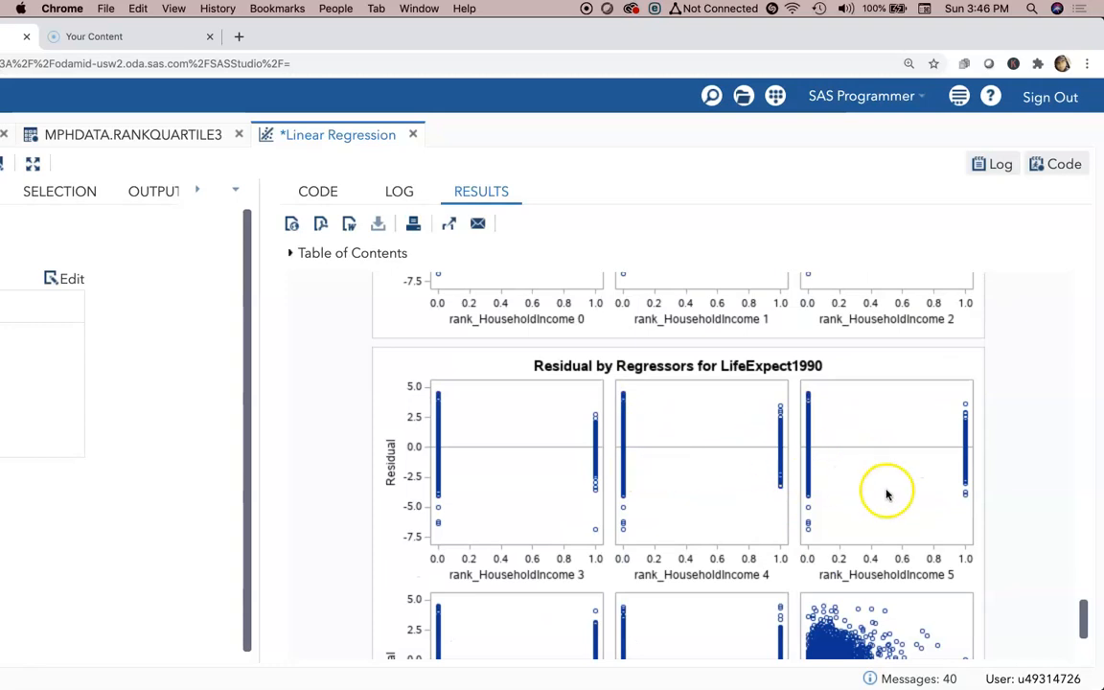
{"action": "scroll", "scroll_direction": "down", "scroll_amount": 3}
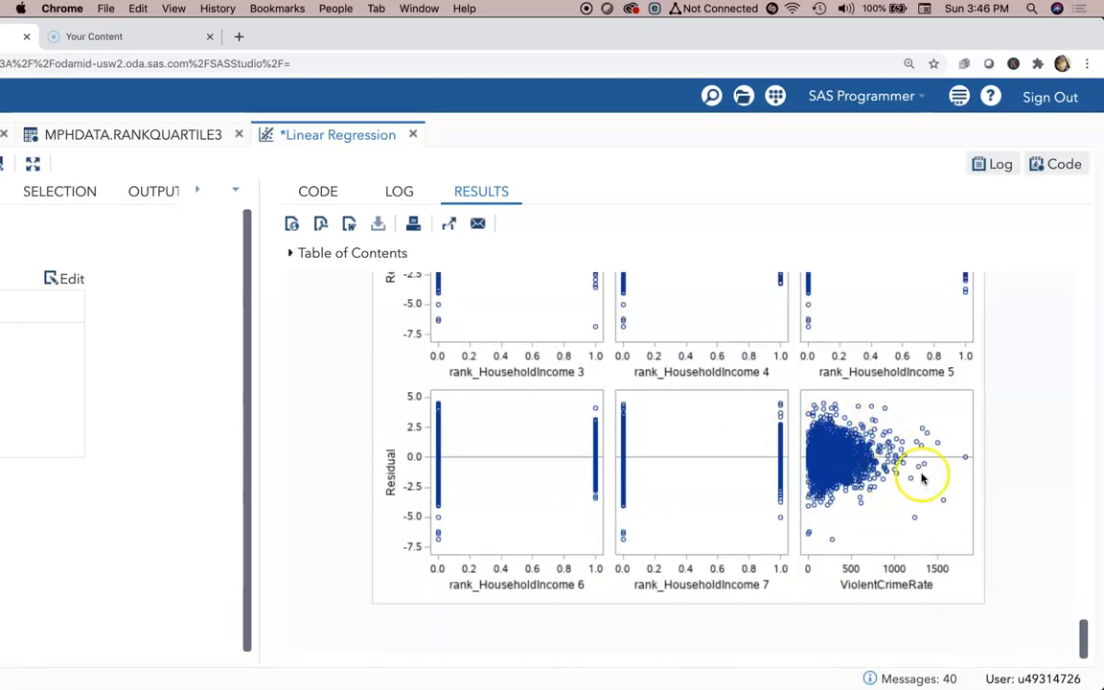
{"action": "mouse_move", "coordinate": [882, 483]}
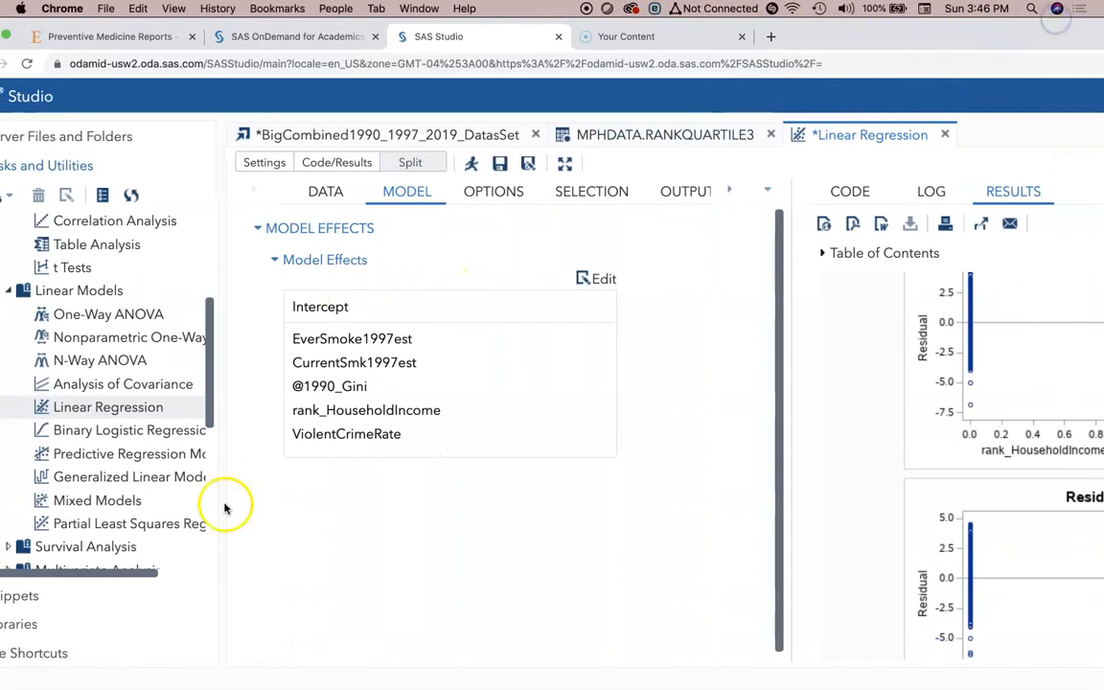
{"action": "mouse_move", "coordinate": [28, 655]}
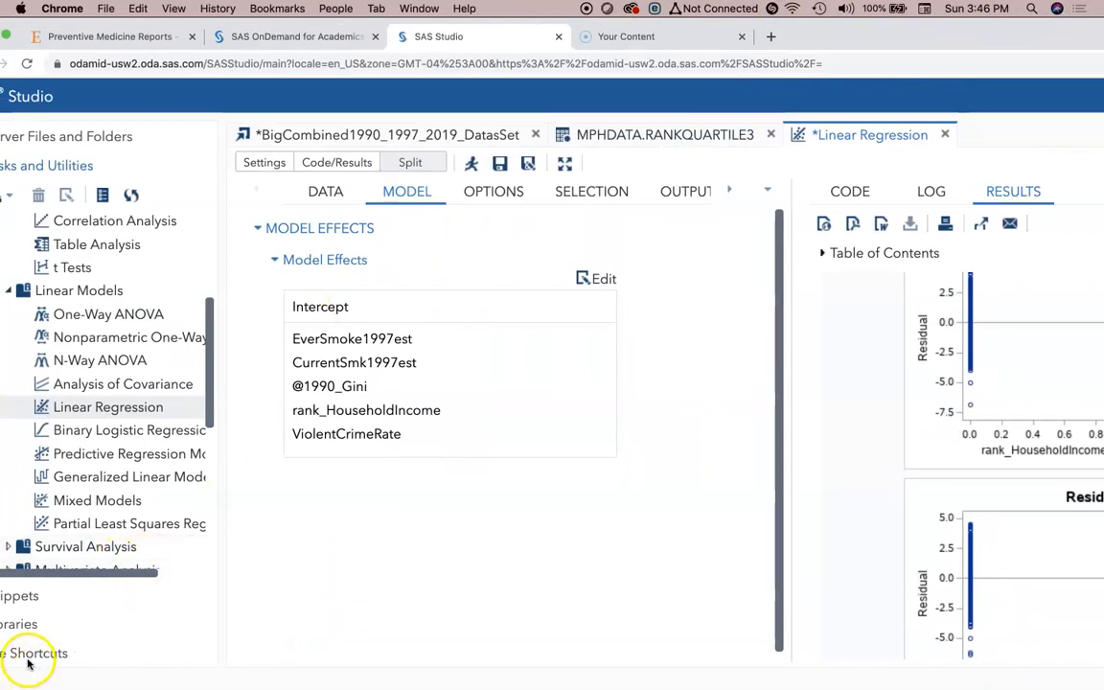
{"action": "mouse_move", "coordinate": [870, 212]}
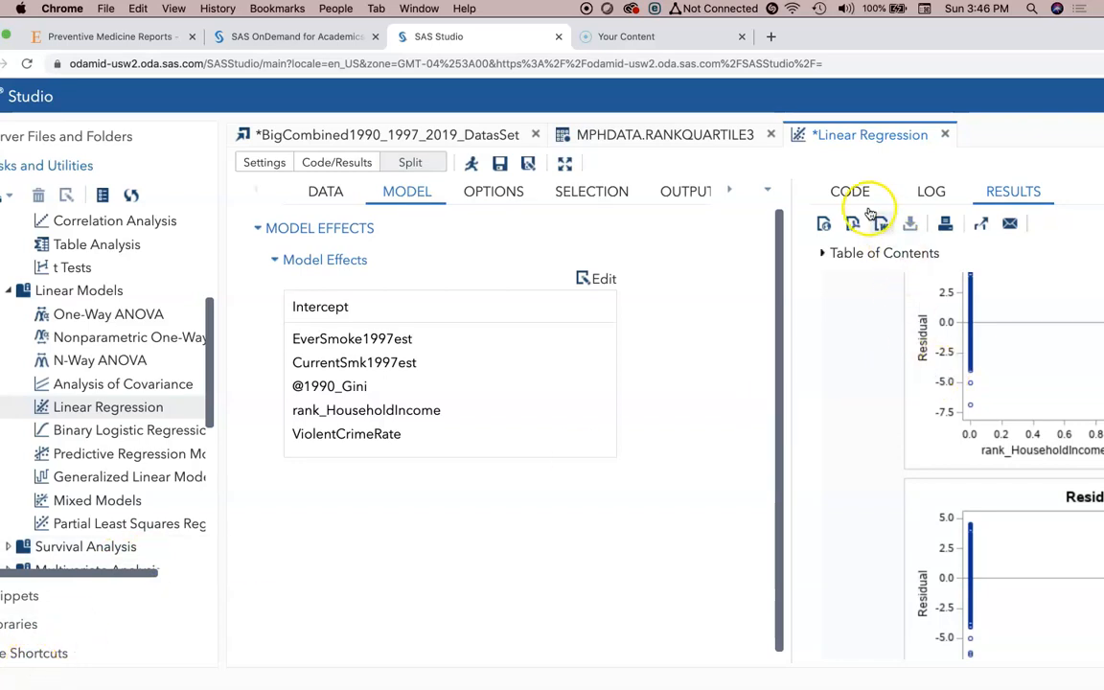
Show the generated SAS code for the regression task beside the model settings
{"action": "left_click", "coordinate": [850, 192]}
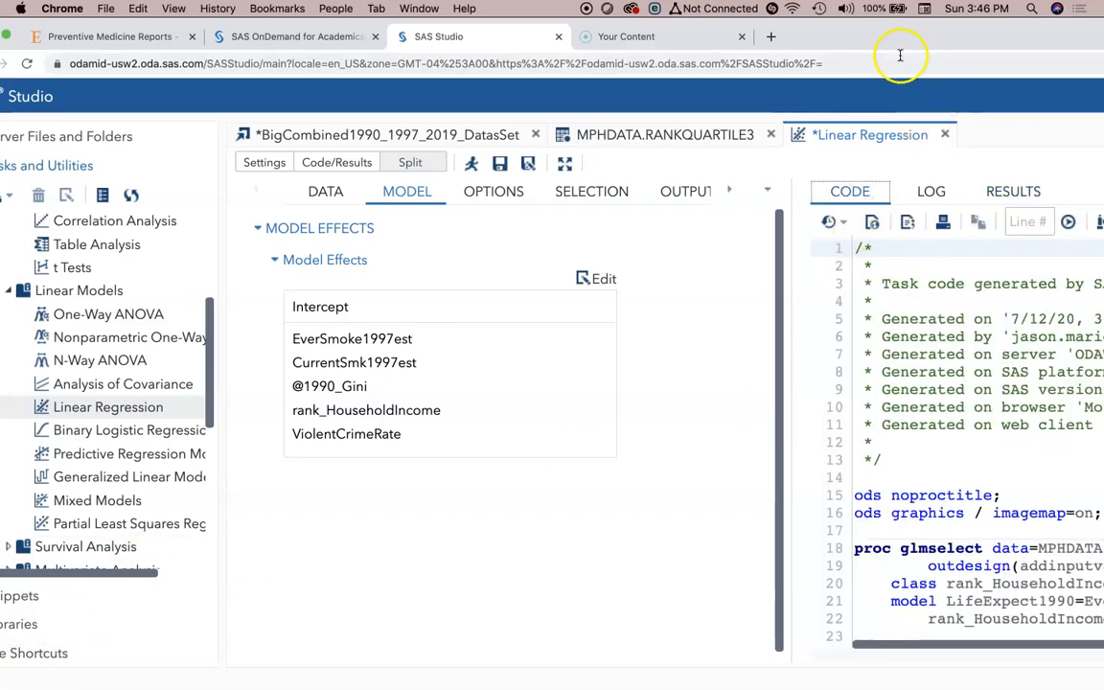